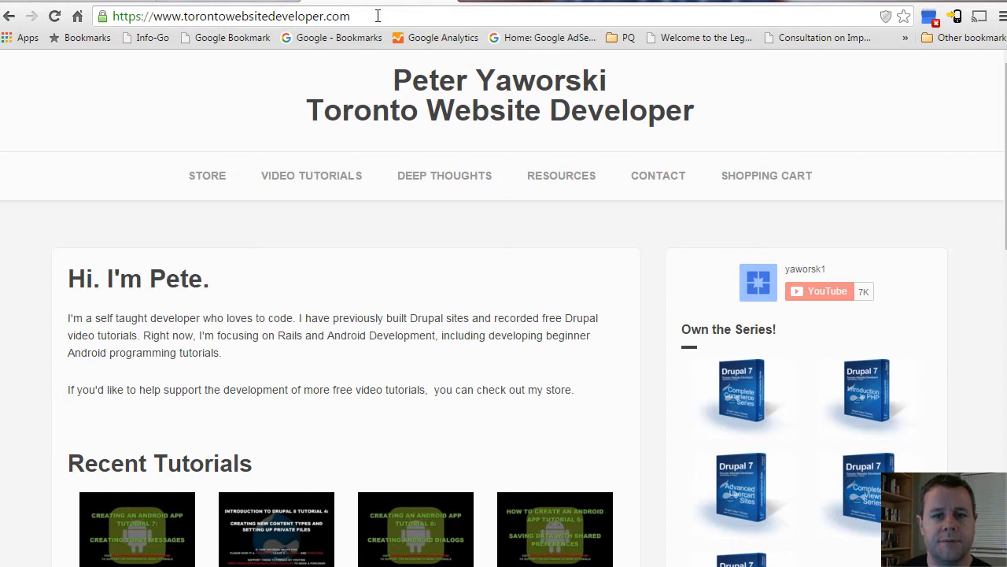
pyautogui.moveTo(437, 275)
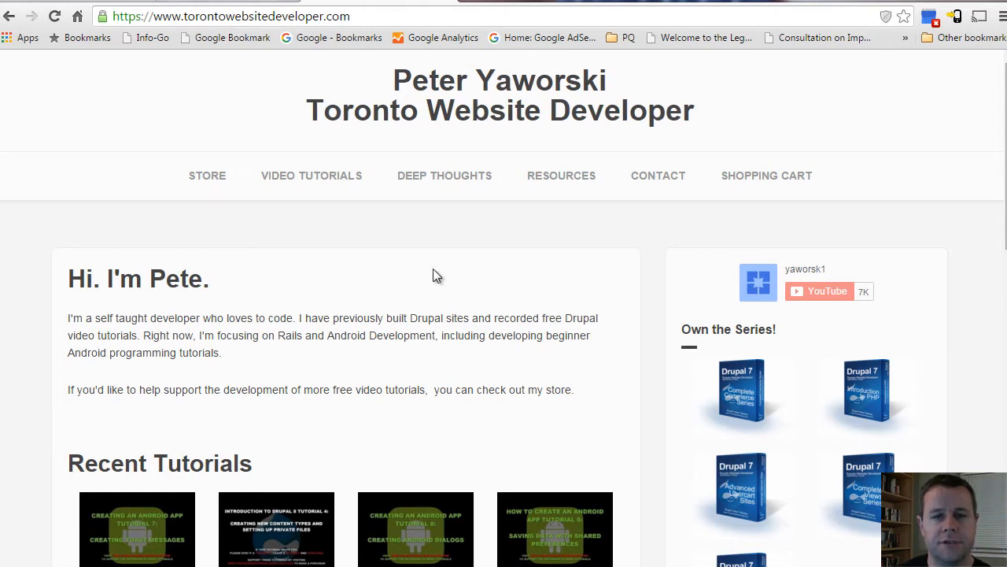
pyautogui.moveTo(748, 388)
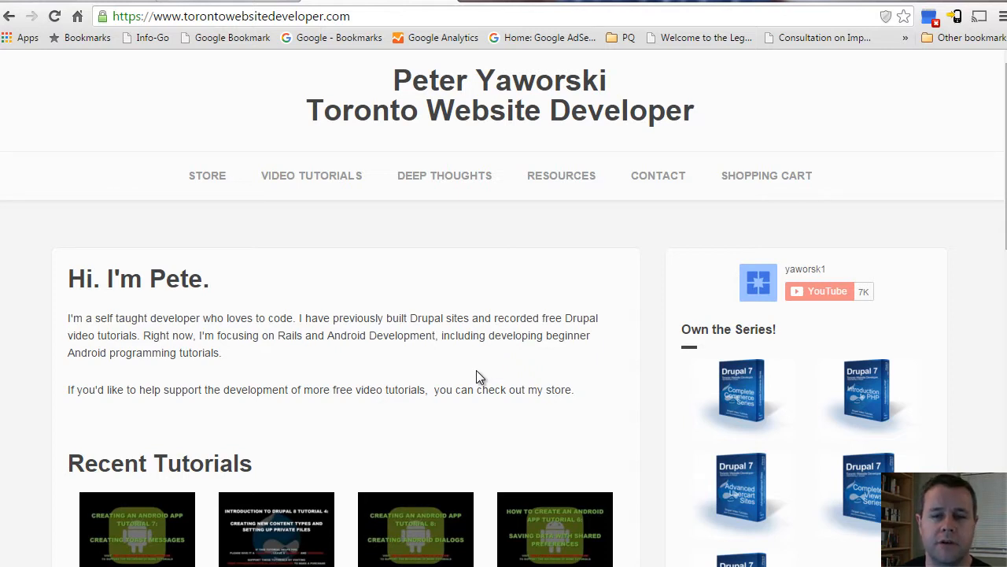
pyautogui.moveTo(425, 209)
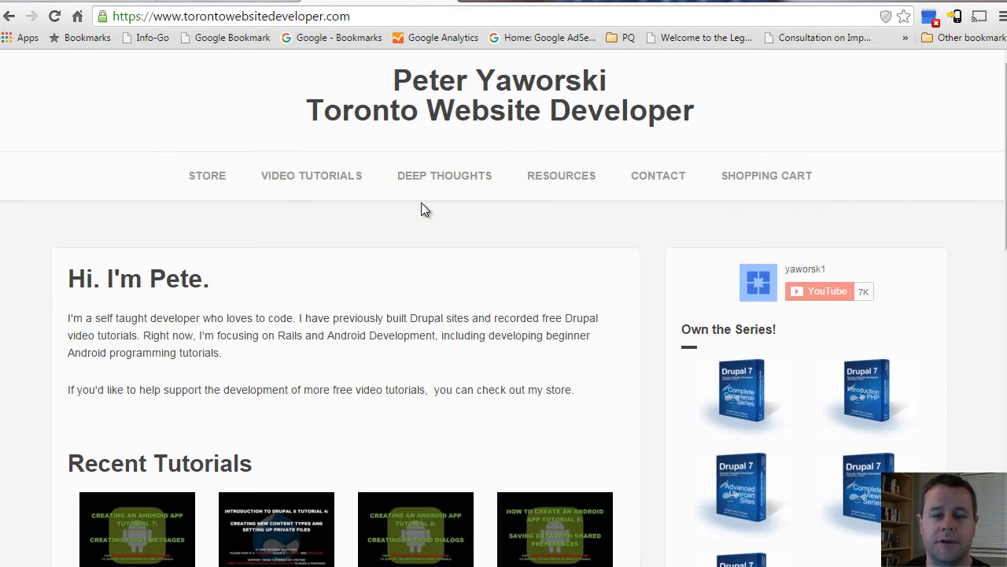
pyautogui.moveTo(224, 103)
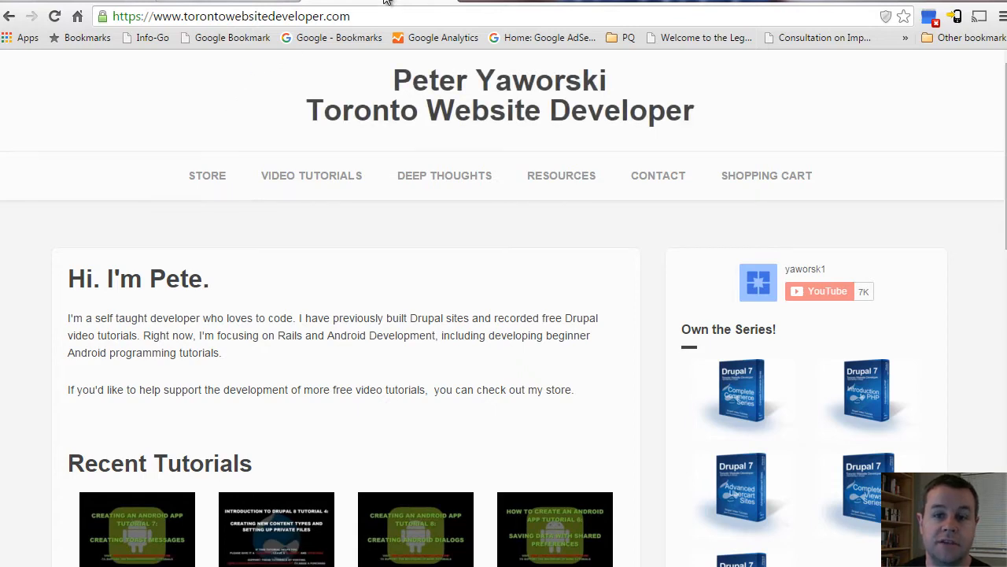
pyautogui.moveTo(362, 4)
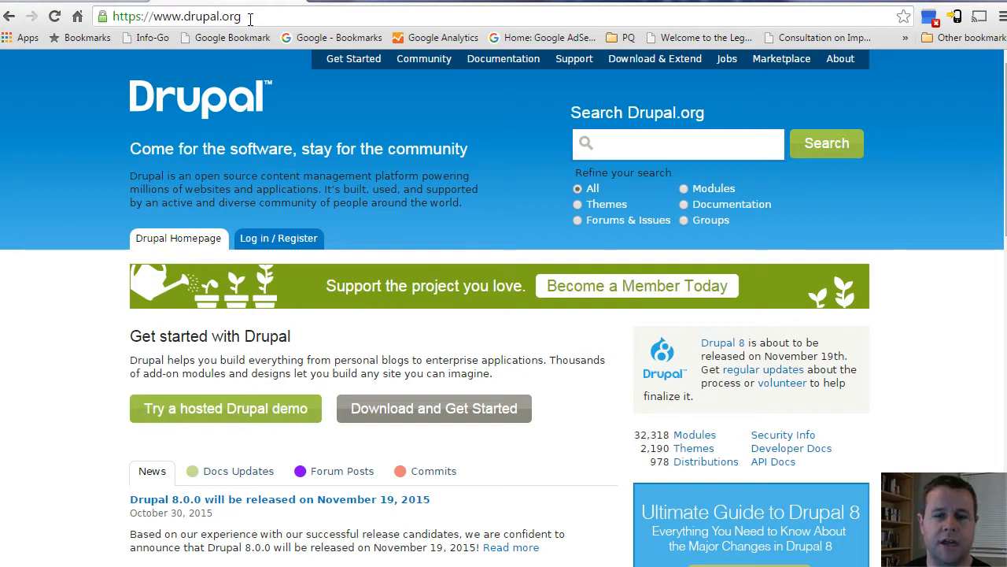
pyautogui.moveTo(206, 64)
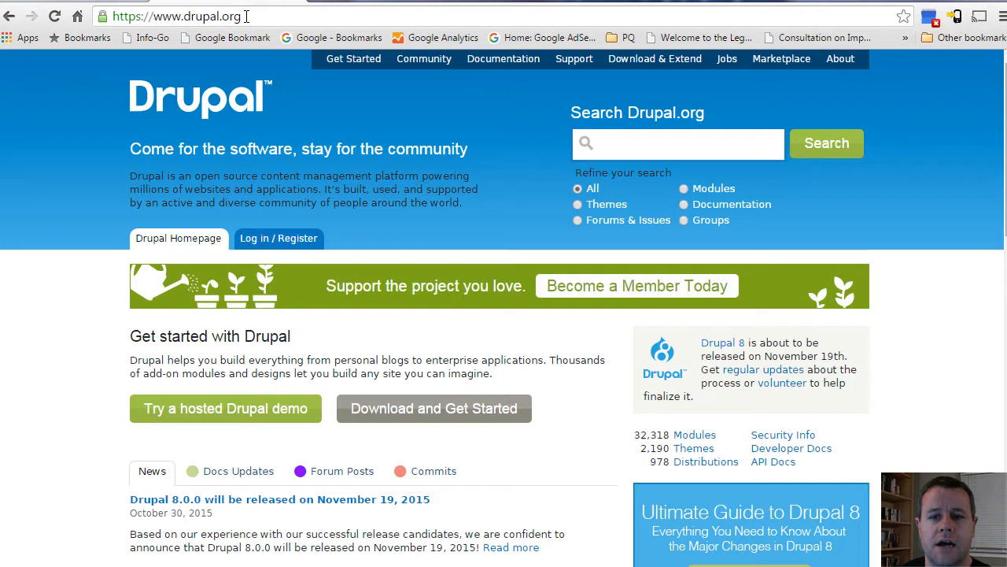
pyautogui.moveTo(667, 88)
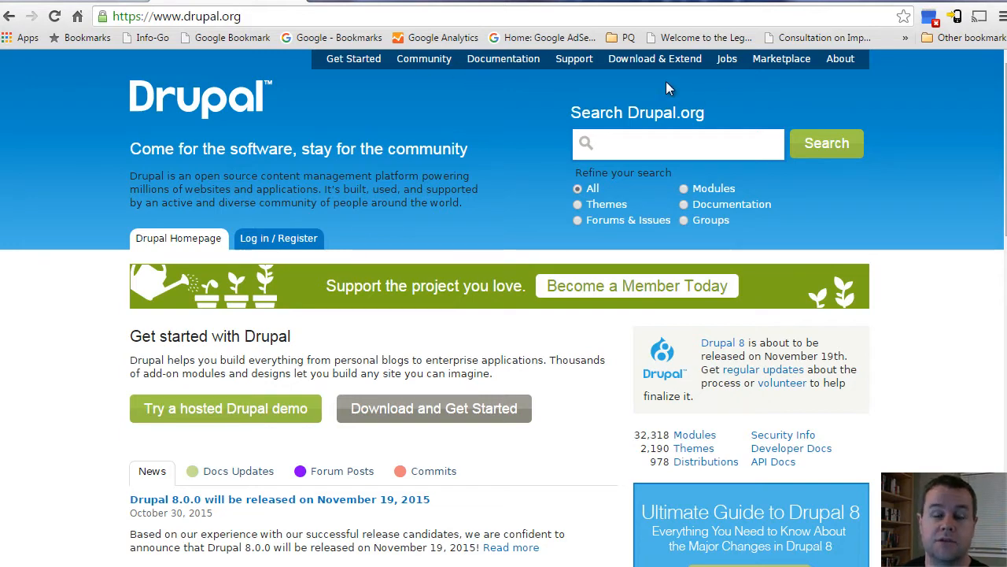
pyautogui.moveTo(655, 58)
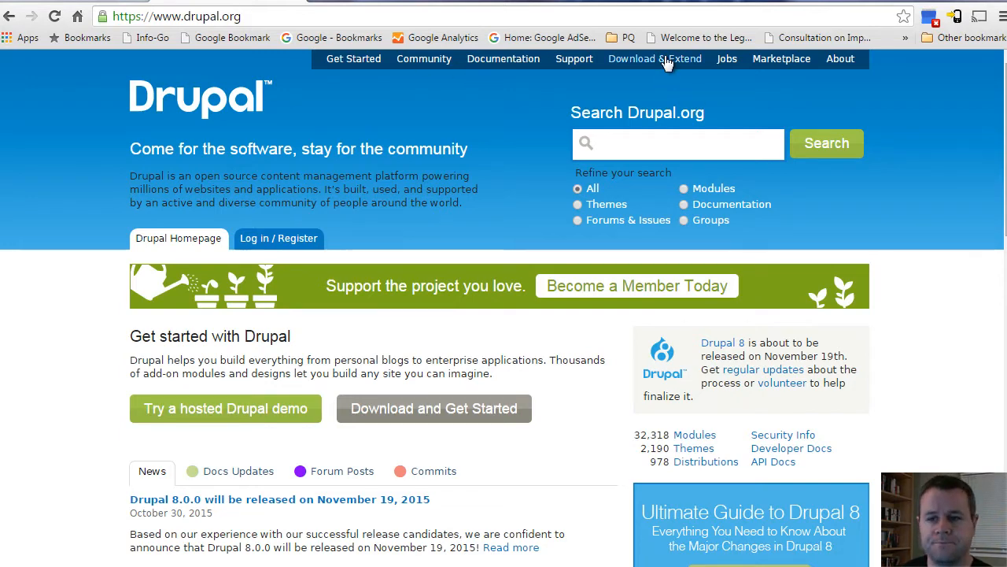
# Step: Go to Drupal.org's Download & Extend page and scroll down to the module listings
pyautogui.click(630, 58)
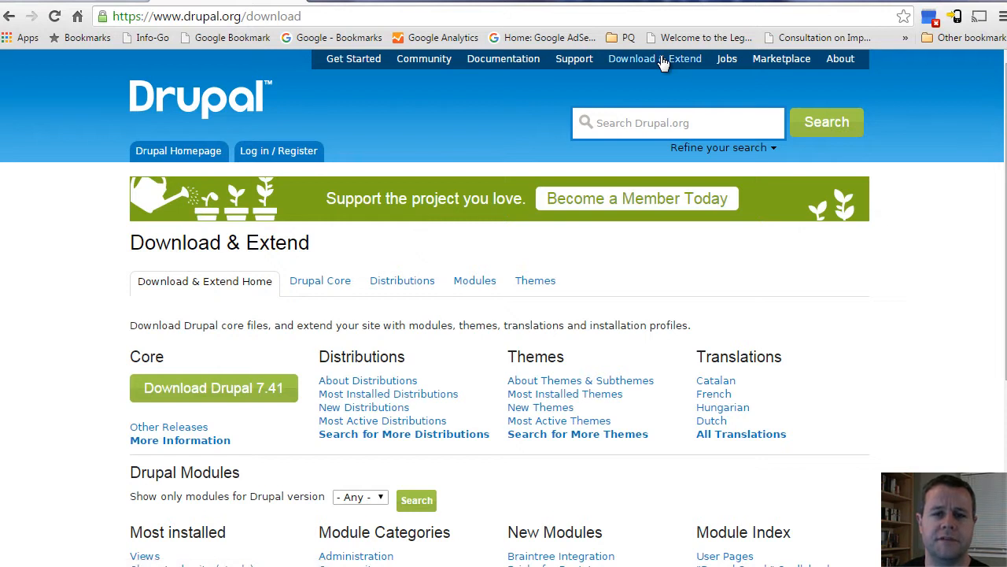
pyautogui.moveTo(489, 166)
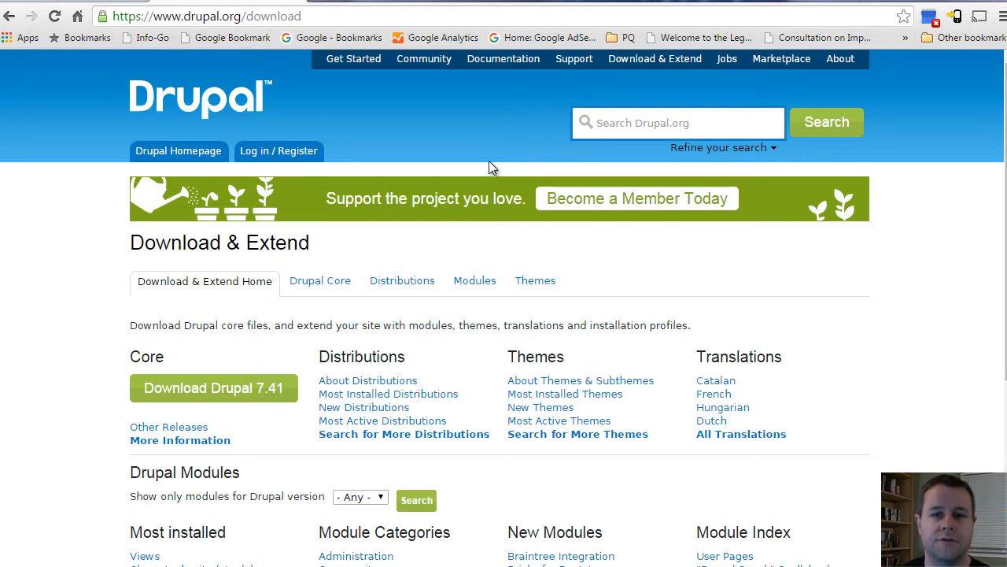
pyautogui.moveTo(455, 265)
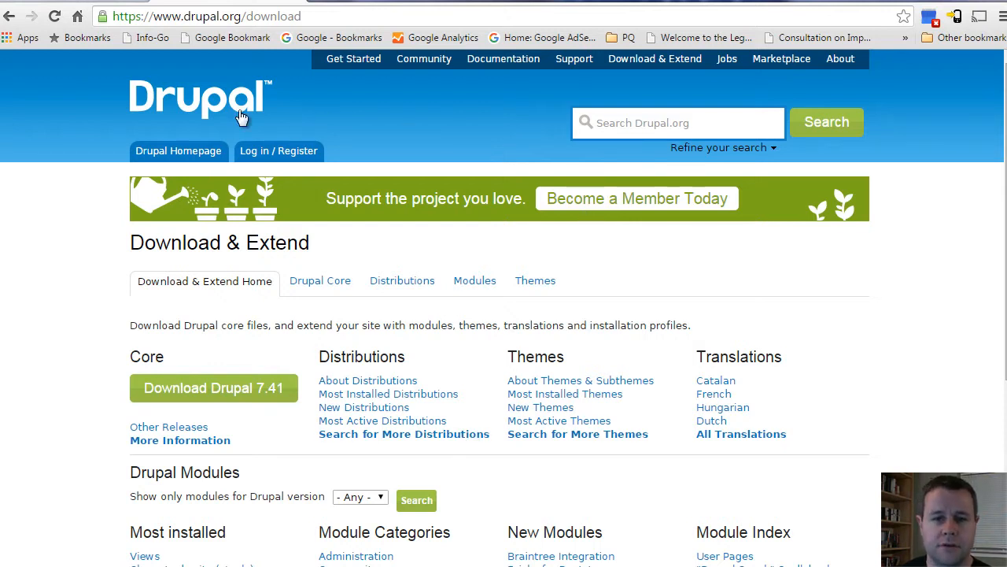
pyautogui.click(301, 16)
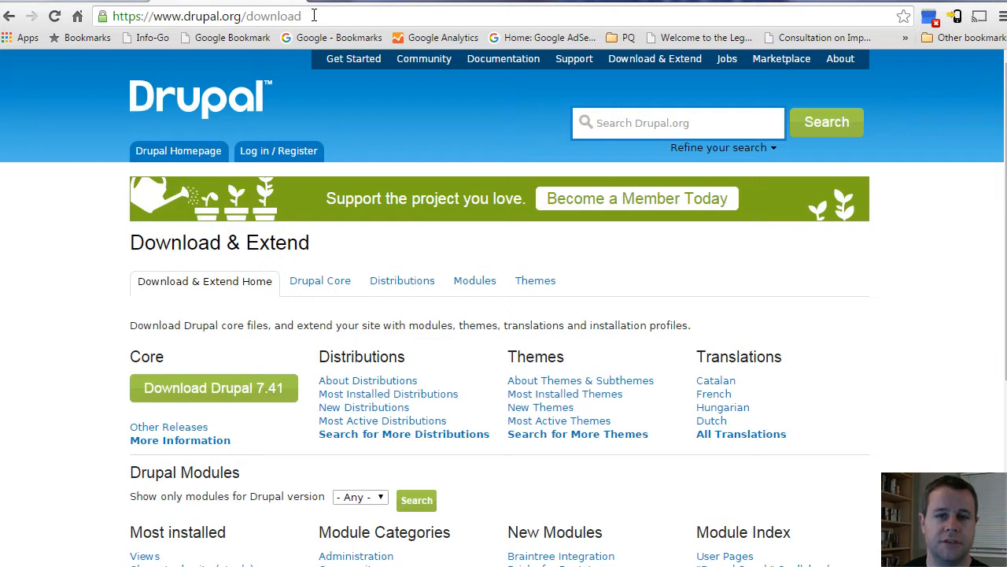
pyautogui.moveTo(535, 281)
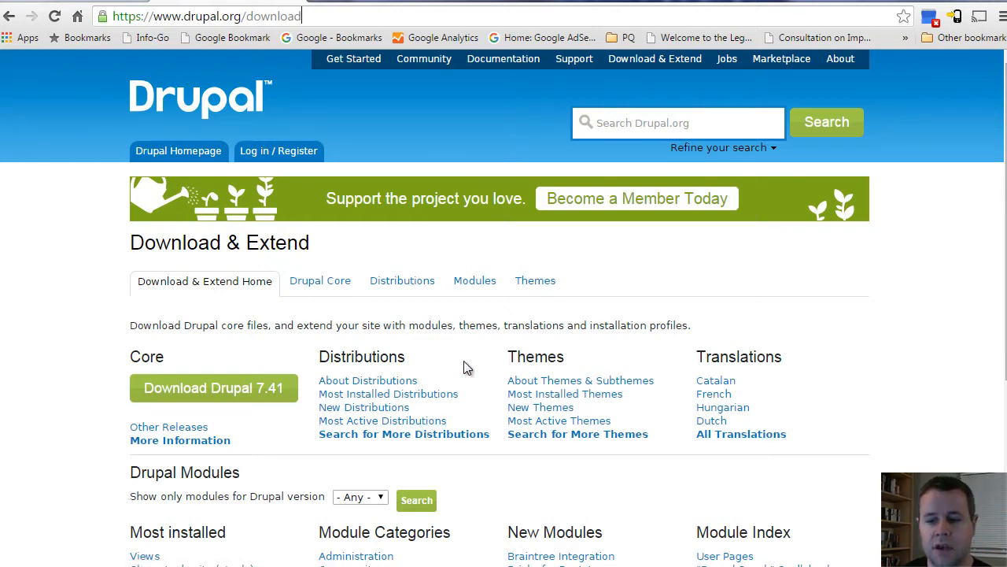
pyautogui.scroll(-3)
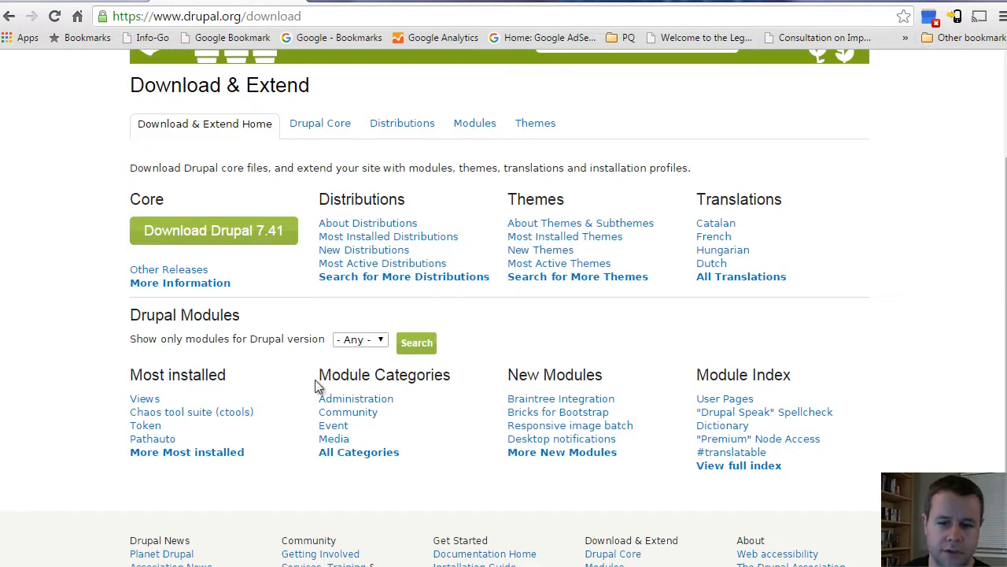
pyautogui.moveTo(731, 370)
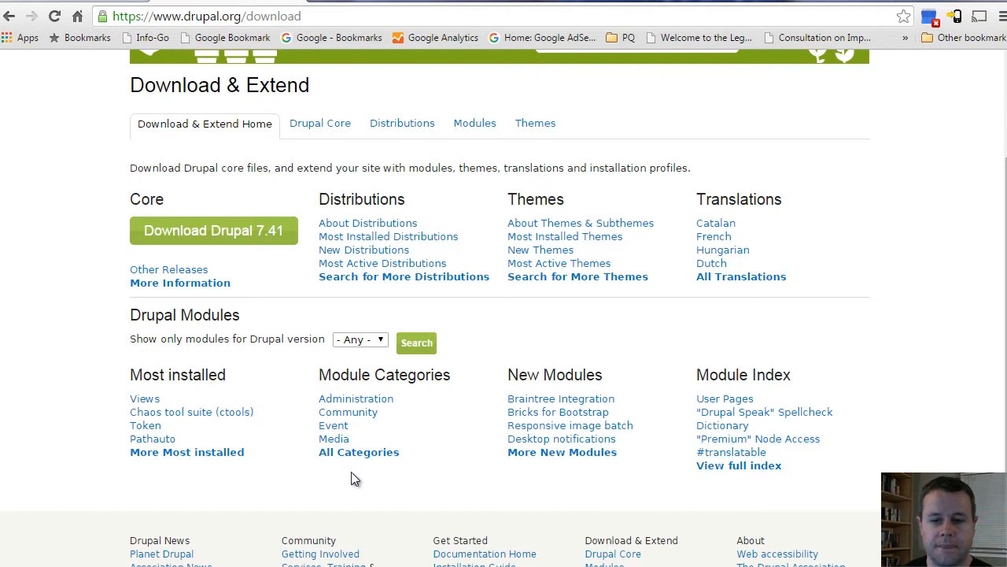
# Step: Limit modules to Drupal 8.x, showing Devel, Token and Configuration Update Manager
pyautogui.click(360, 339)
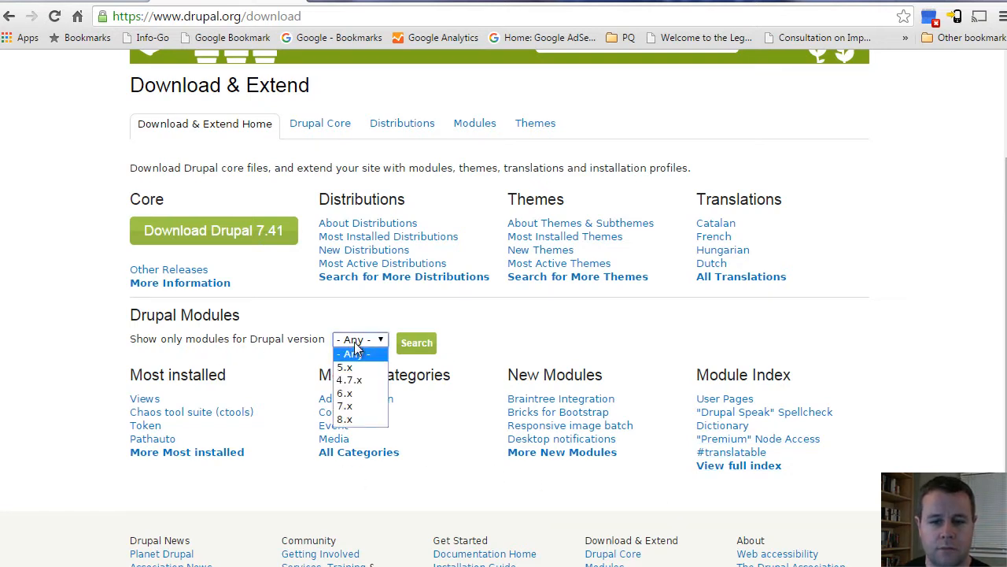
pyautogui.click(345, 419)
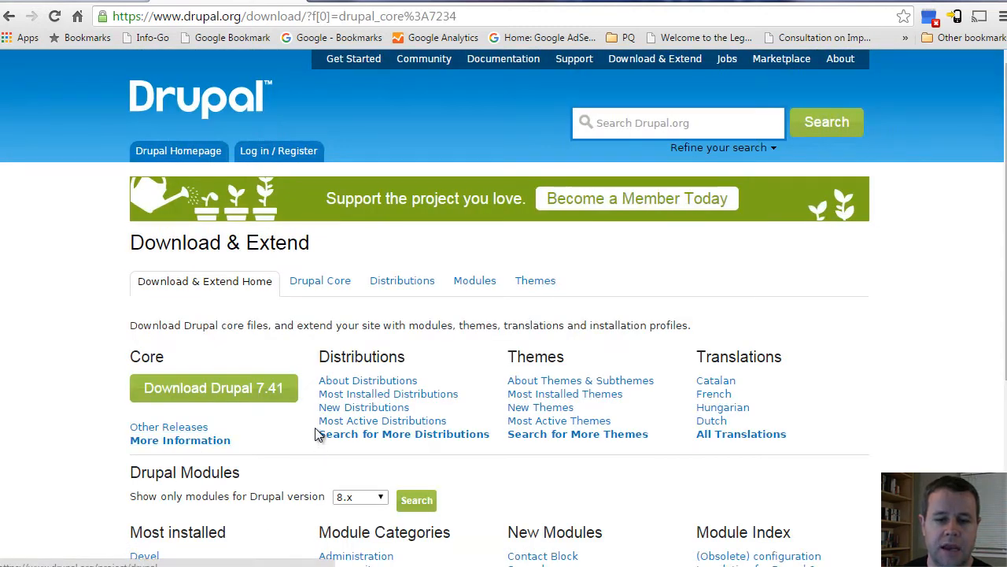
pyautogui.scroll(-3)
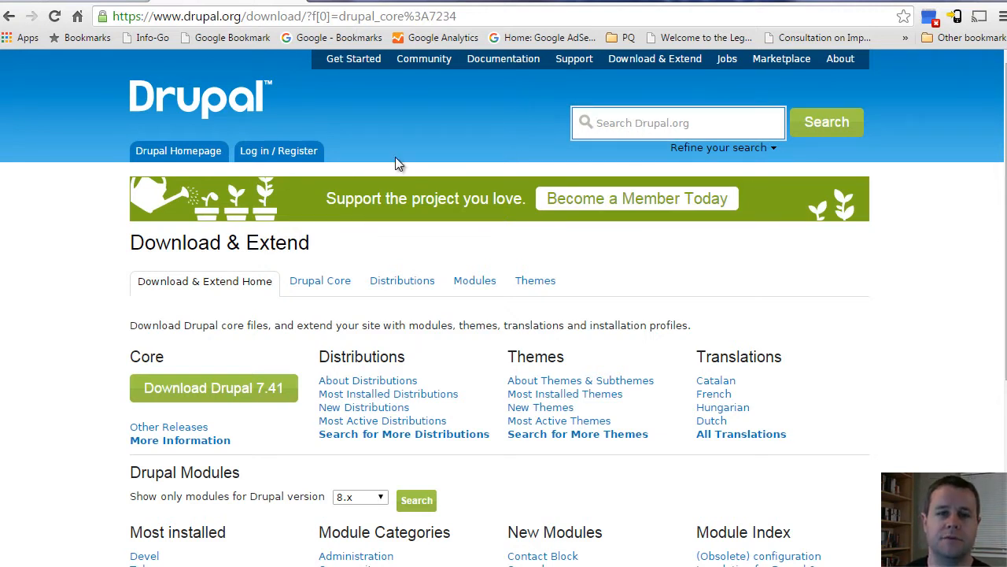
pyautogui.scroll(-3)
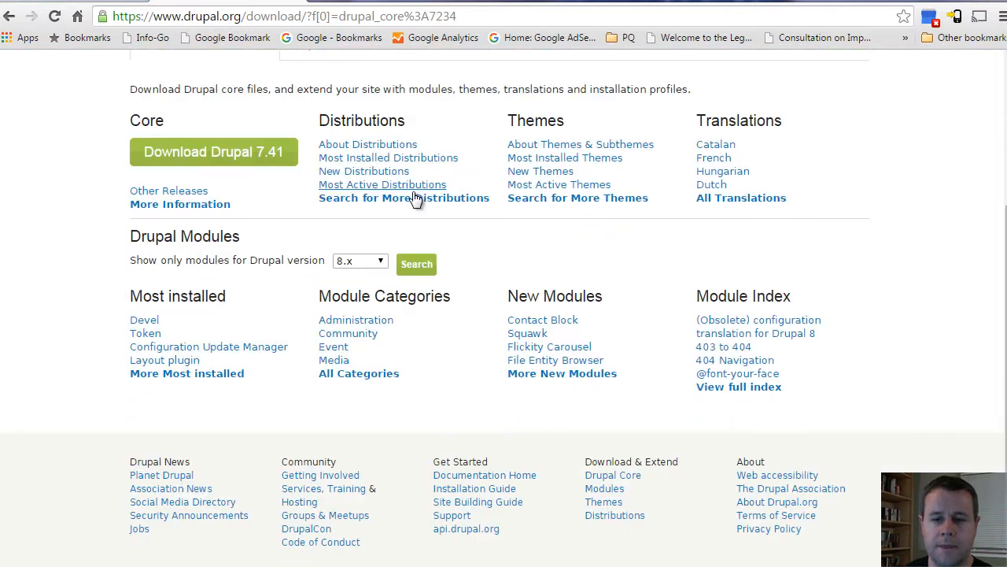
# Step: Browse All Categories and open the Administration category listing 2,475 modules
pyautogui.click(359, 373)
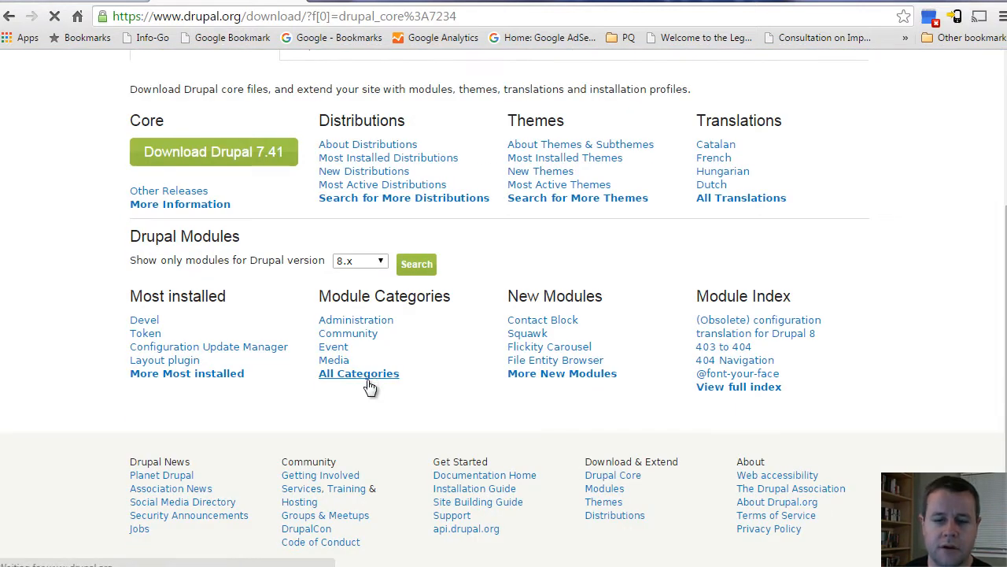
pyautogui.click(358, 373)
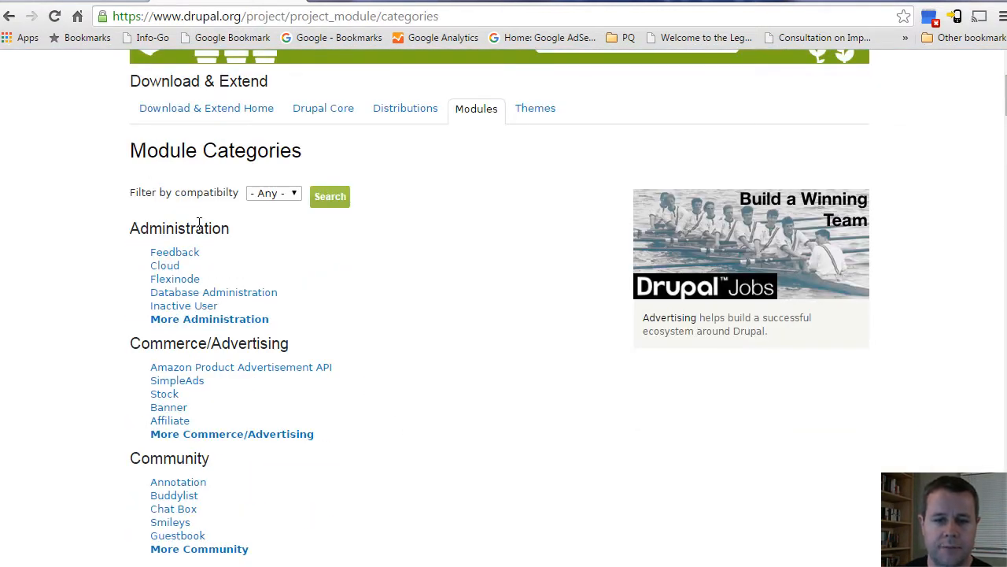
pyautogui.moveTo(226, 331)
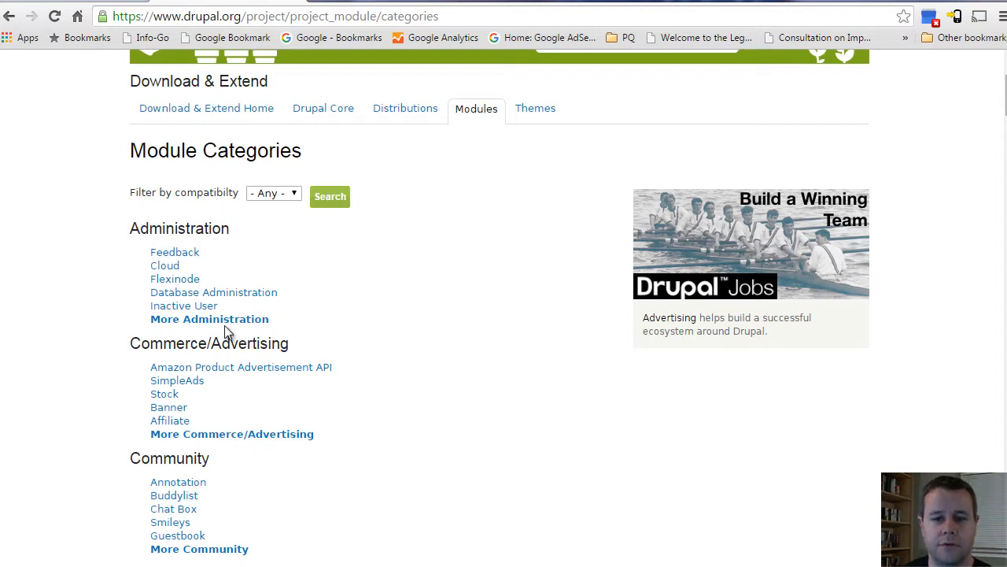
pyautogui.moveTo(233, 333)
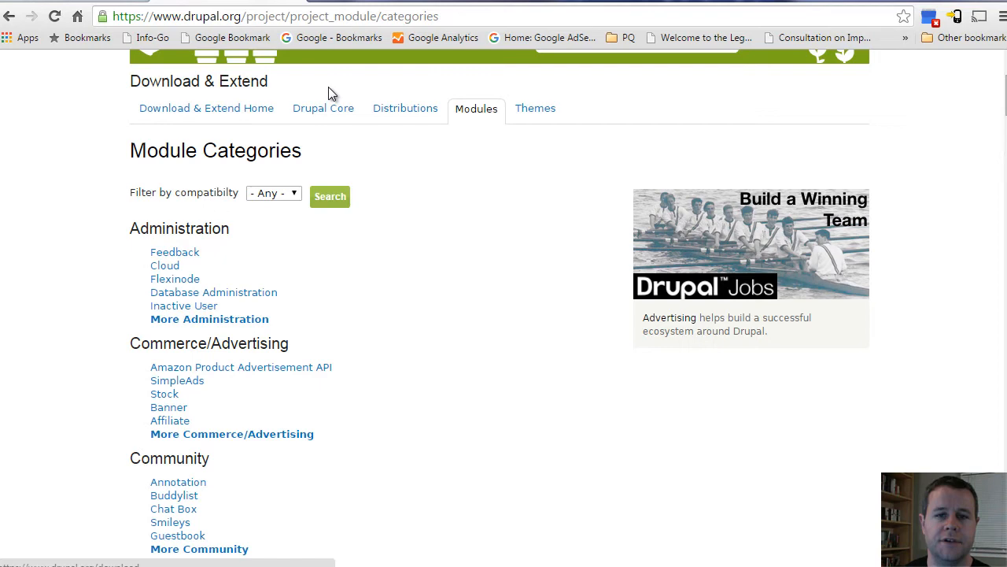
pyautogui.click(210, 319)
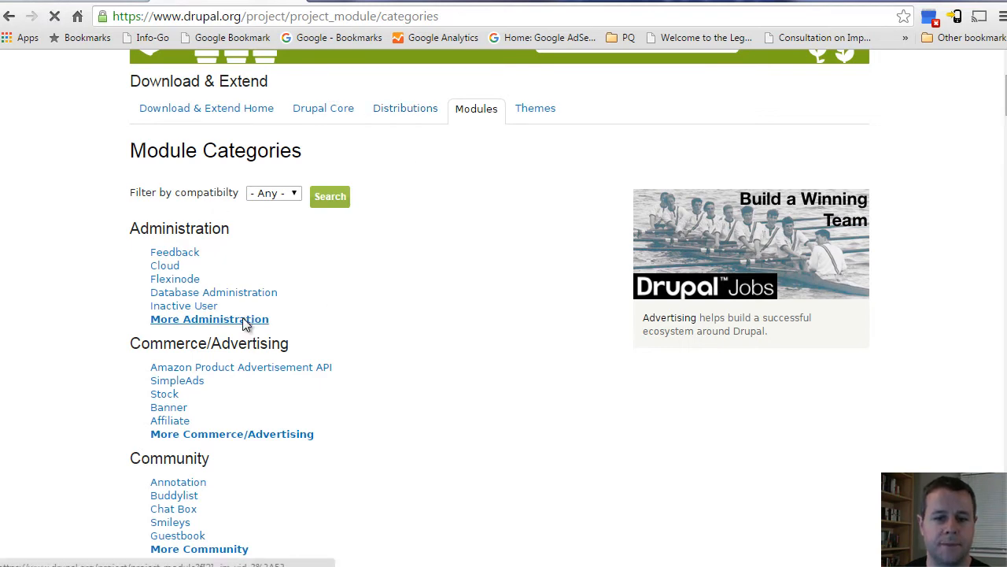
pyautogui.click(209, 319)
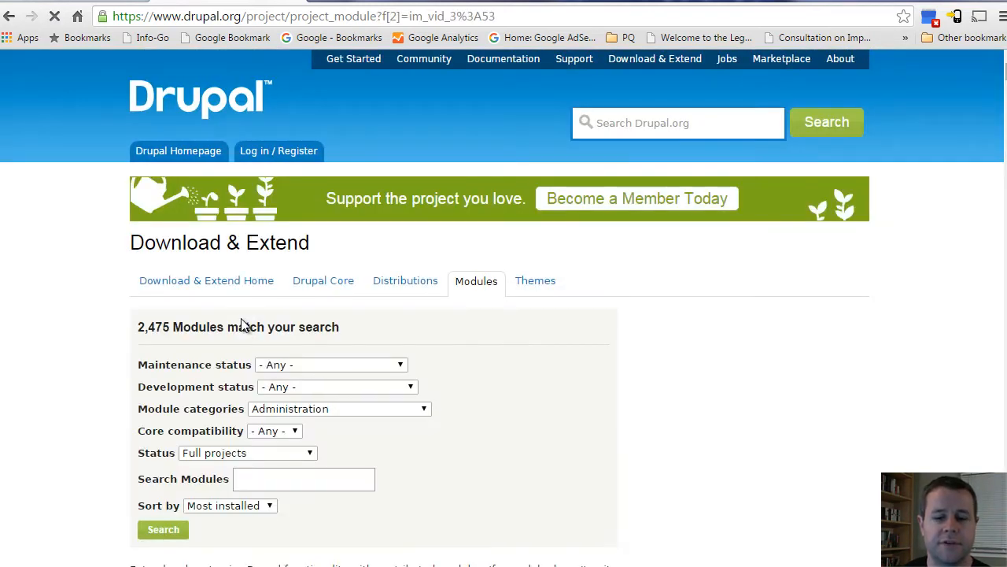
pyautogui.scroll(-3)
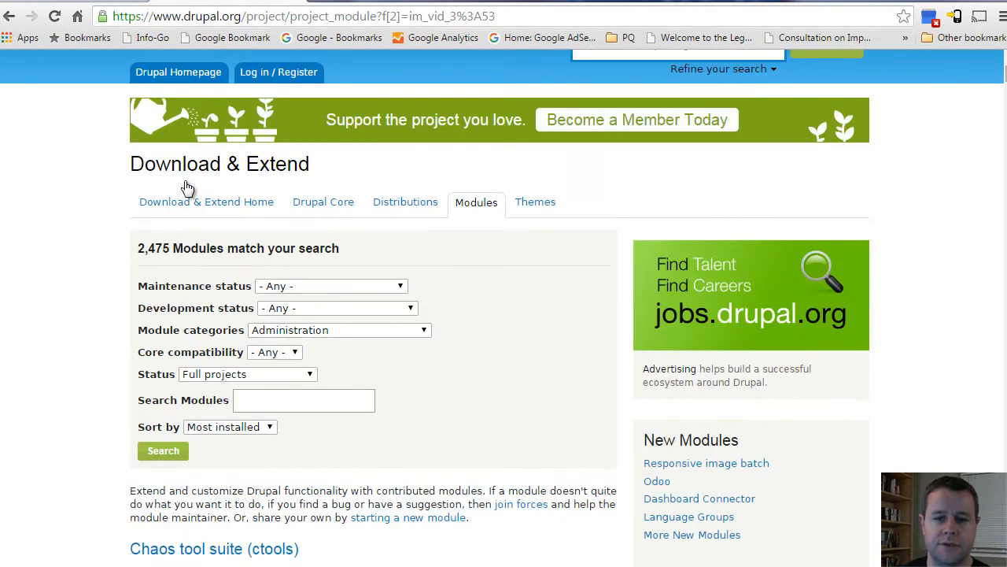
pyautogui.click(330, 286)
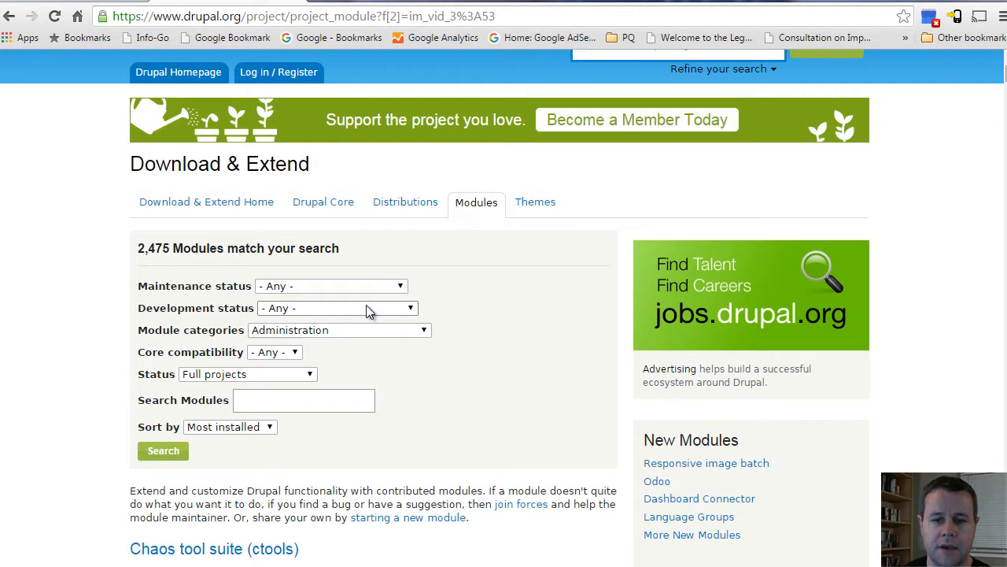
pyautogui.click(336, 308)
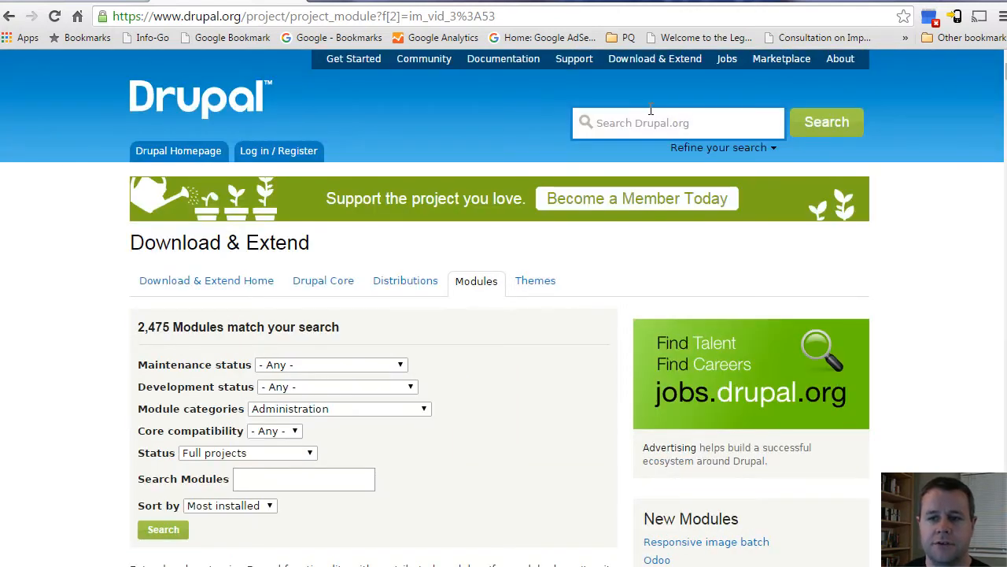
# Step: Search drupal.org for 'admin toolbar' and keep results sorted by relevancy
pyautogui.write('admin toolbar')
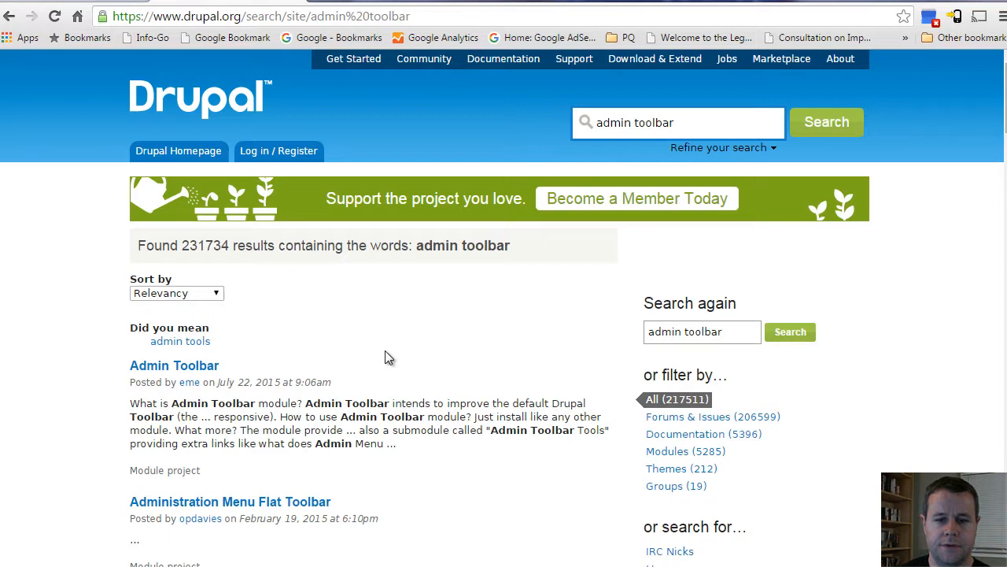
pyautogui.scroll(-3)
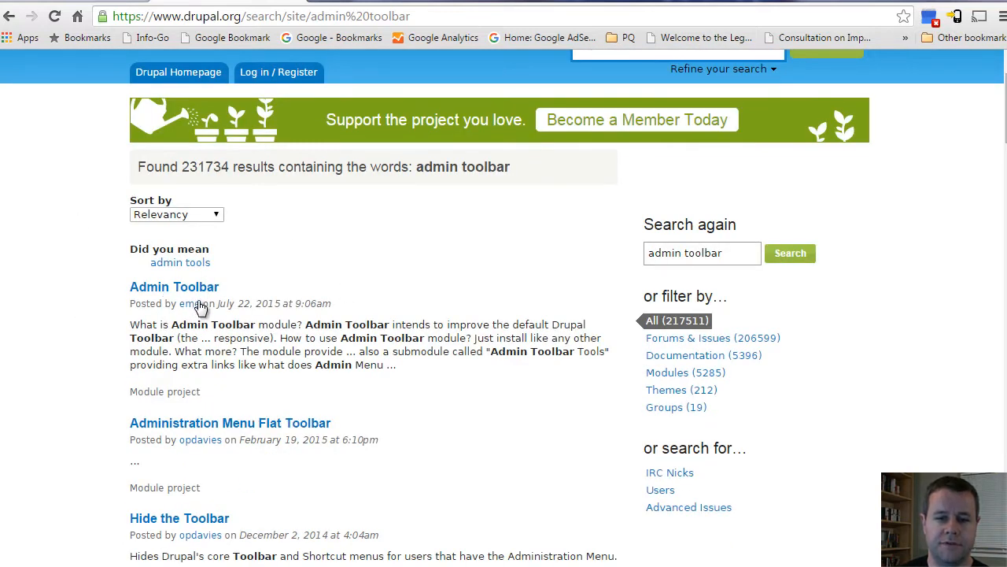
pyautogui.click(176, 214)
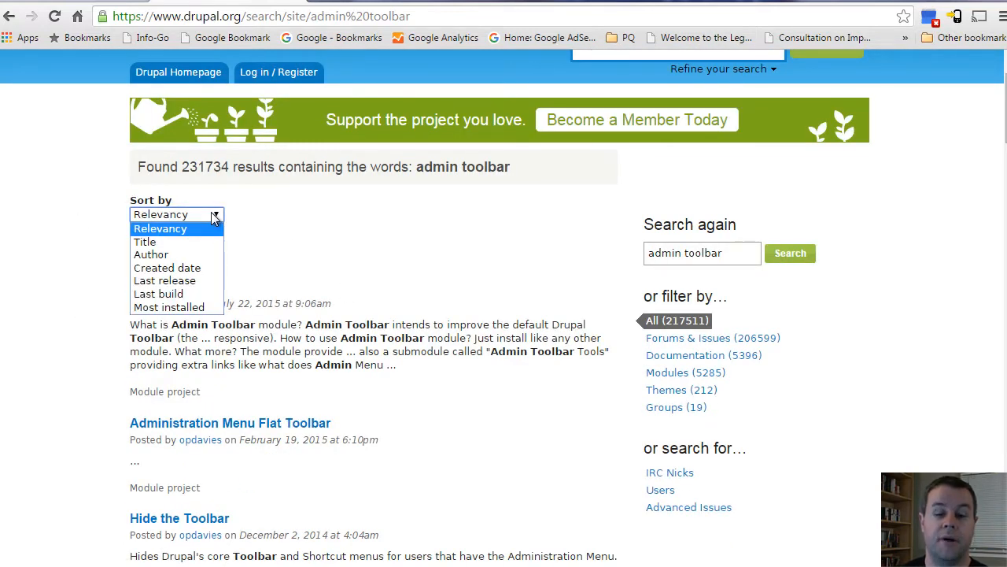
pyautogui.click(161, 228)
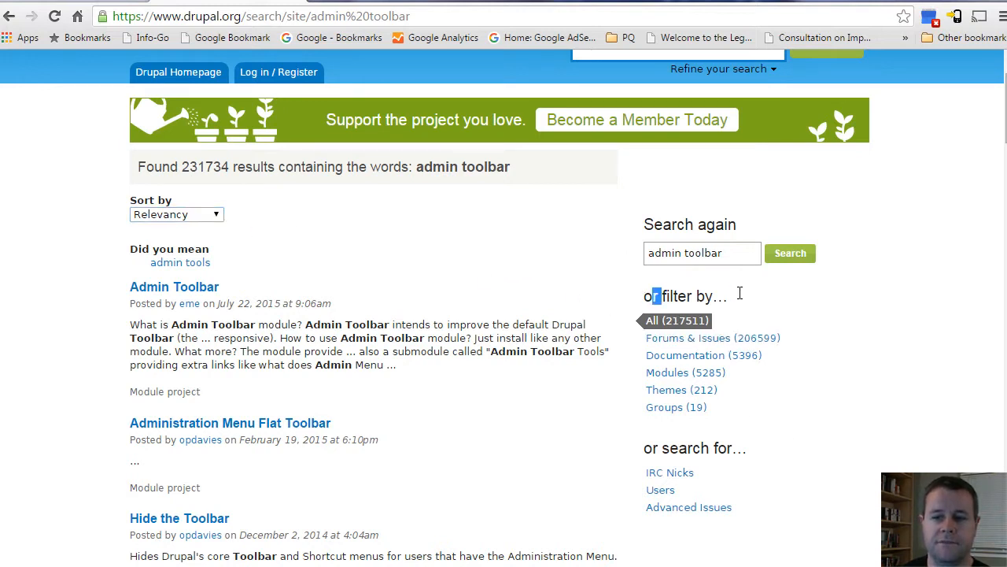
pyautogui.moveTo(691, 337)
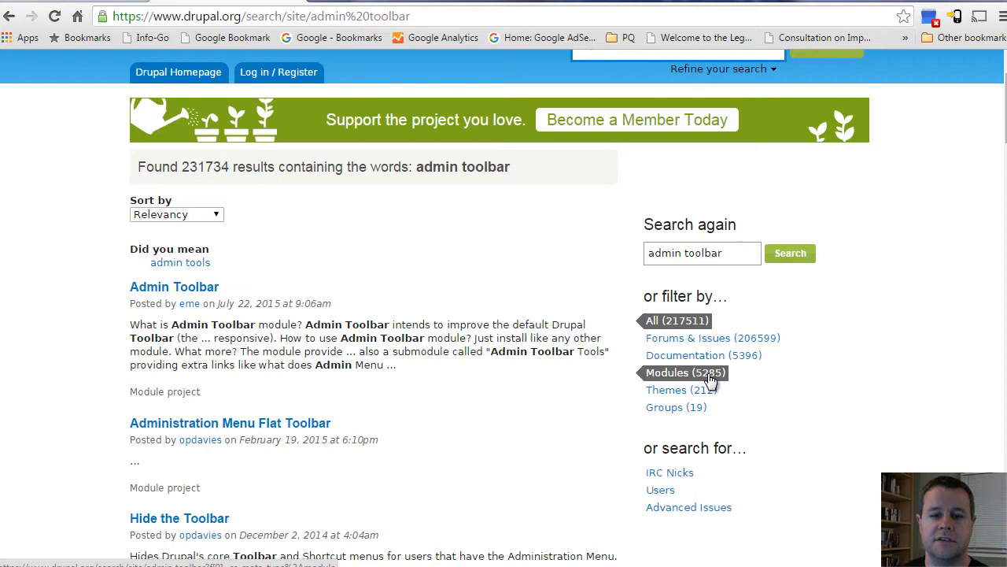
# Step: Filter the results to Modules, with Admin Toolbar listed first
pyautogui.click(683, 372)
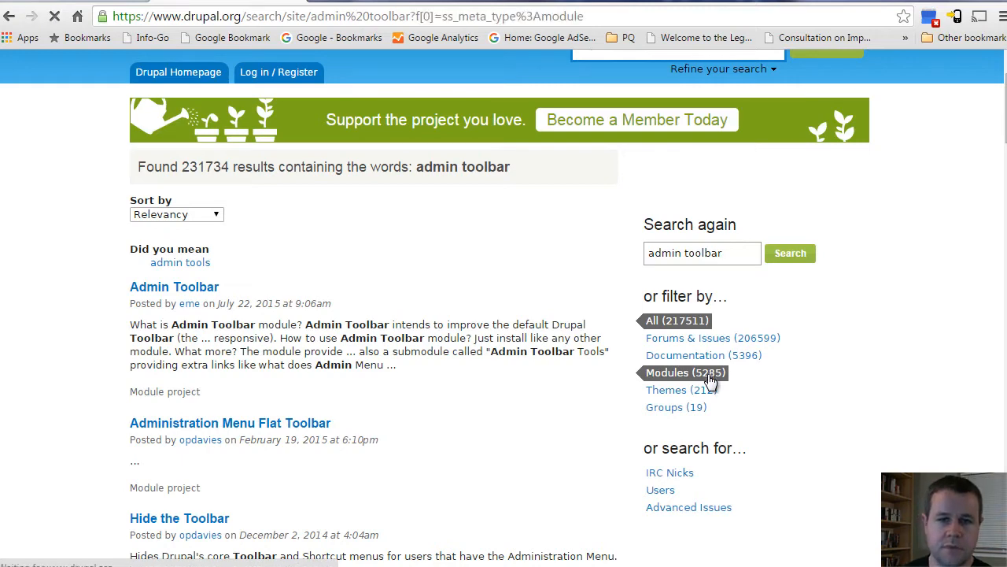
pyautogui.scroll(-3)
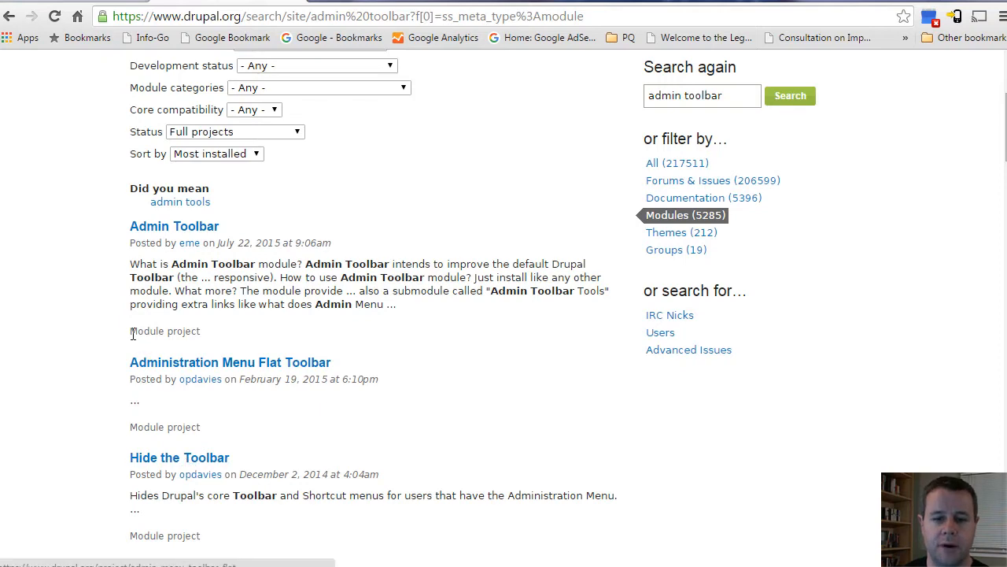
pyautogui.scroll(-3)
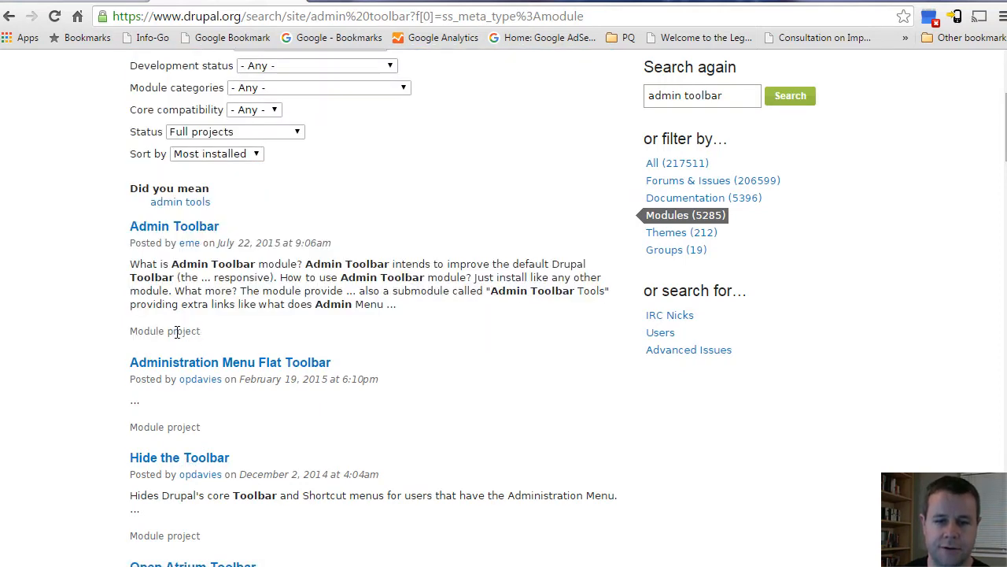
pyautogui.moveTo(174, 226)
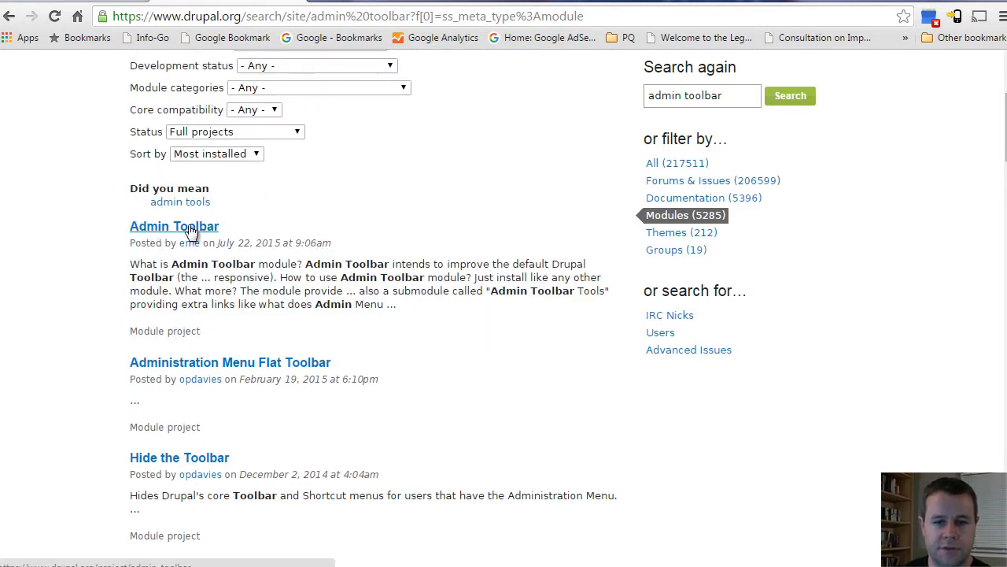
pyautogui.click(174, 226)
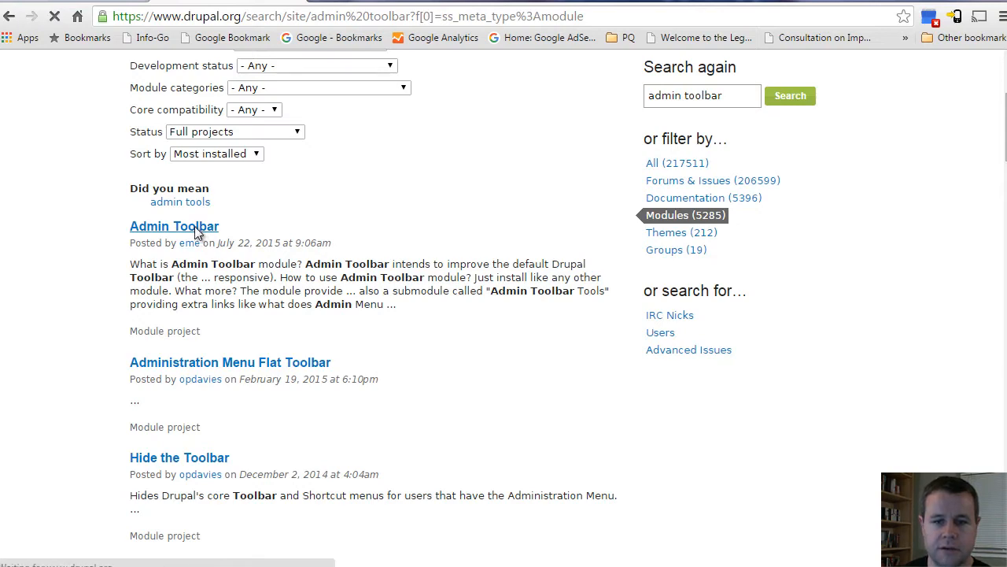
pyautogui.click(174, 226)
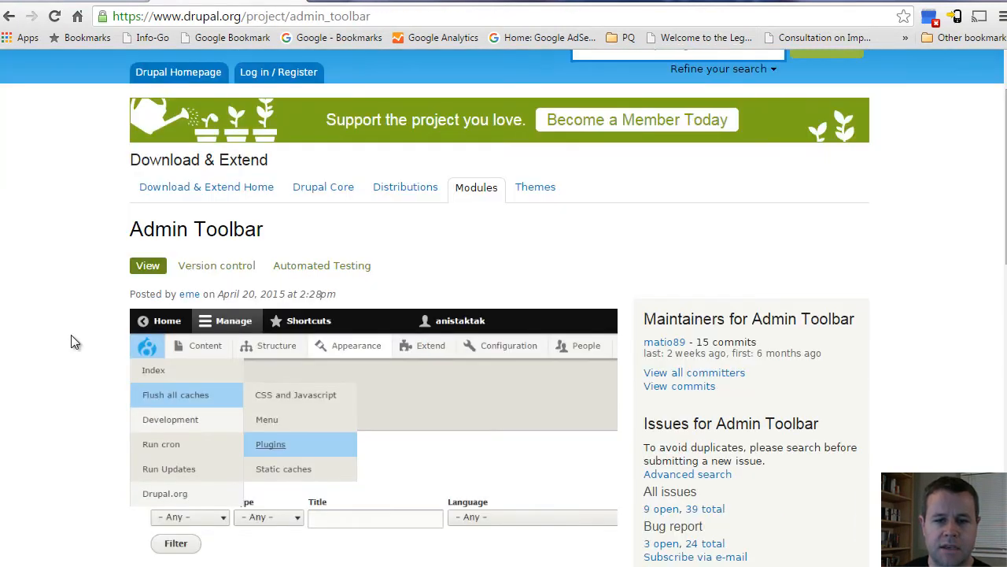
pyautogui.scroll(-3)
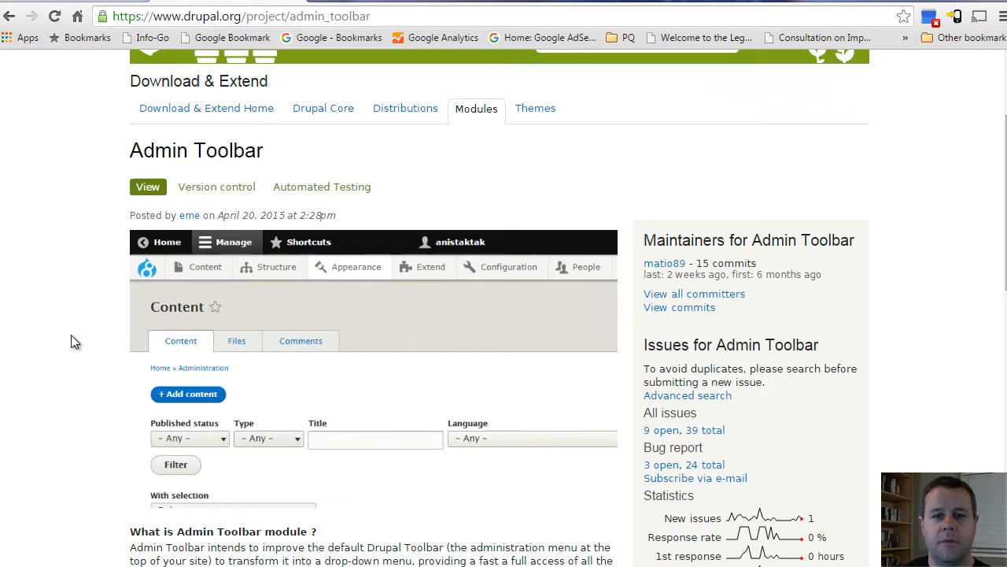
pyautogui.scroll(-3)
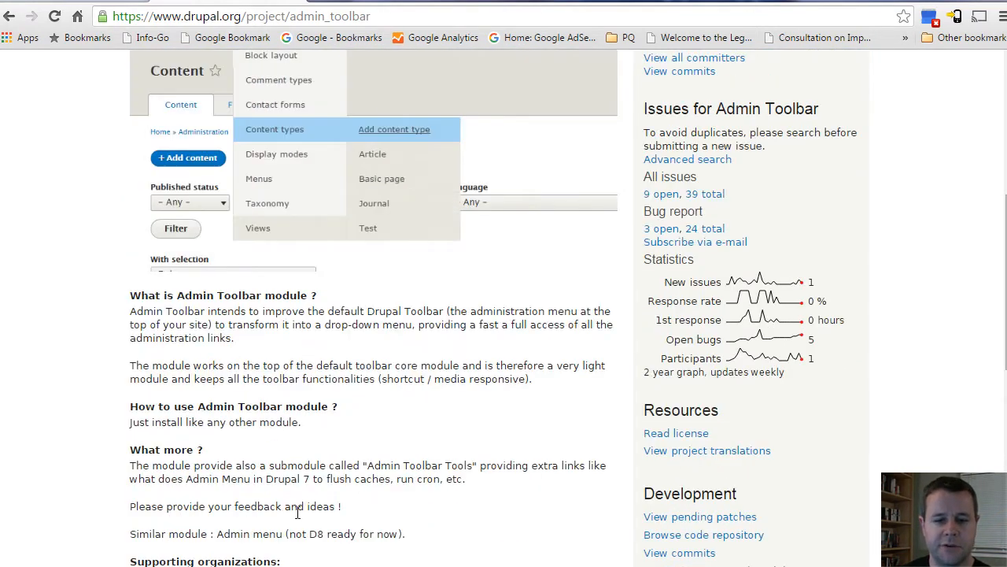
pyautogui.scroll(-3)
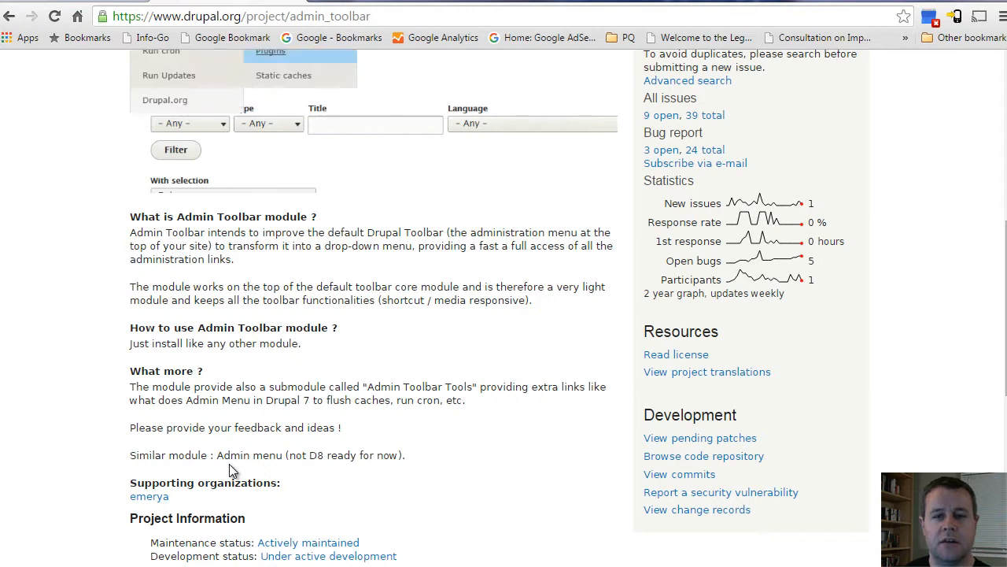
pyautogui.scroll(3)
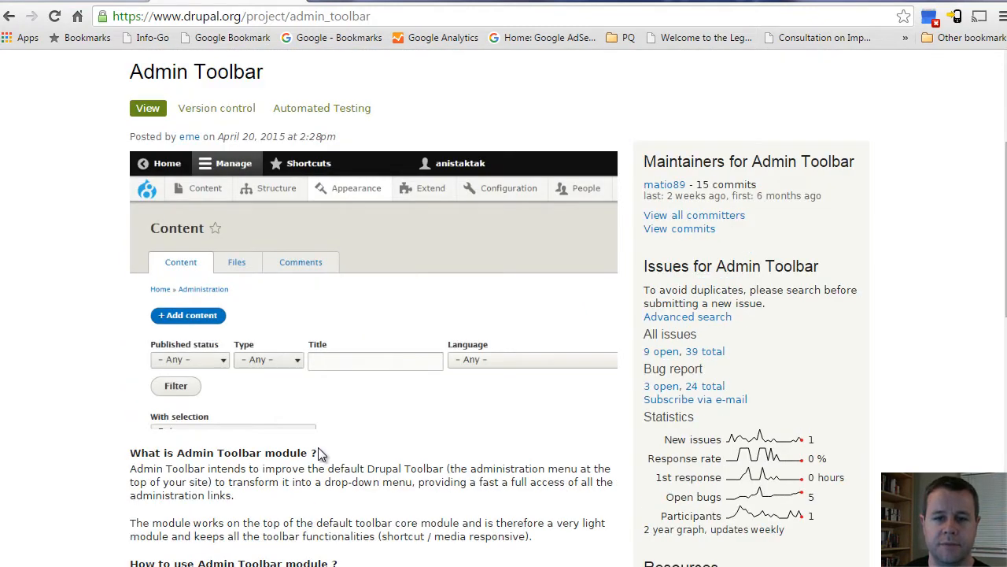
pyautogui.click(276, 187)
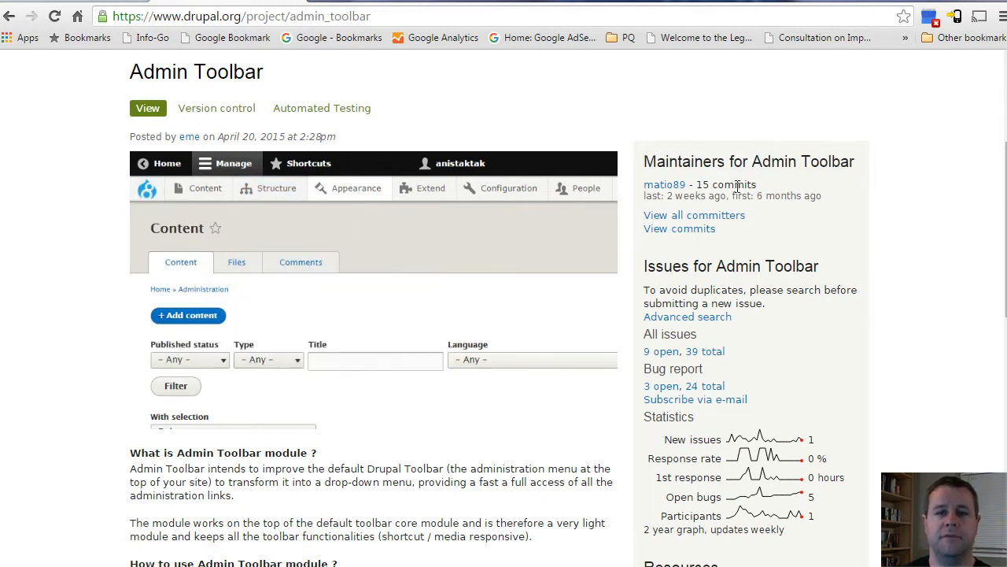
pyautogui.click(276, 188)
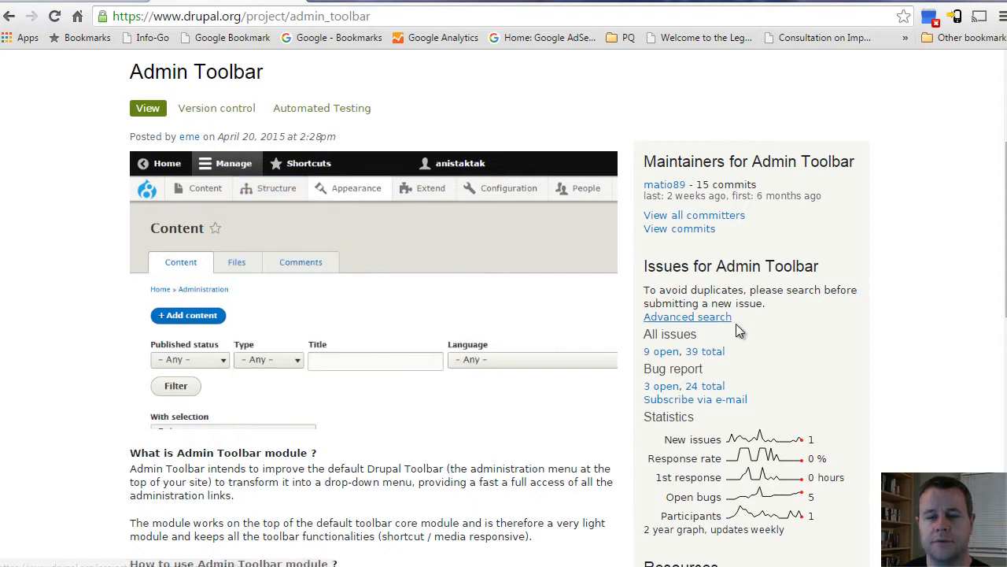
pyautogui.click(276, 187)
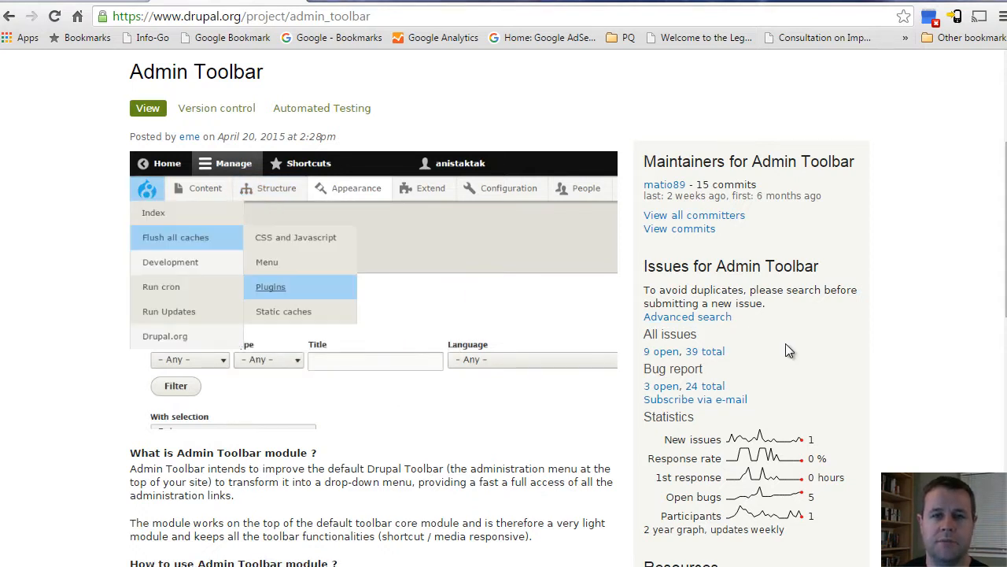
pyautogui.click(205, 187)
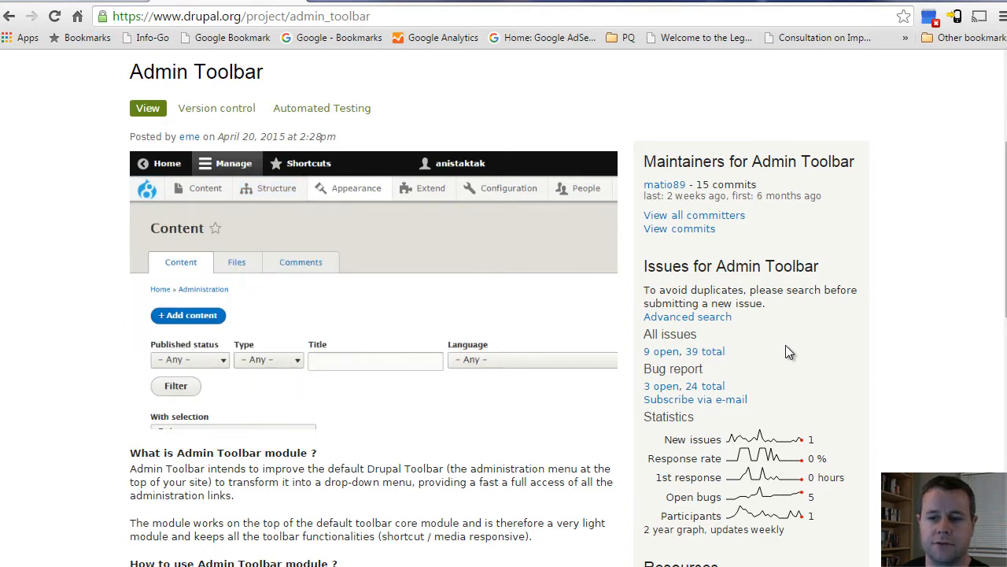
pyautogui.click(277, 109)
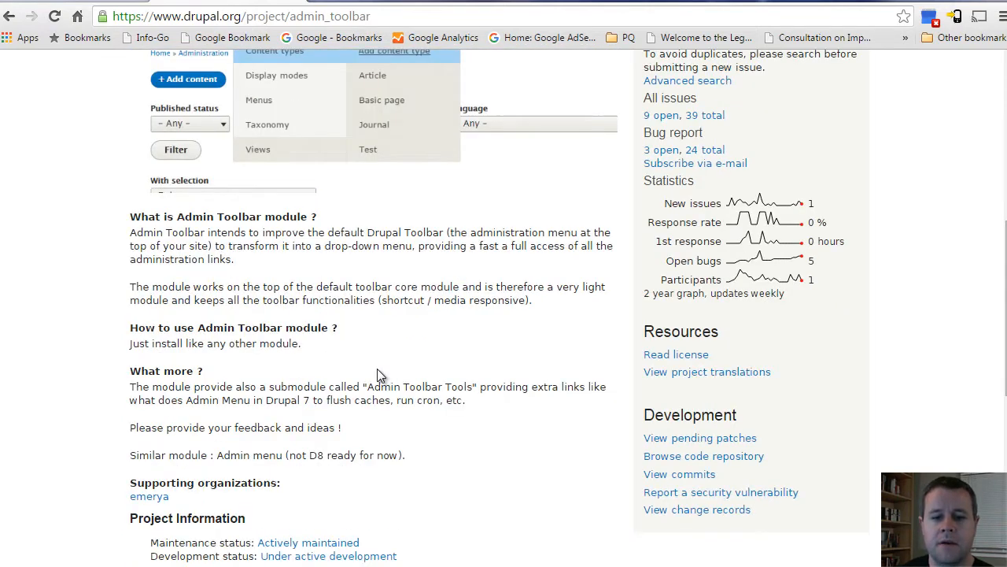
pyautogui.scroll(-3)
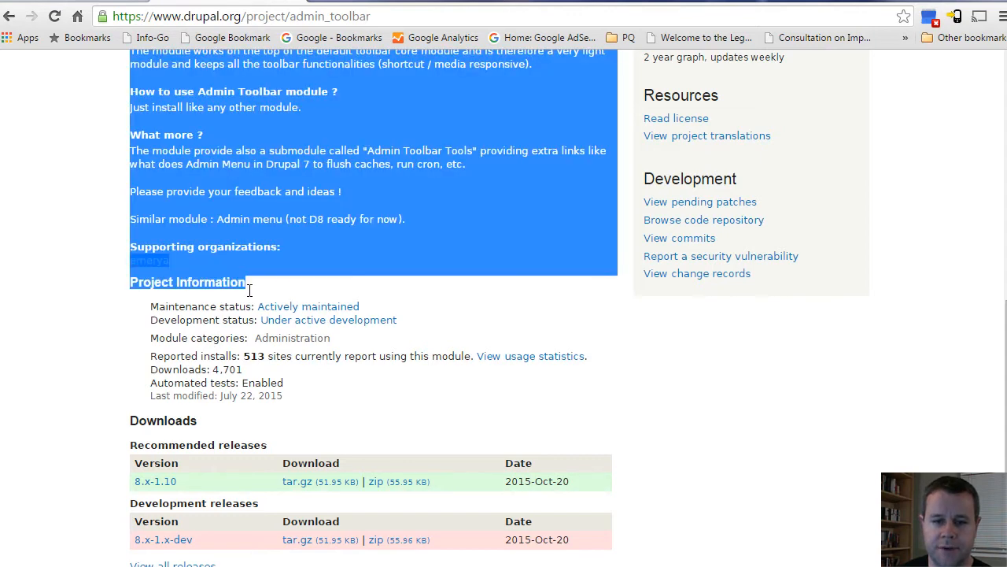
pyautogui.click(240, 332)
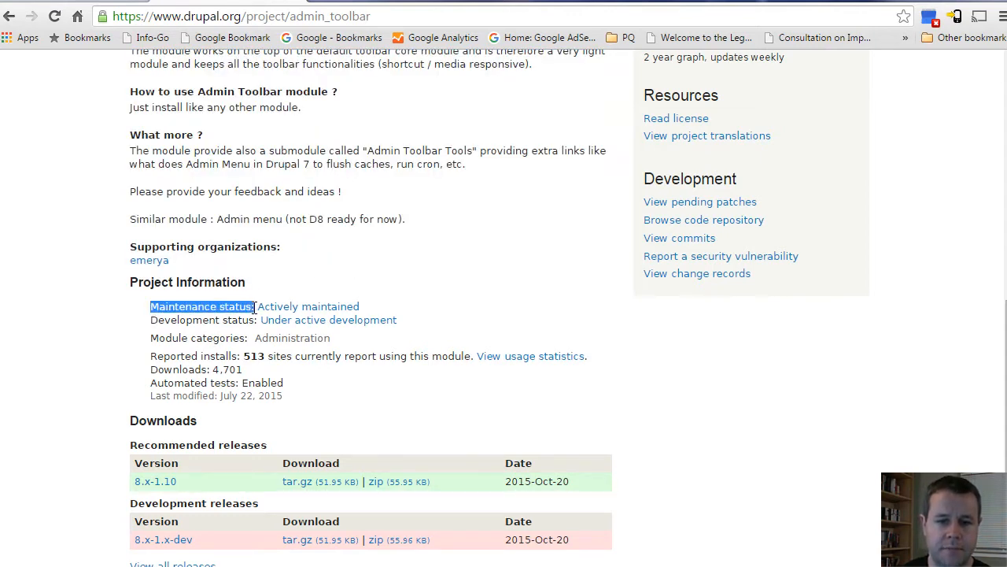
pyautogui.doubleClick(203, 320)
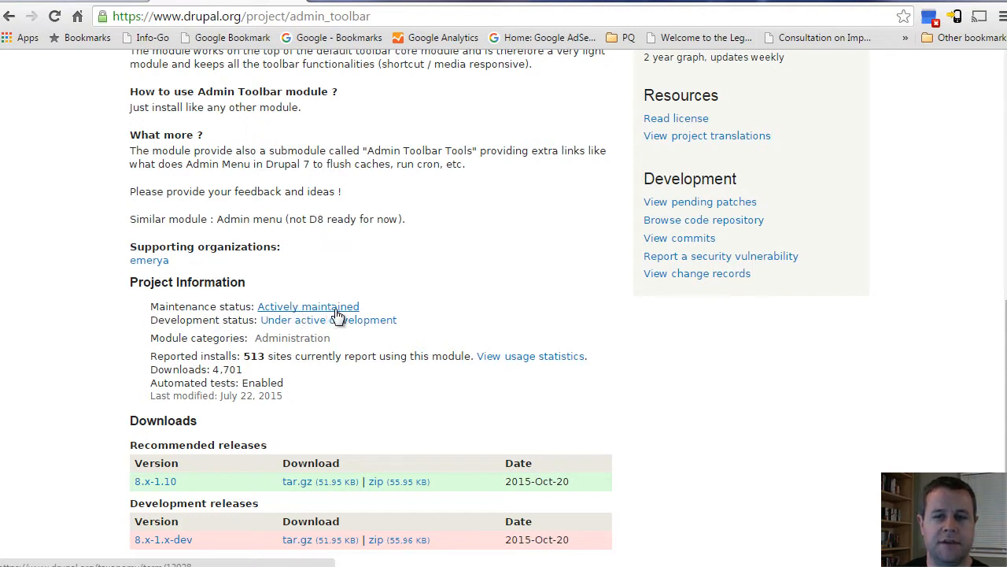
pyautogui.moveTo(382, 315)
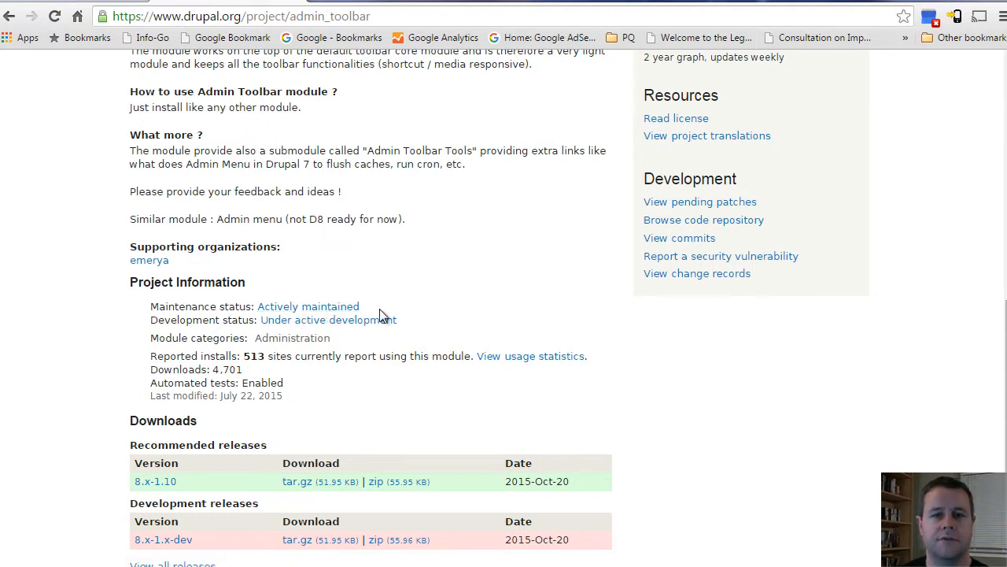
pyautogui.moveTo(342, 319)
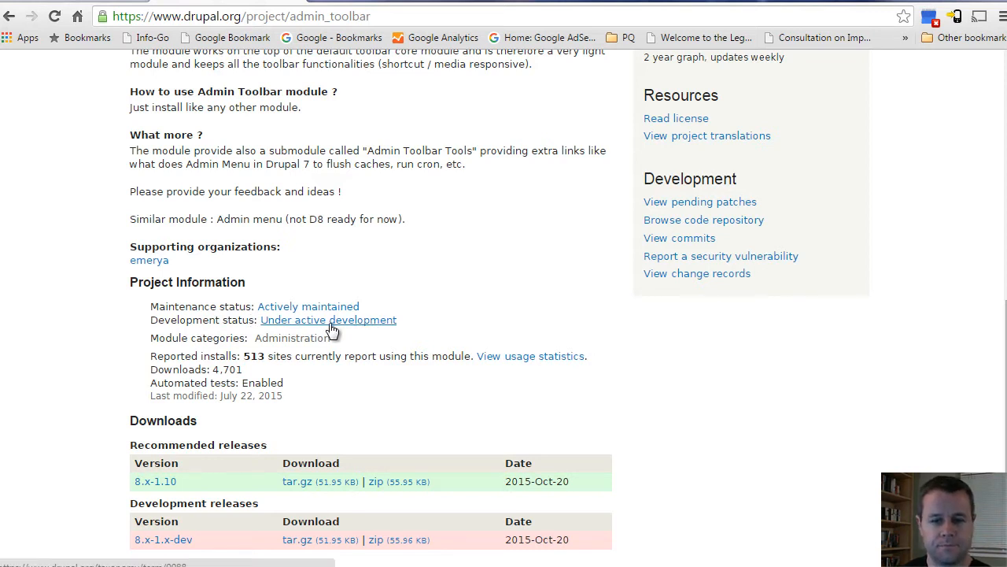
pyautogui.moveTo(360, 331)
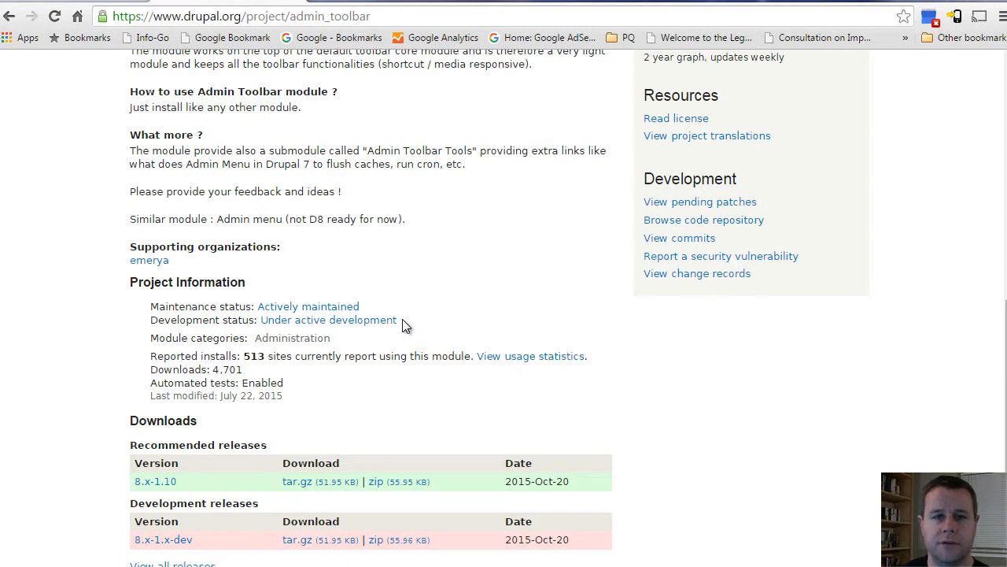
pyautogui.moveTo(417, 327)
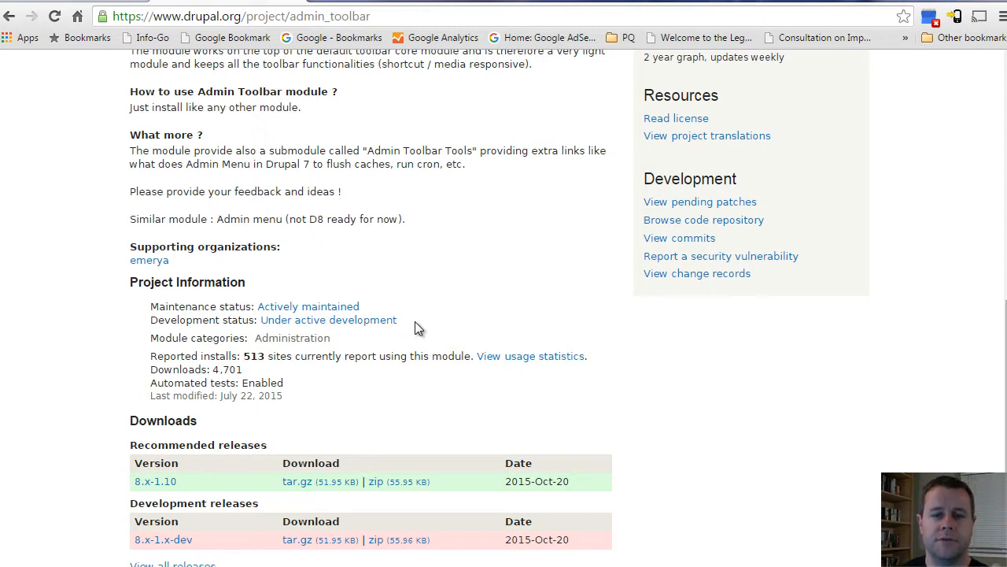
pyautogui.moveTo(252, 360)
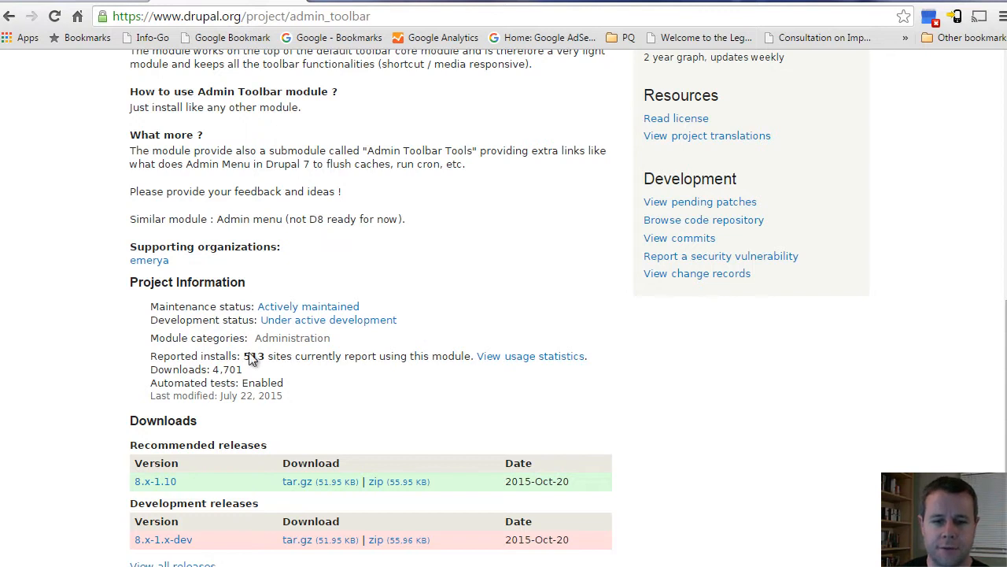
pyautogui.moveTo(292, 337)
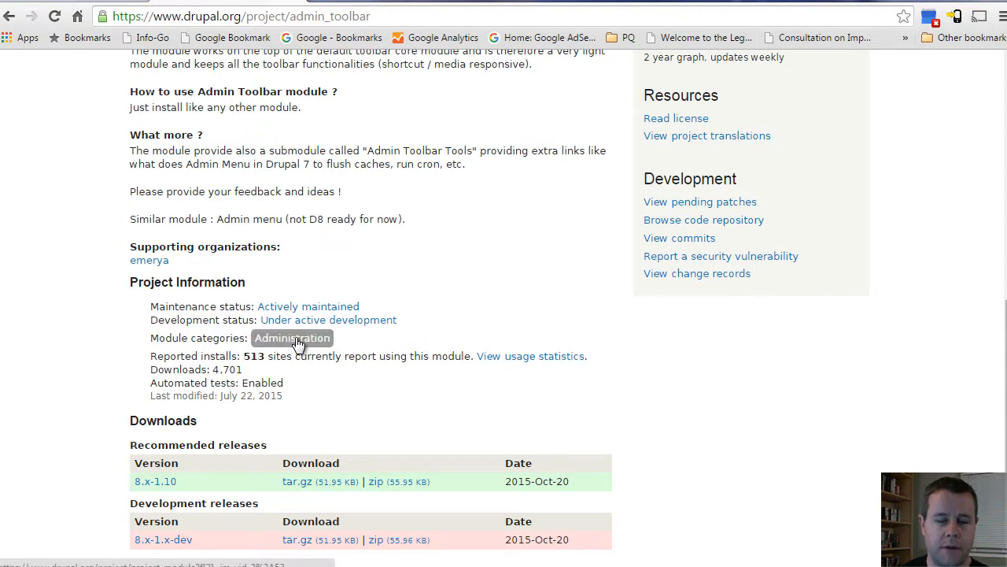
pyautogui.moveTo(311, 354)
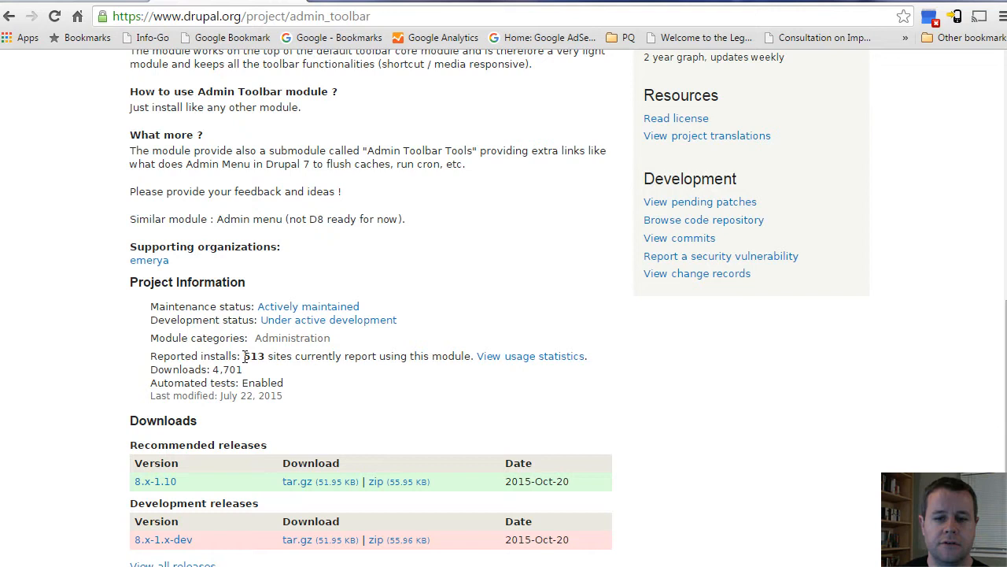
pyautogui.moveTo(279, 356)
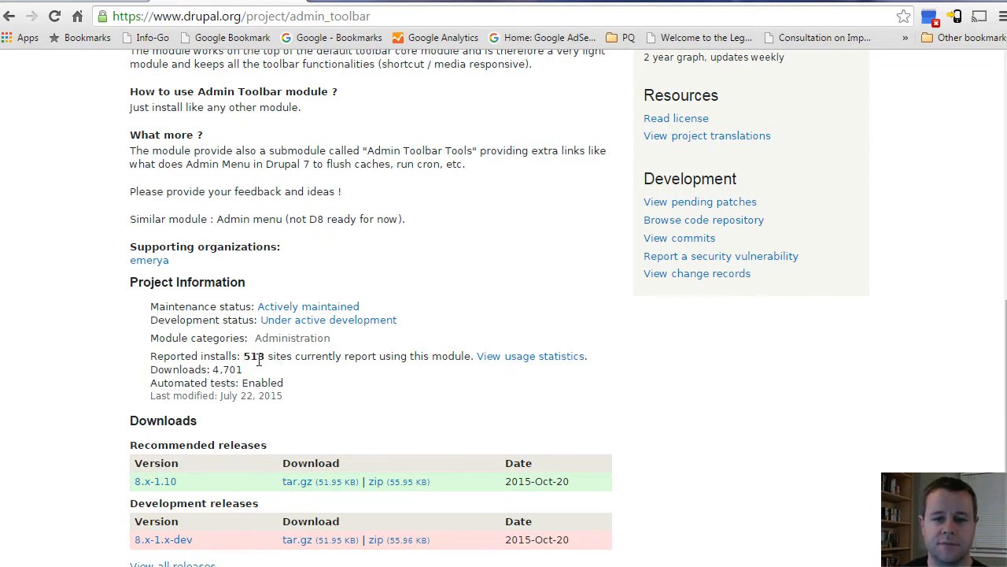
pyautogui.doubleClick(253, 356)
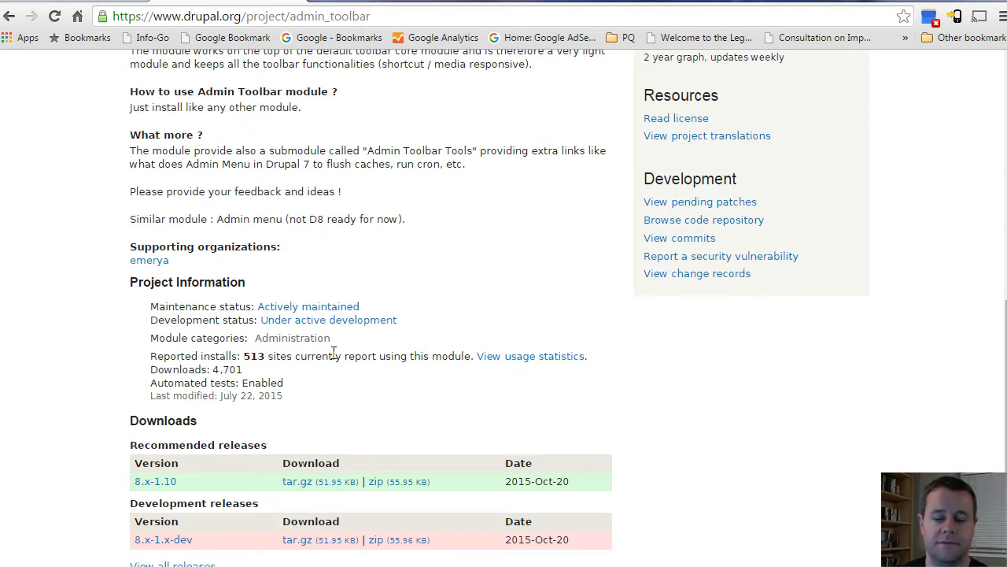
pyautogui.moveTo(218, 386)
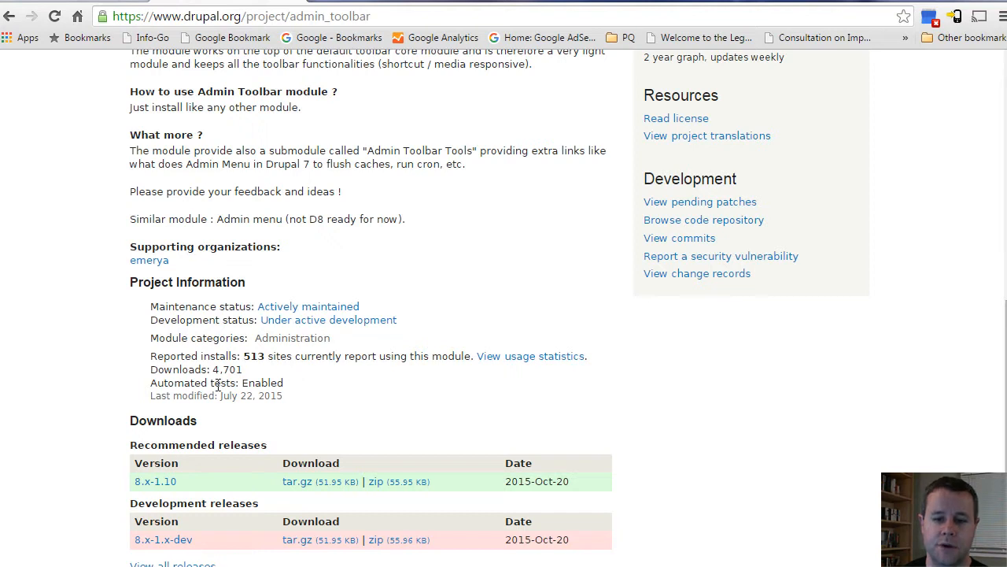
pyautogui.doubleClick(254, 355)
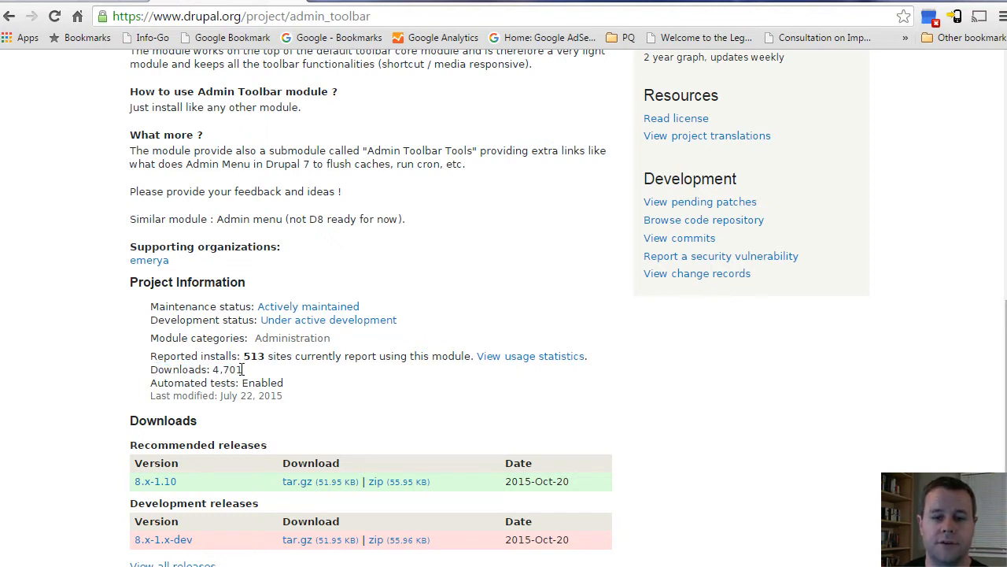
pyautogui.doubleClick(229, 369)
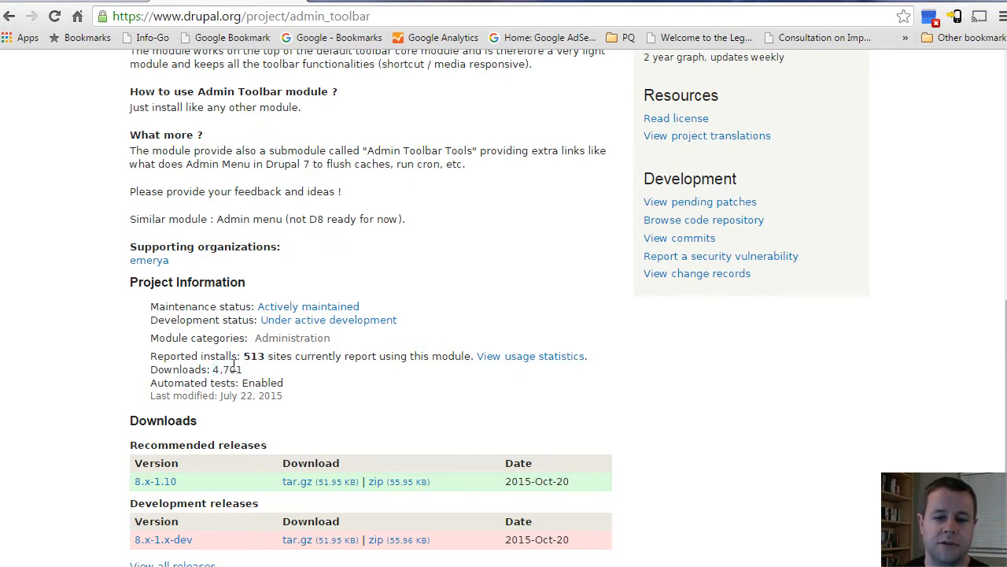
pyautogui.doubleClick(229, 369)
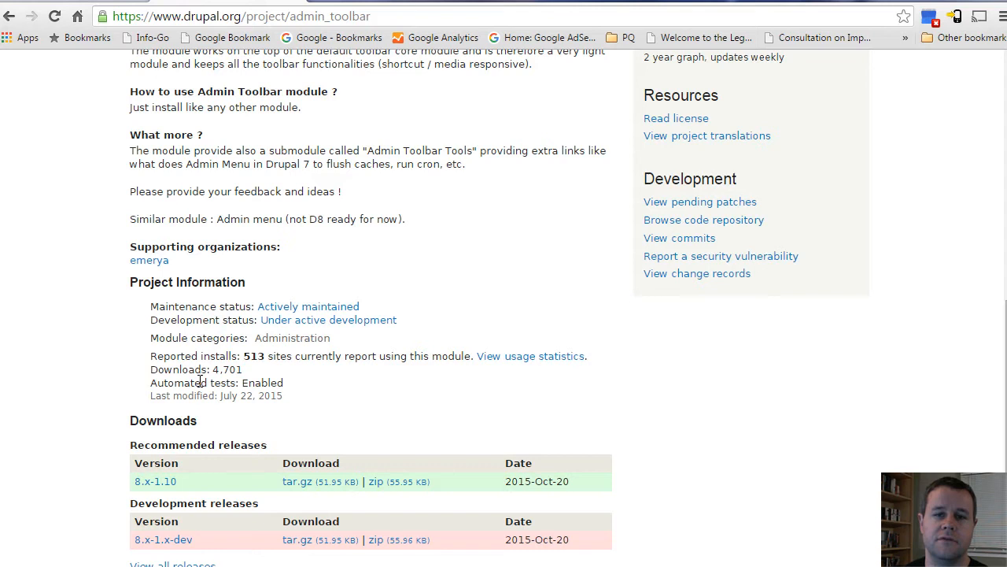
pyautogui.moveTo(229, 380)
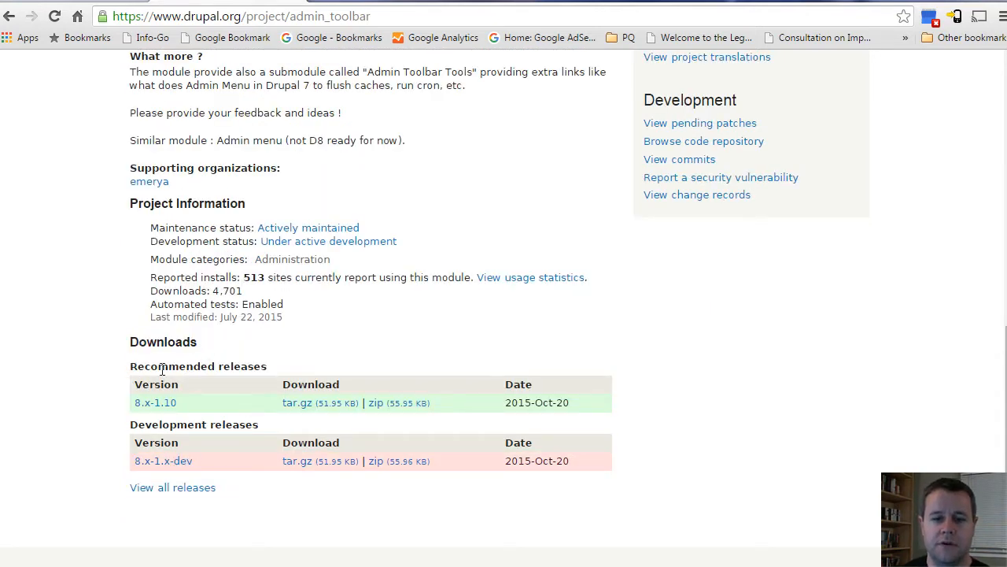
# Step: Highlight the recommended 8.x-1.10 and development 8.x-1.x-dev releases and their 2015-Oct-20 dates
pyautogui.doubleClick(193, 424)
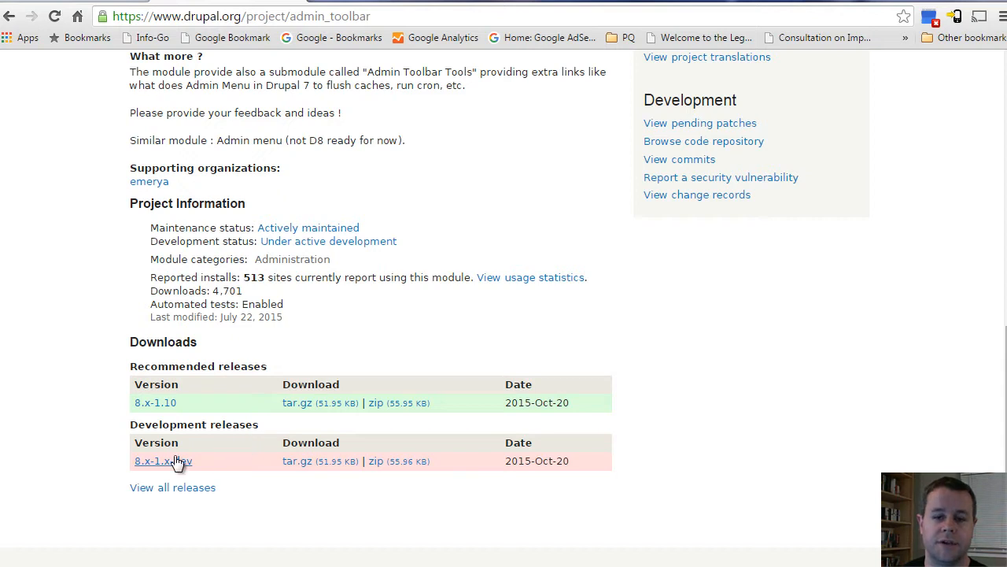
pyautogui.moveTo(197, 466)
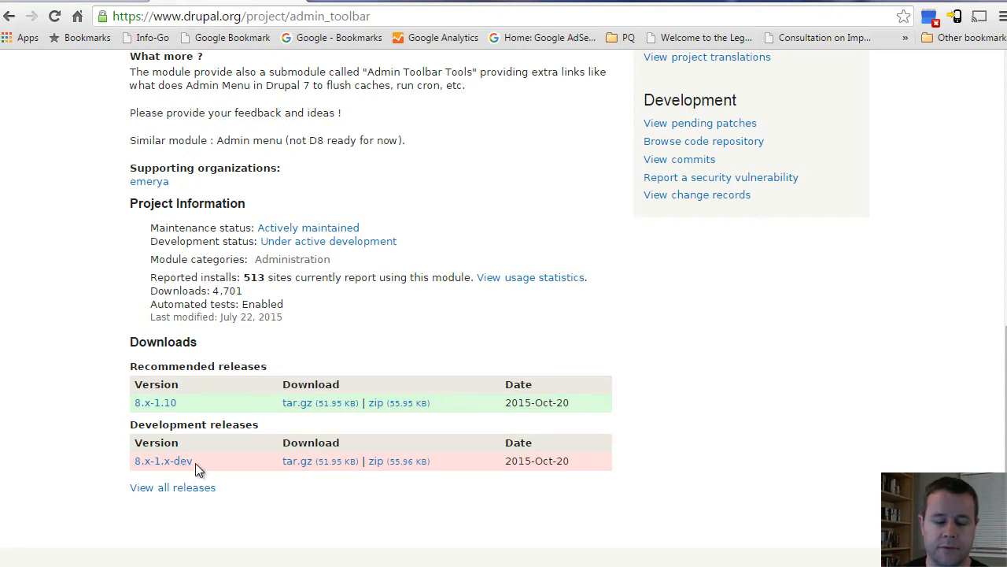
pyautogui.moveTo(284, 402); pyautogui.dragTo(567, 402)
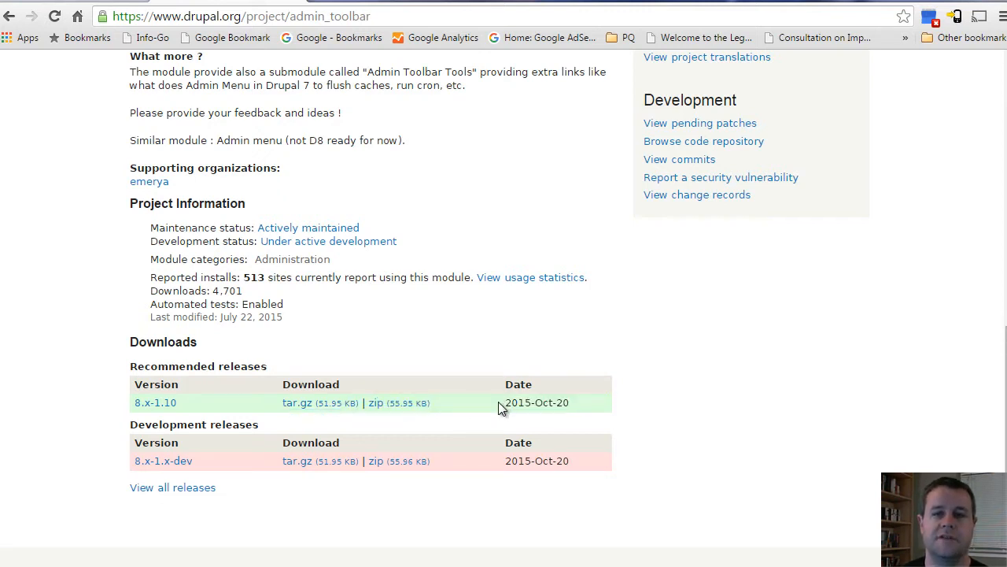
pyautogui.moveTo(187, 392)
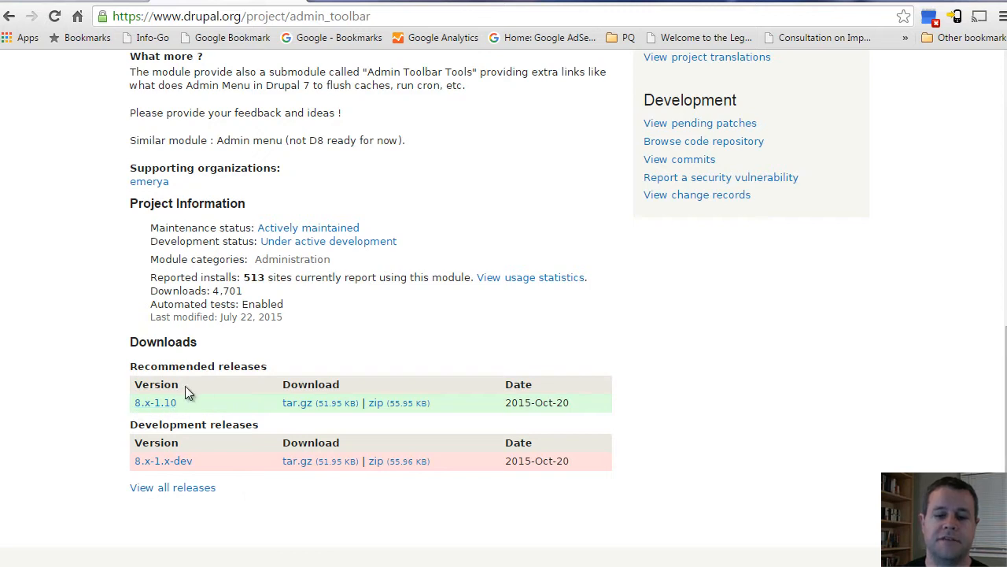
pyautogui.moveTo(172, 421)
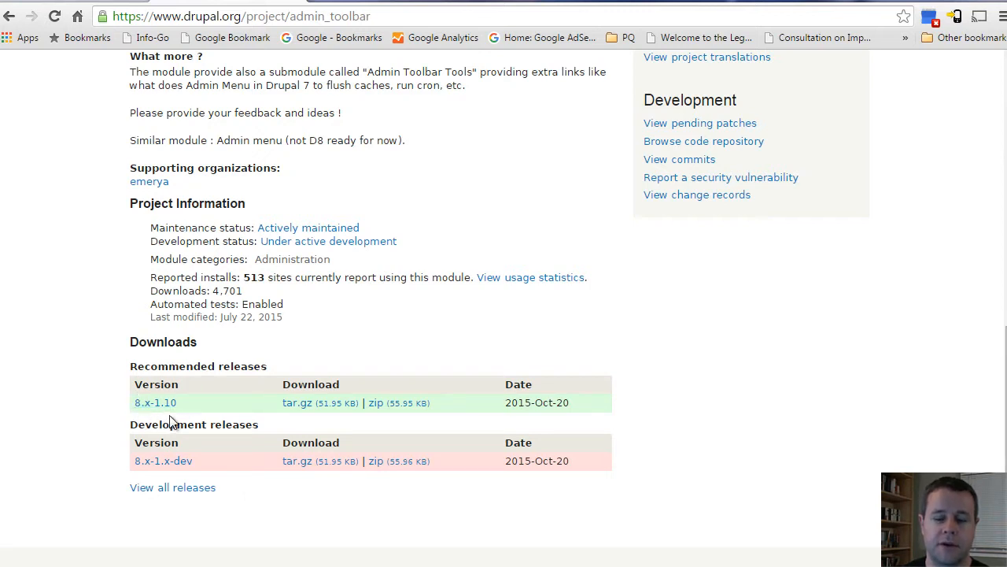
pyautogui.moveTo(589, 460)
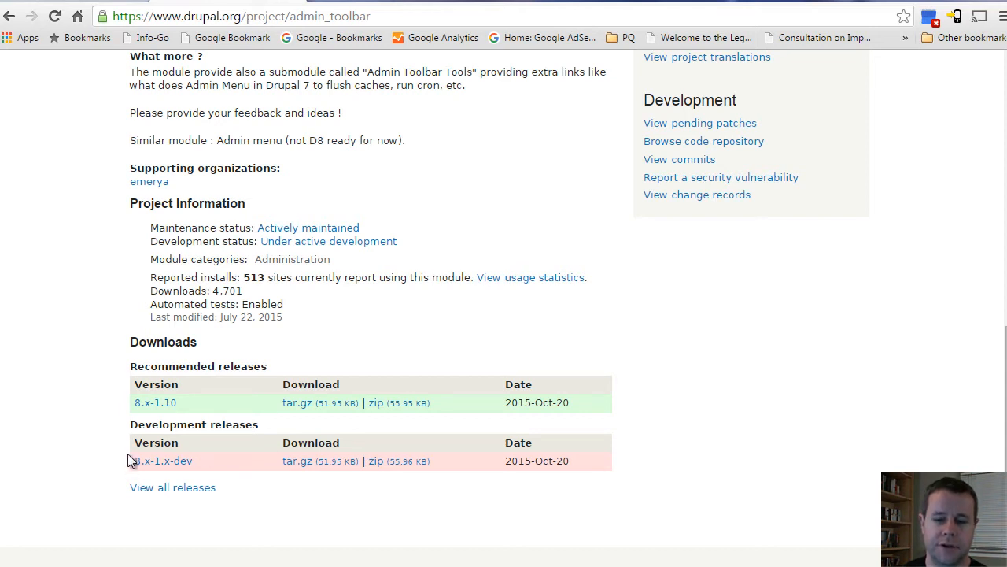
pyautogui.moveTo(671, 442)
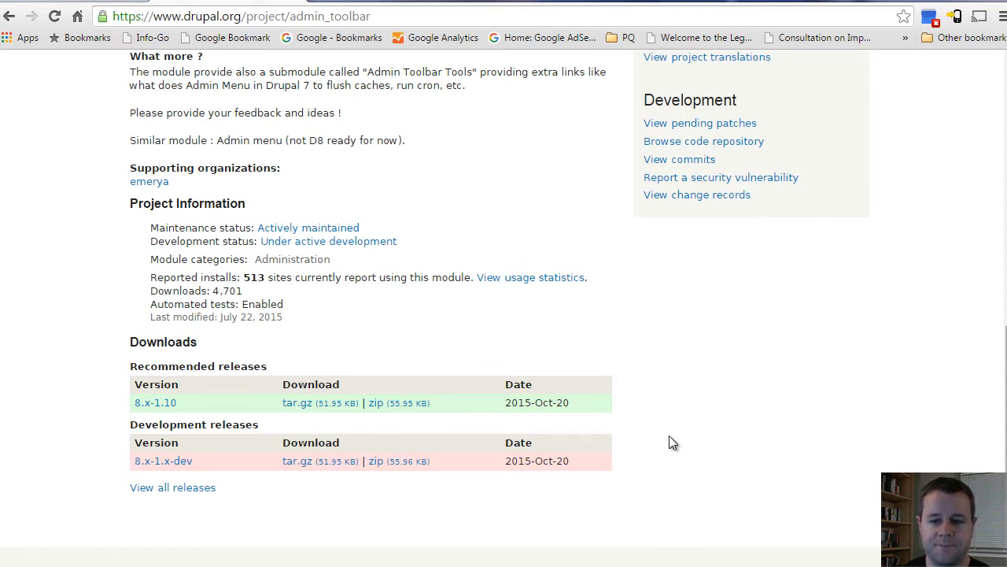
pyautogui.moveTo(574, 365)
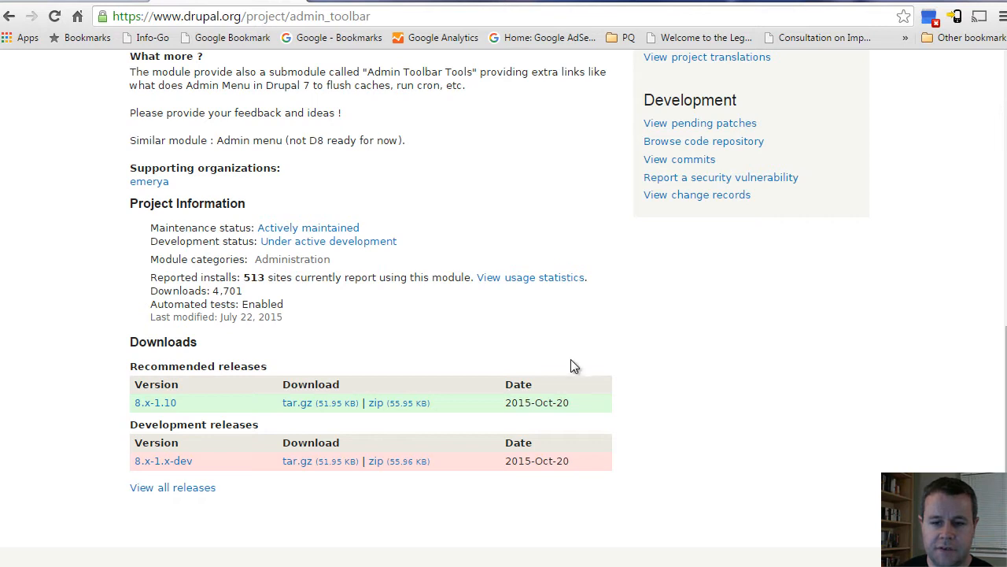
pyautogui.doubleClick(519, 384)
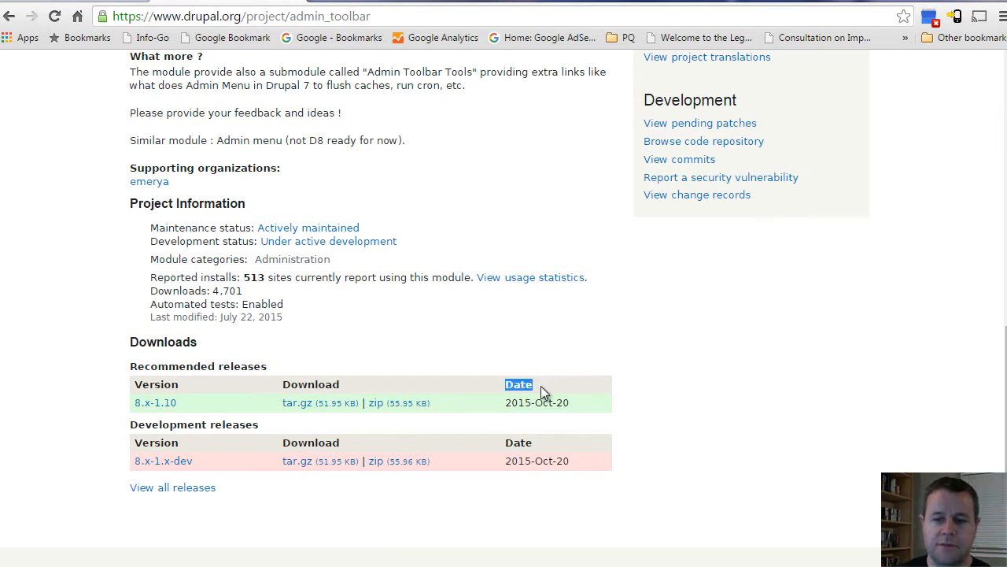
pyautogui.moveTo(520, 384); pyautogui.dragTo(566, 402)
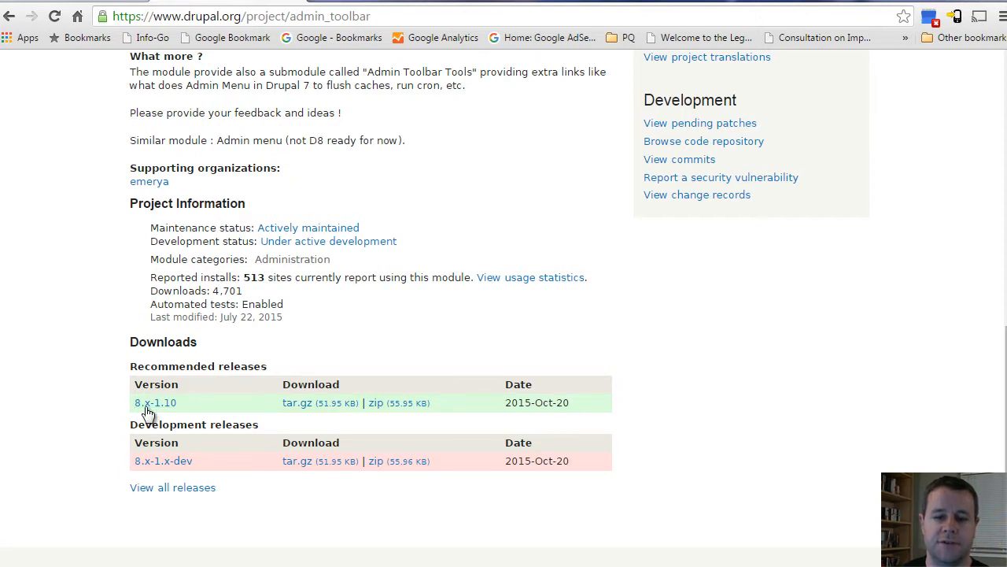
pyautogui.moveTo(479, 408)
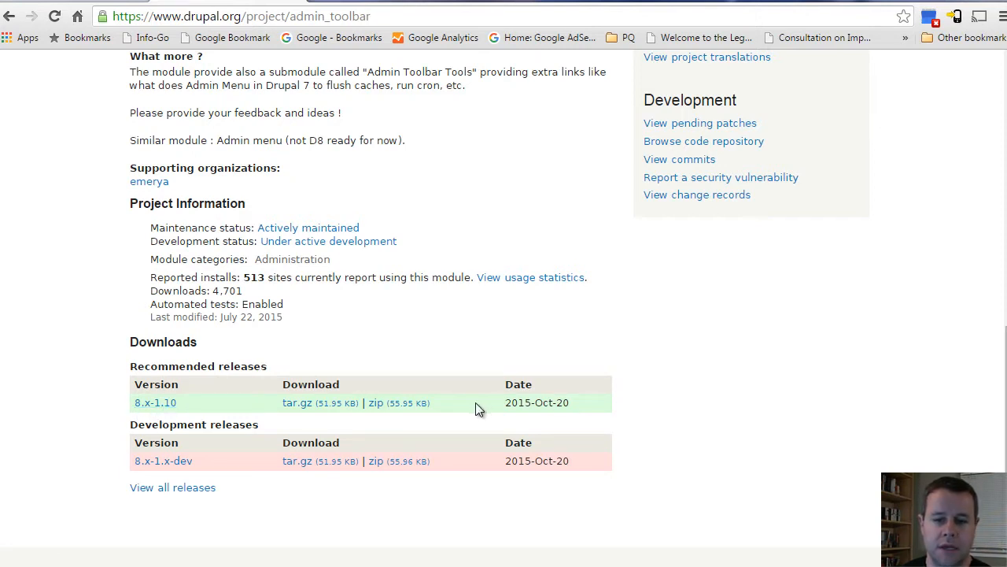
pyautogui.moveTo(155, 402)
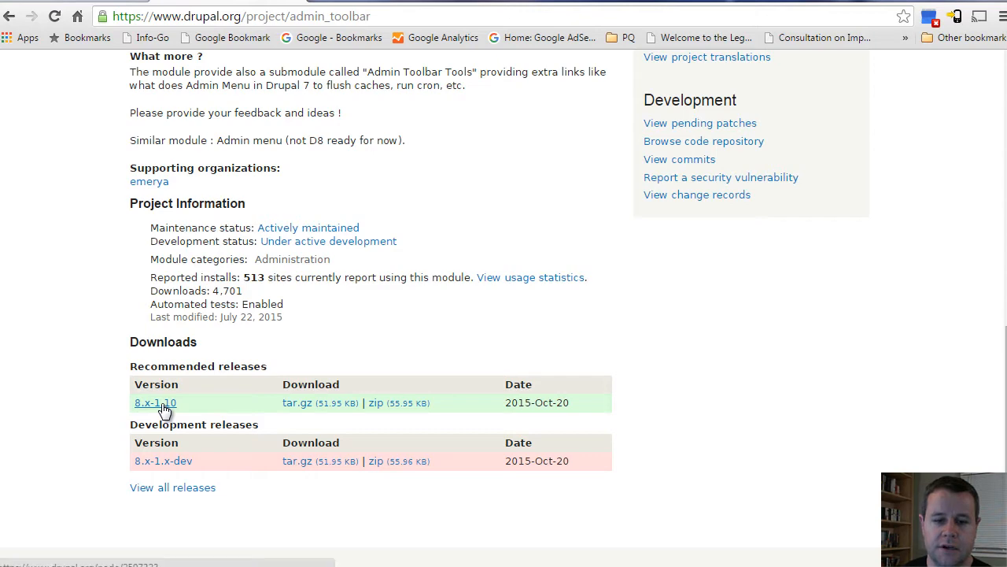
pyautogui.click(155, 402)
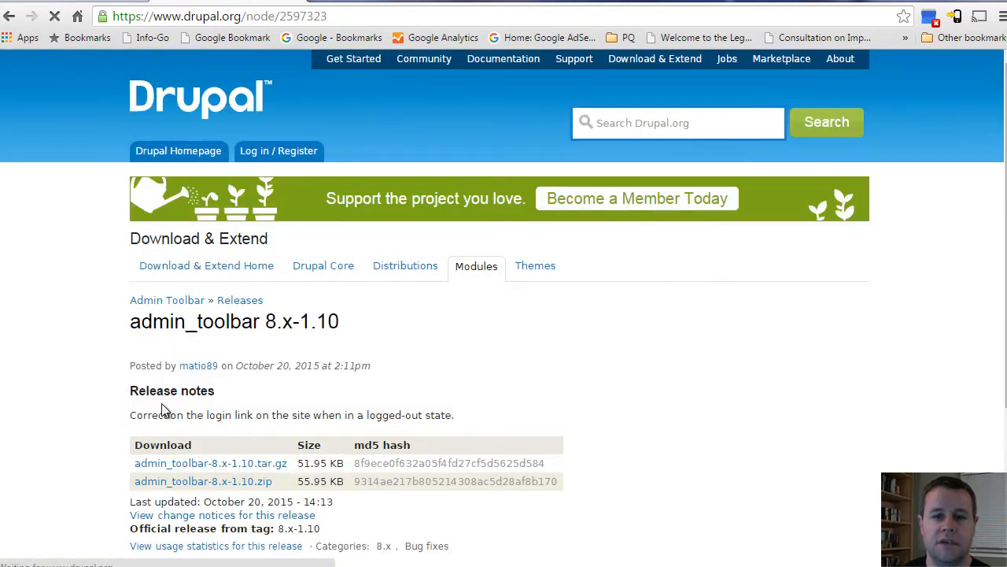
pyautogui.scroll(-3)
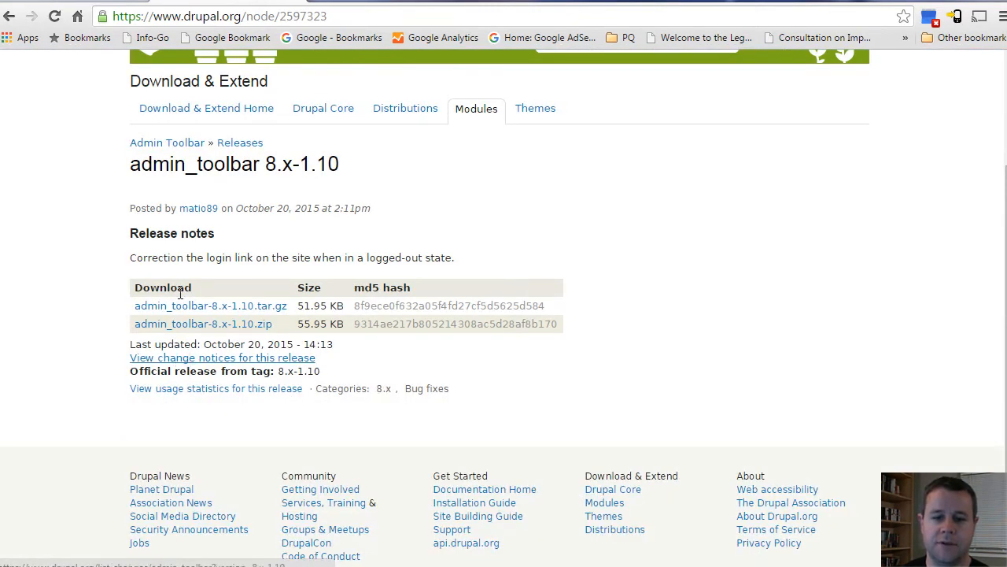
pyautogui.moveTo(447, 385)
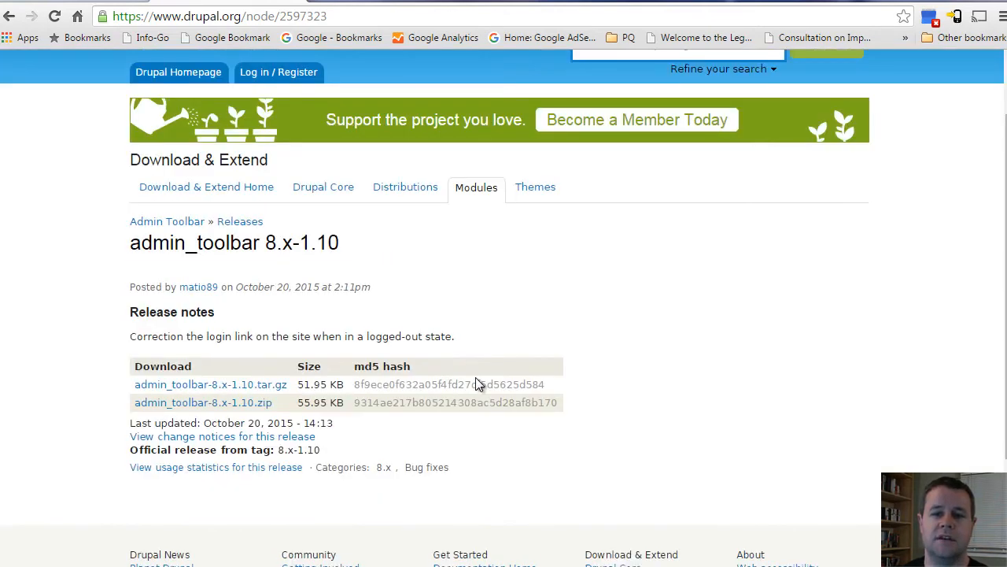
pyautogui.moveTo(431, 423)
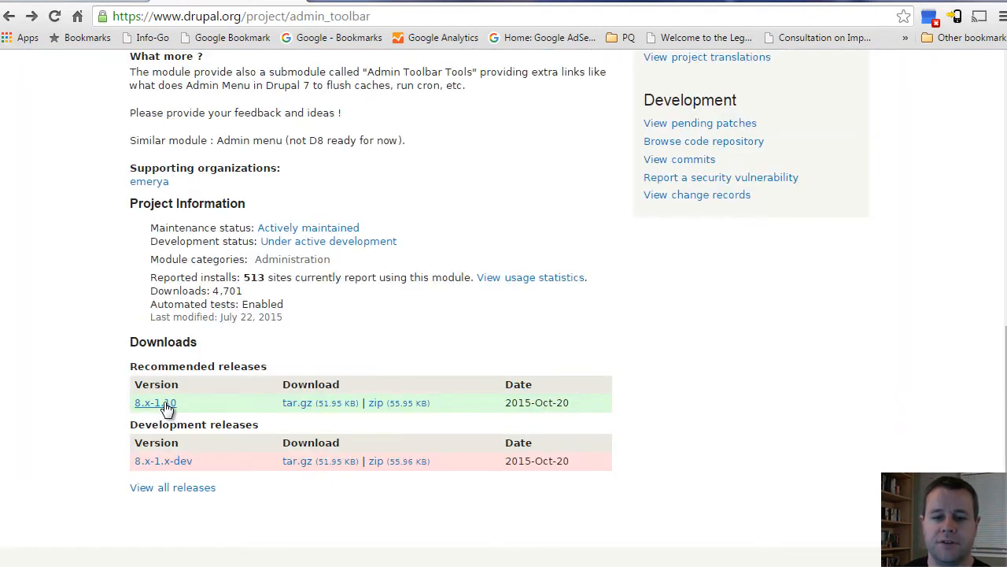
pyautogui.moveTo(702, 422)
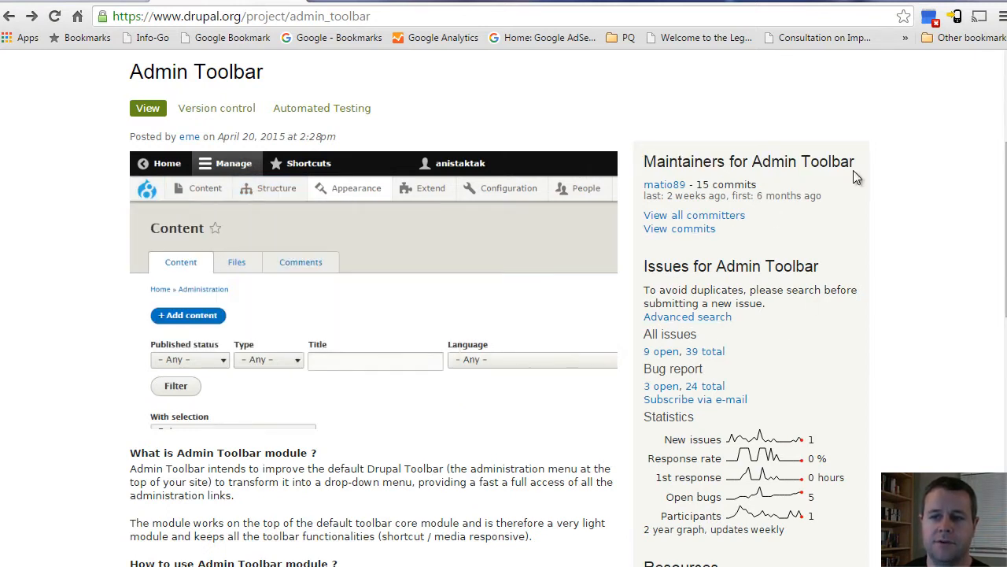
pyautogui.click(277, 188)
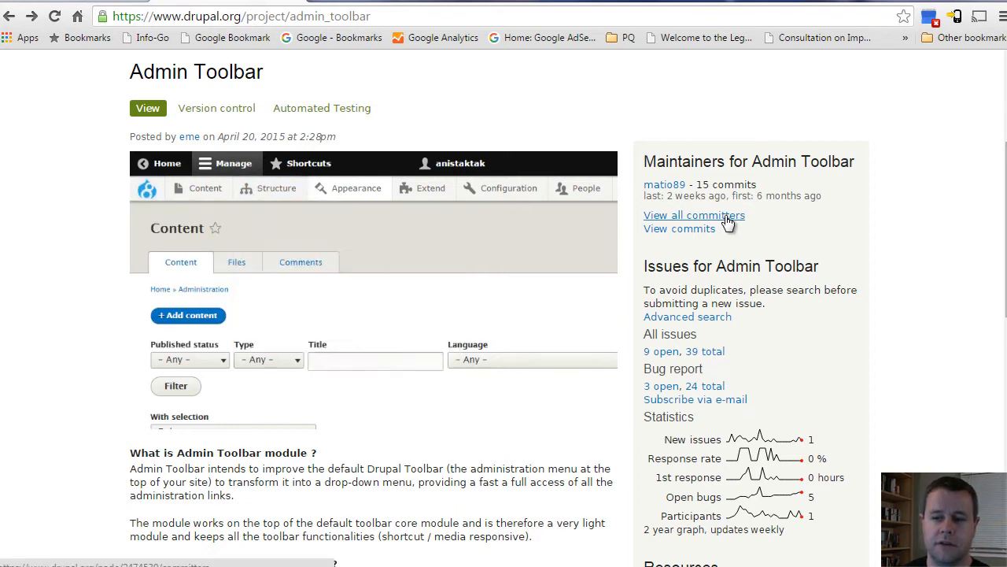
pyautogui.click(276, 188)
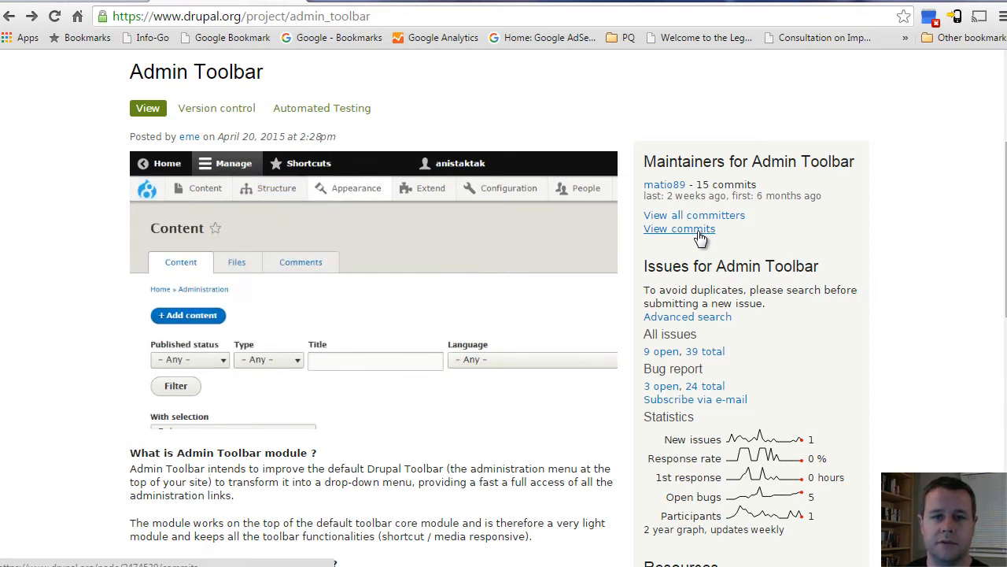
pyautogui.click(276, 188)
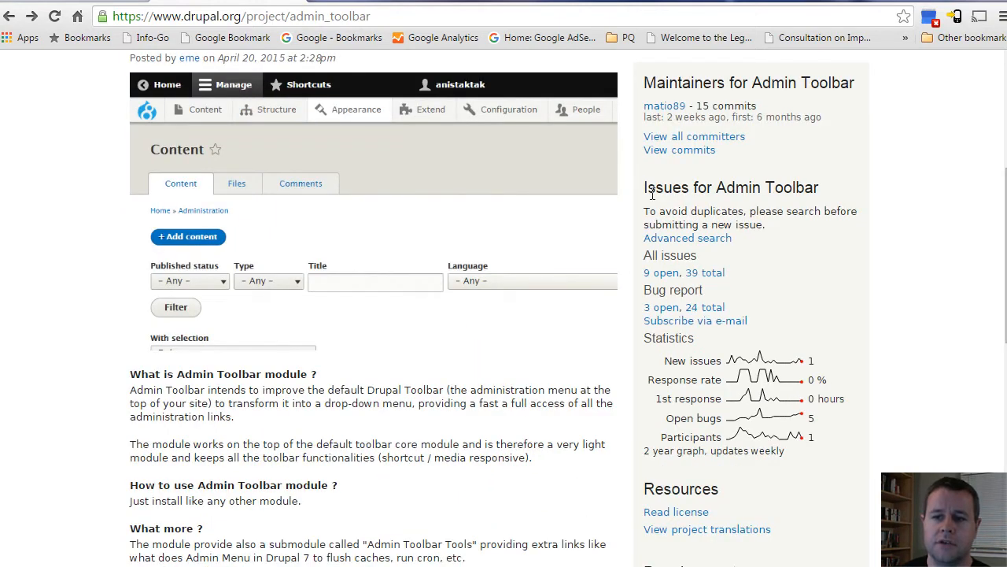
pyautogui.click(276, 110)
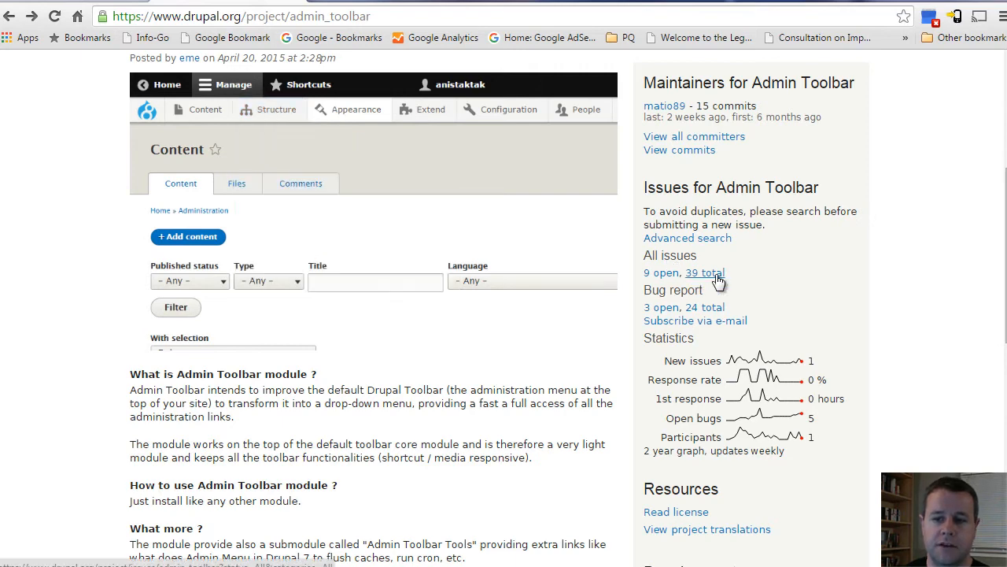
# Step: Open All issues for Admin Toolbar and scroll through the issue table
pyautogui.click(704, 272)
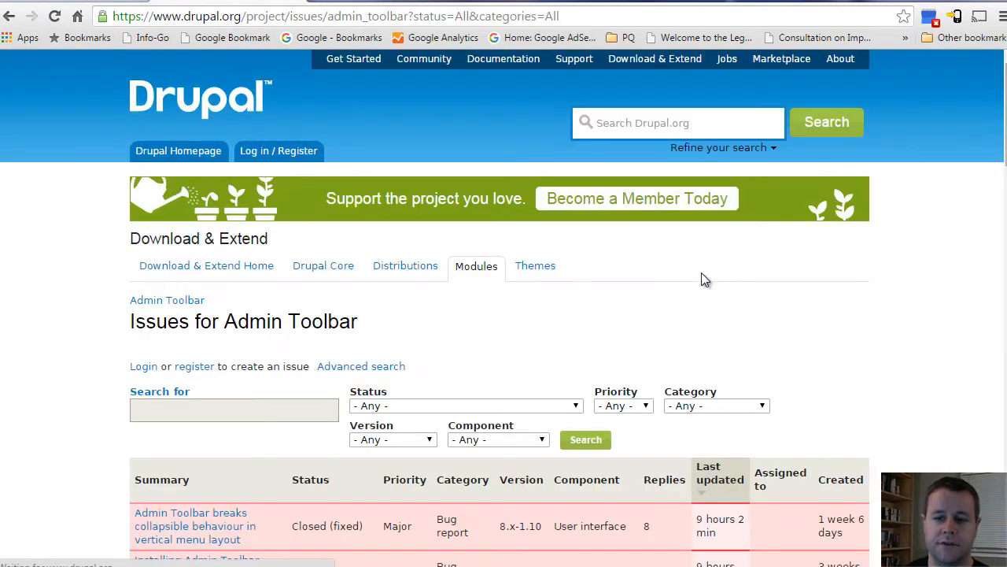
pyautogui.scroll(-3)
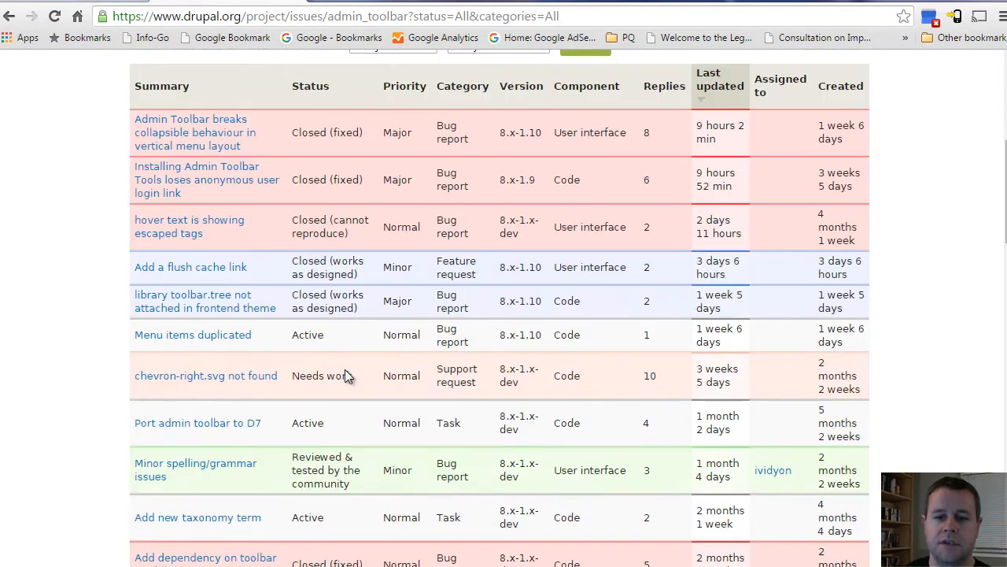
pyautogui.scroll(-3)
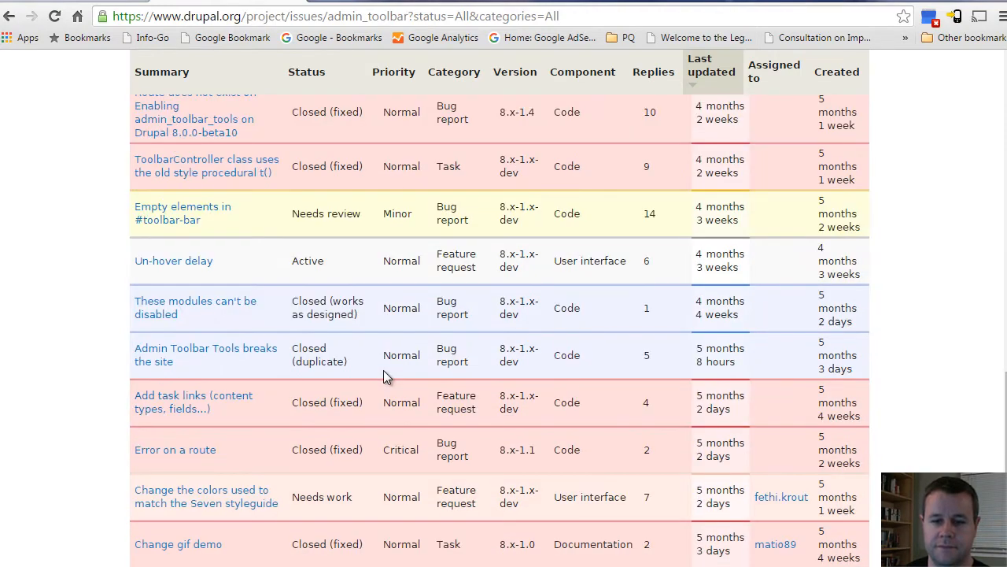
pyautogui.scroll(-3)
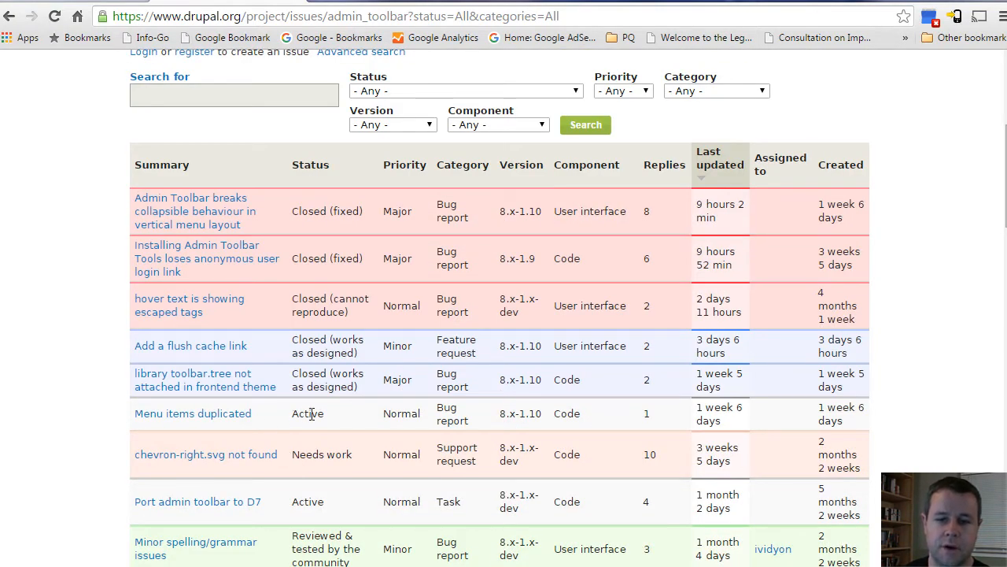
pyautogui.doubleClick(330, 353)
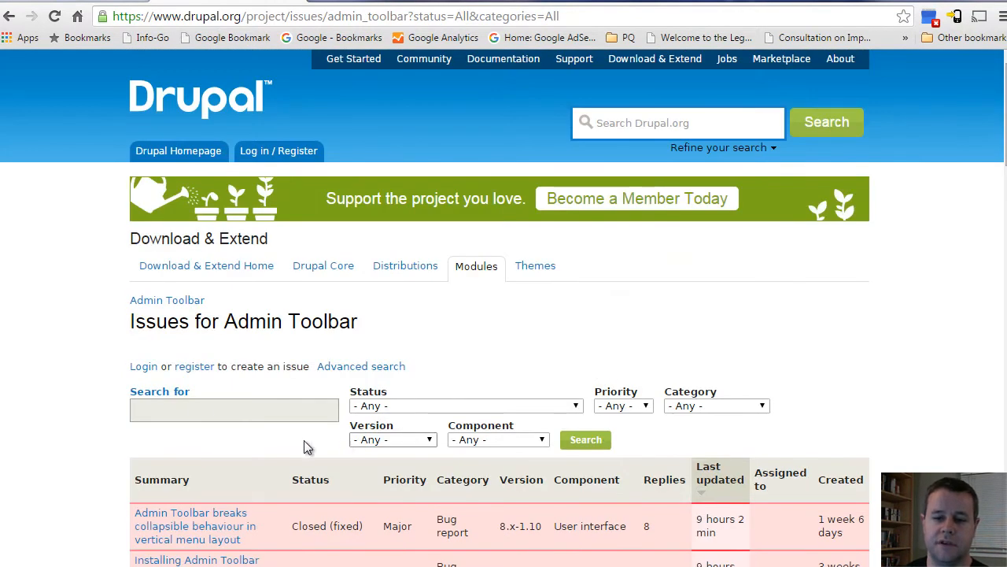
pyautogui.moveTo(244, 426)
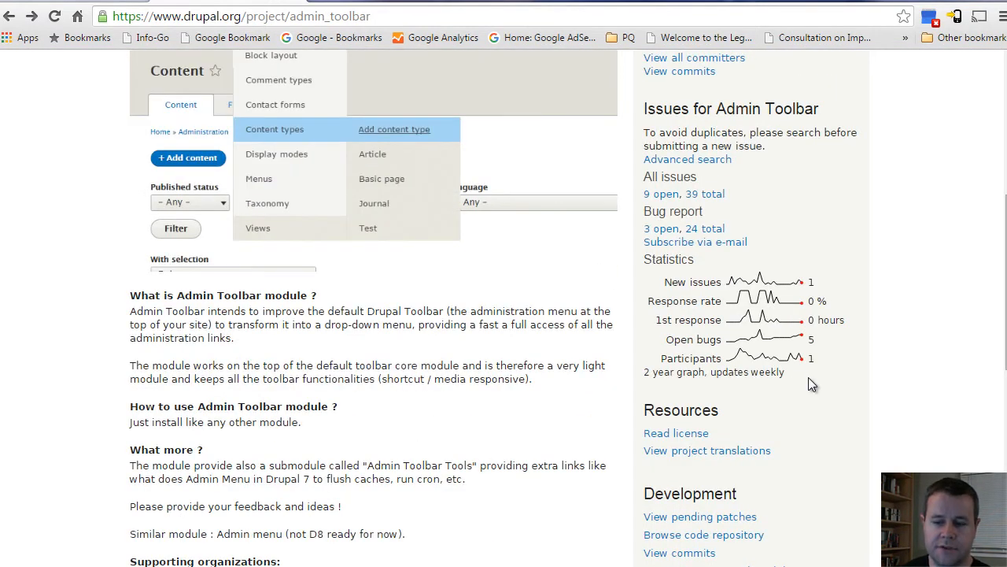
pyautogui.scroll(-3)
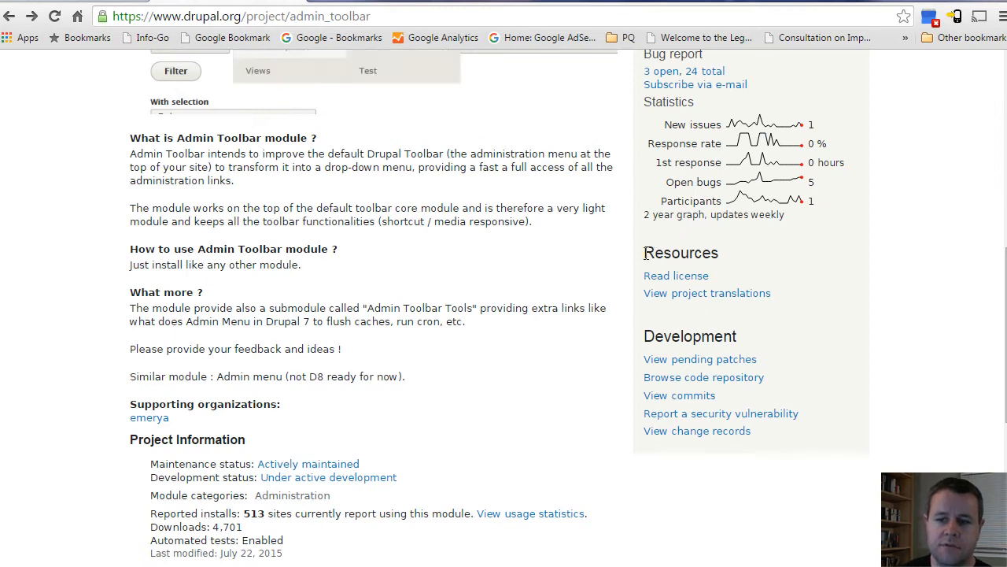
pyautogui.moveTo(728, 260)
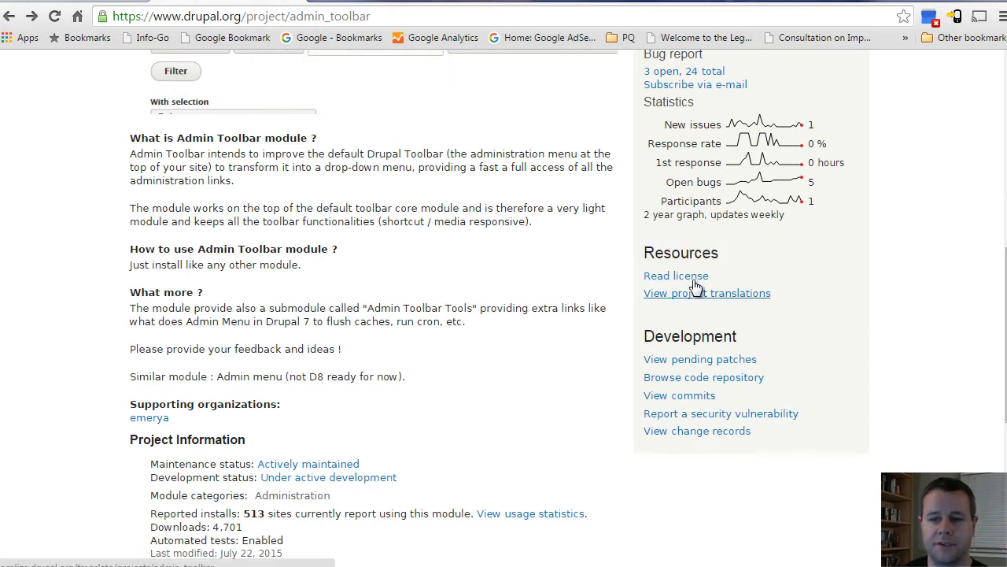
pyautogui.moveTo(676, 276)
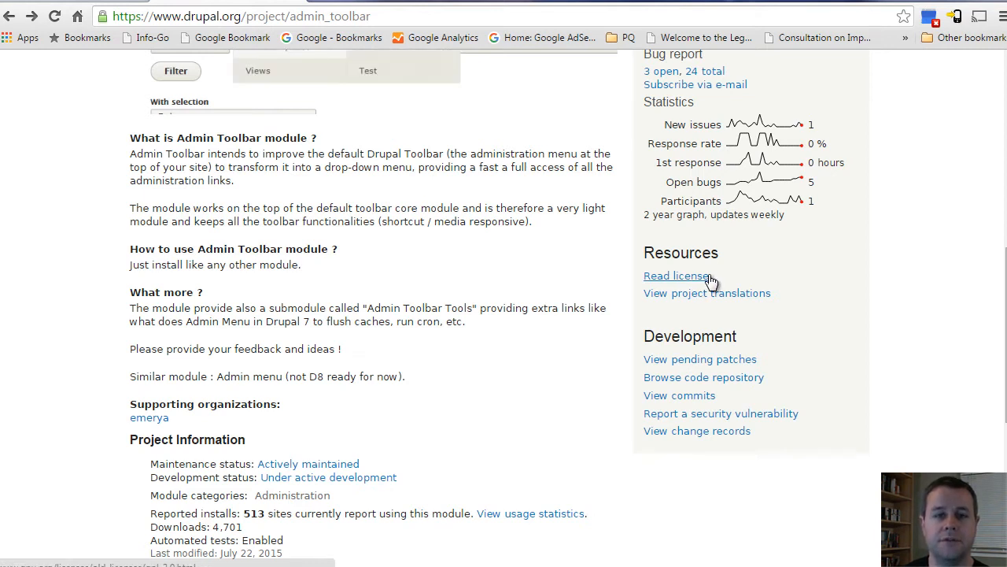
pyautogui.moveTo(604, 290)
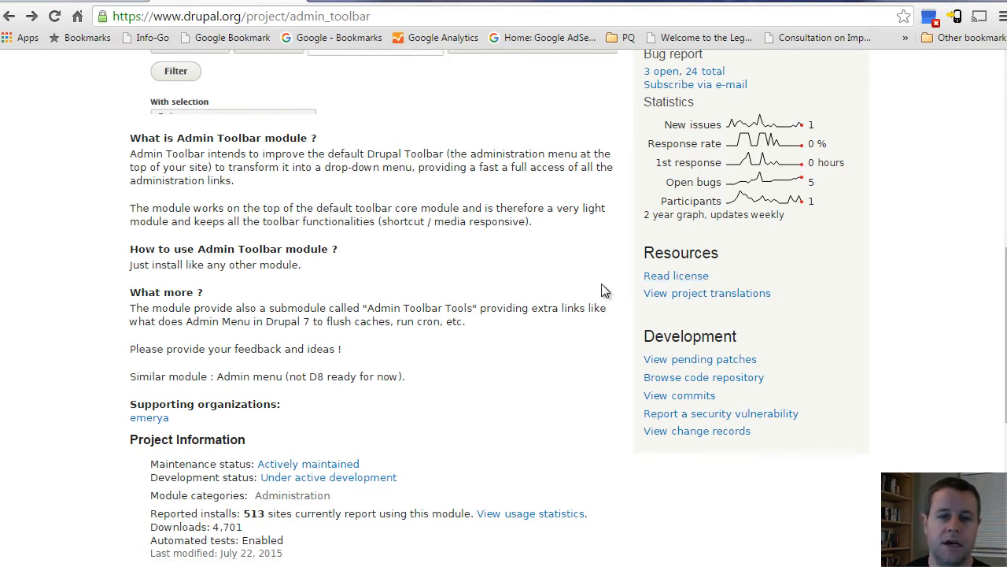
pyautogui.moveTo(821, 313)
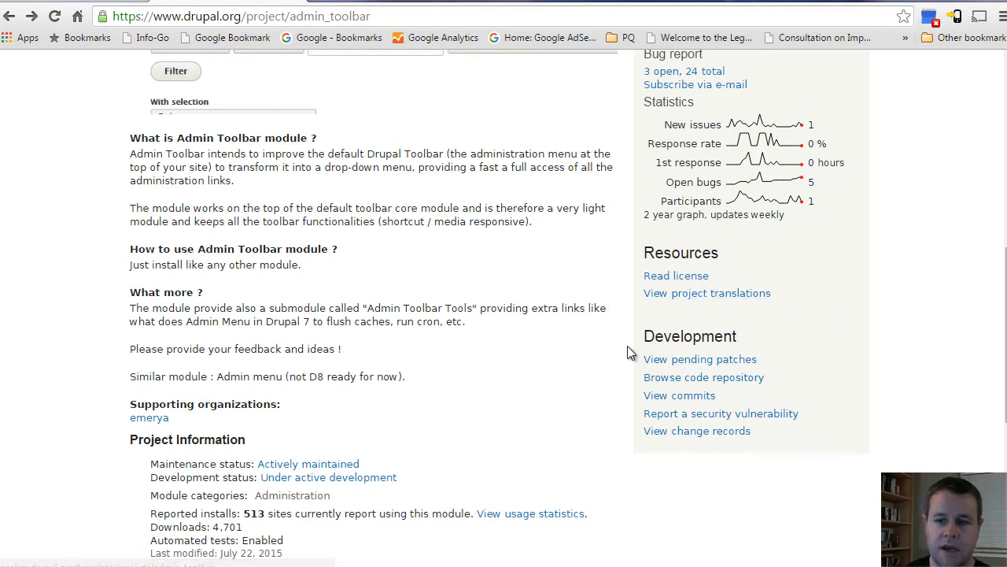
pyautogui.moveTo(646, 377)
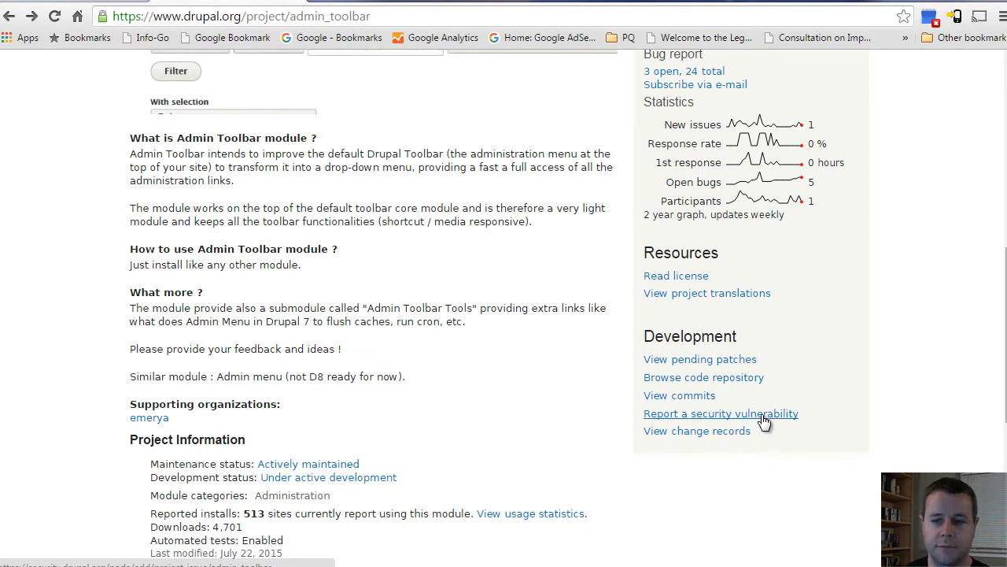
pyautogui.scroll(-3)
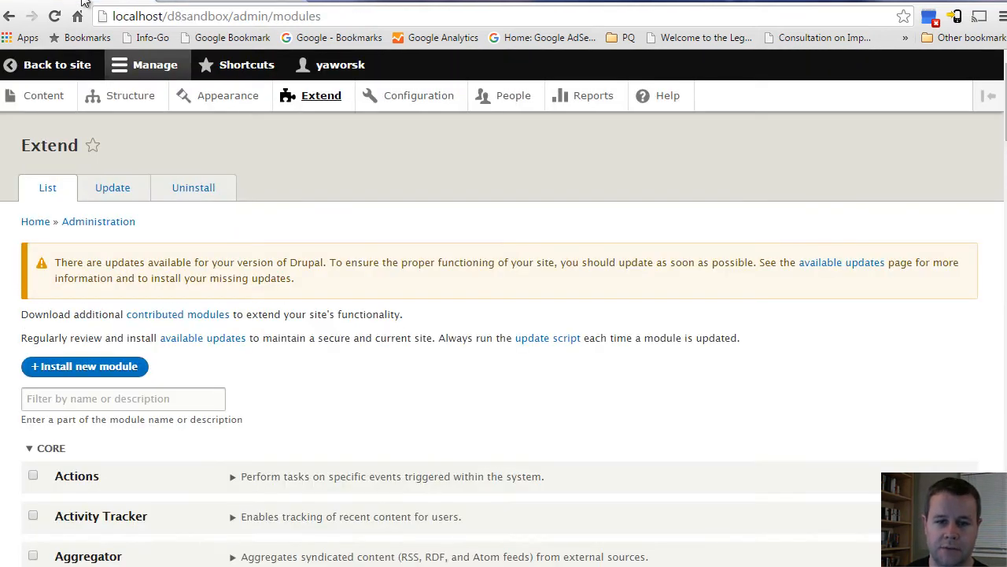
pyautogui.moveTo(41, 105)
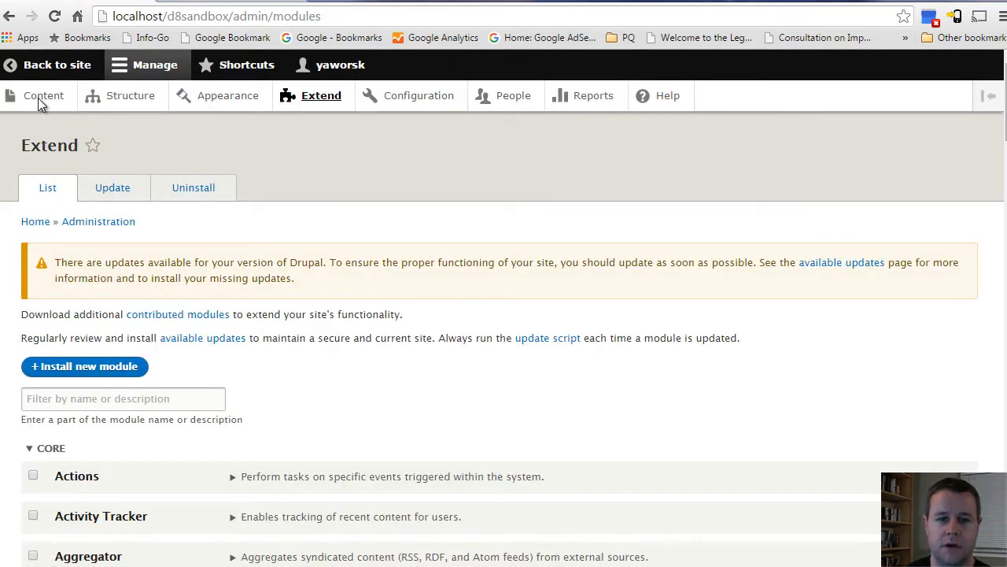
# Step: Open Extend and scroll to find Admin Toolbar under Administration, not yet enabled
pyautogui.click(57, 65)
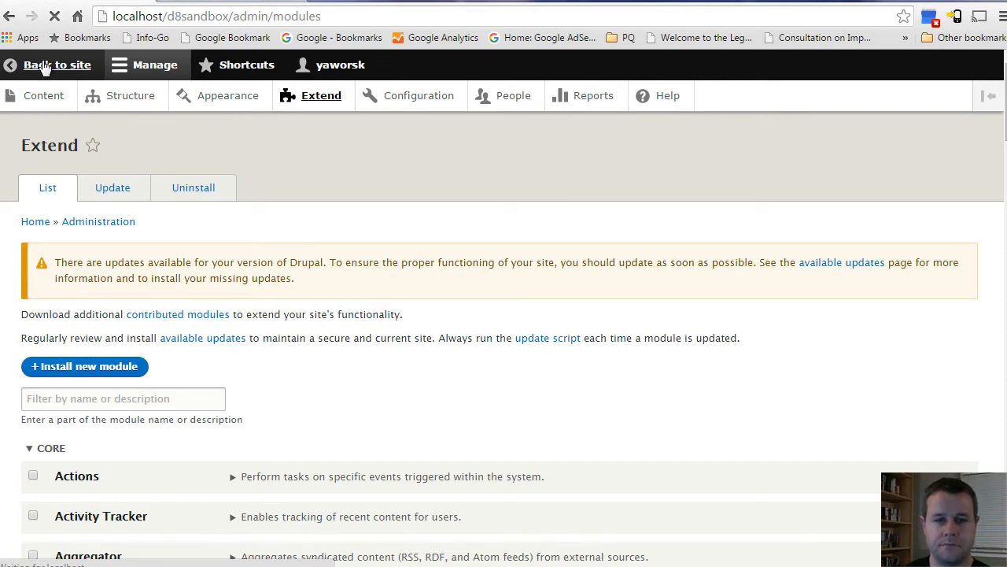
pyautogui.click(55, 65)
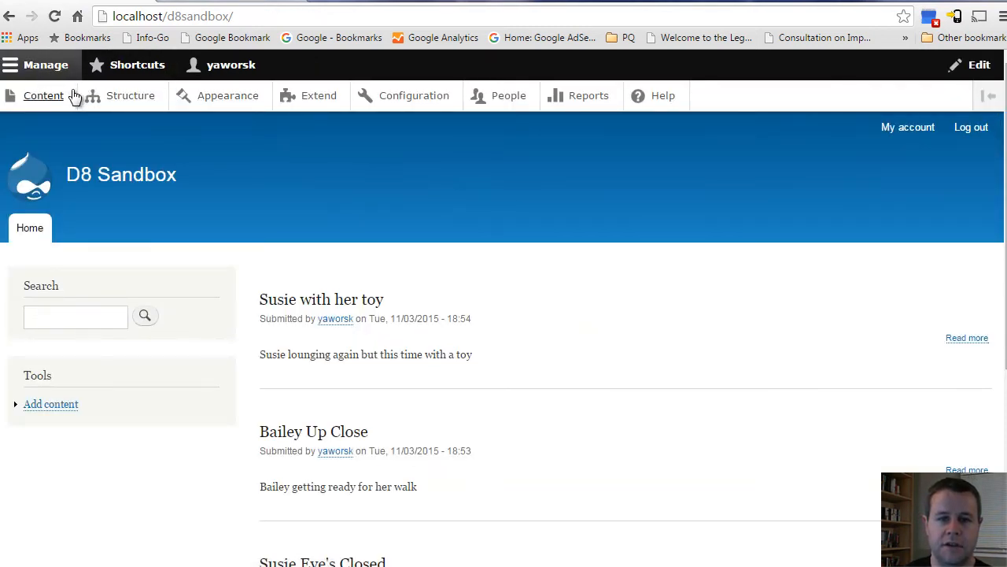
pyautogui.moveTo(663, 96)
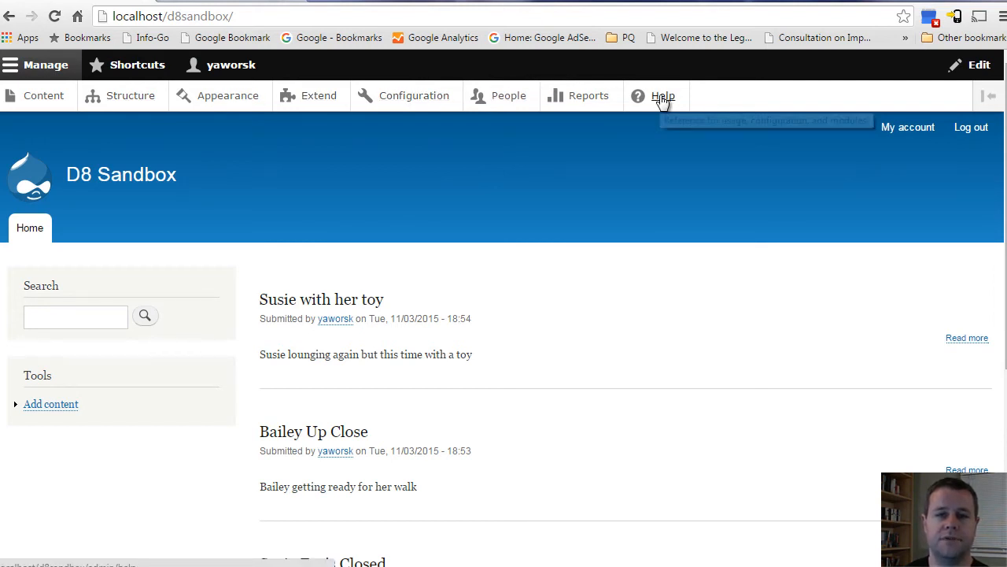
pyautogui.moveTo(413, 95)
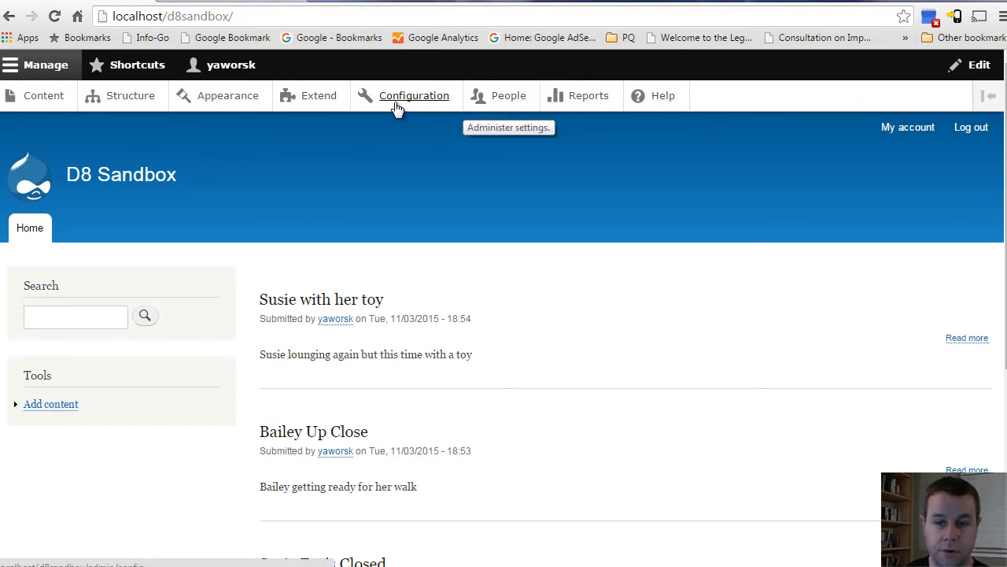
pyautogui.moveTo(319, 95)
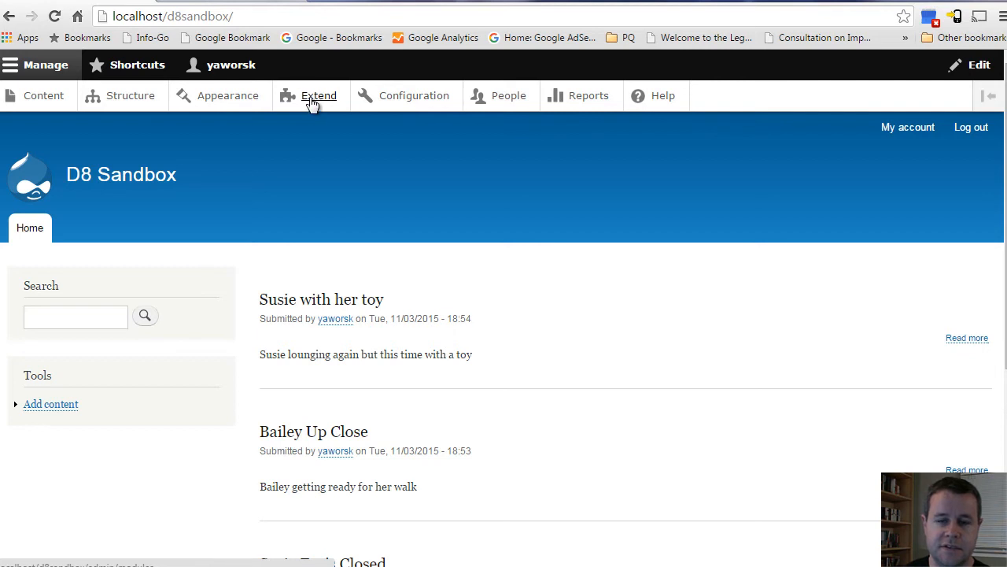
pyautogui.moveTo(319, 95)
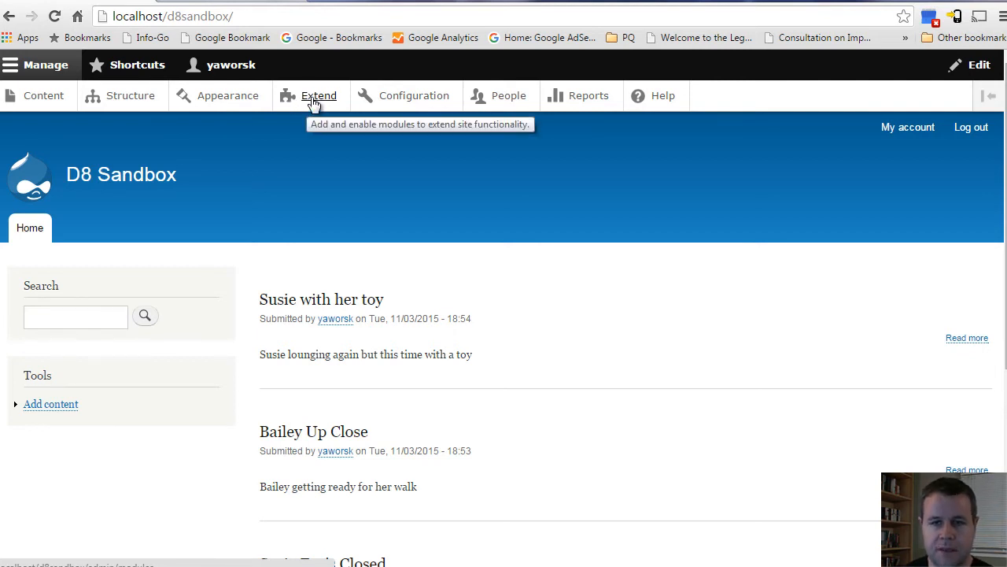
pyautogui.click(319, 95)
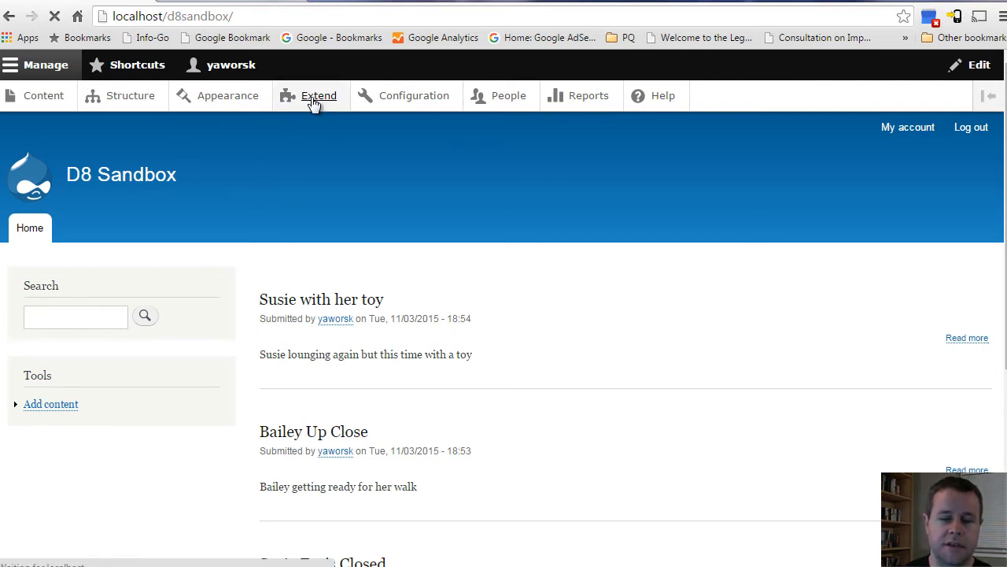
pyautogui.click(318, 95)
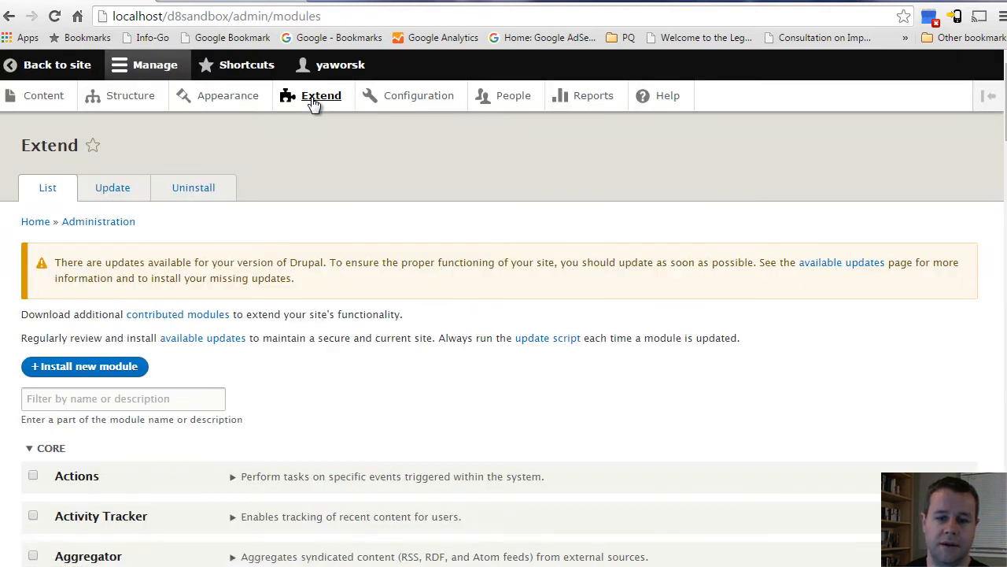
pyautogui.moveTo(421, 314)
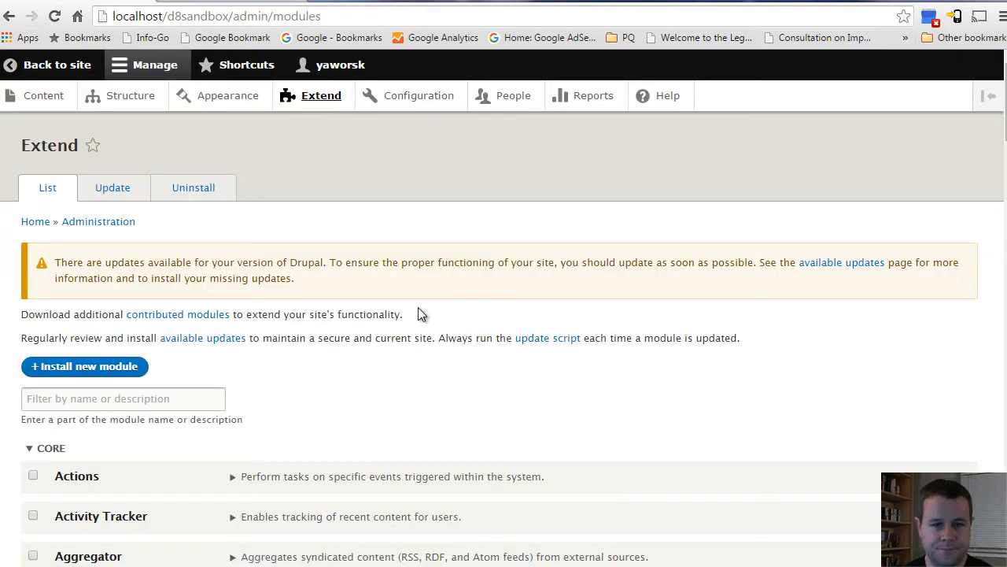
pyautogui.moveTo(481, 393)
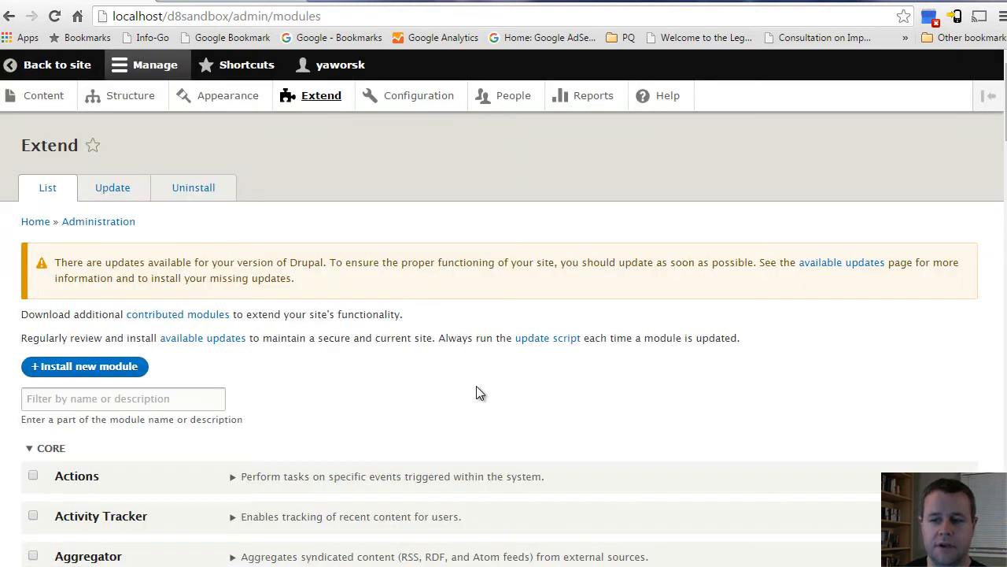
pyautogui.scroll(-3)
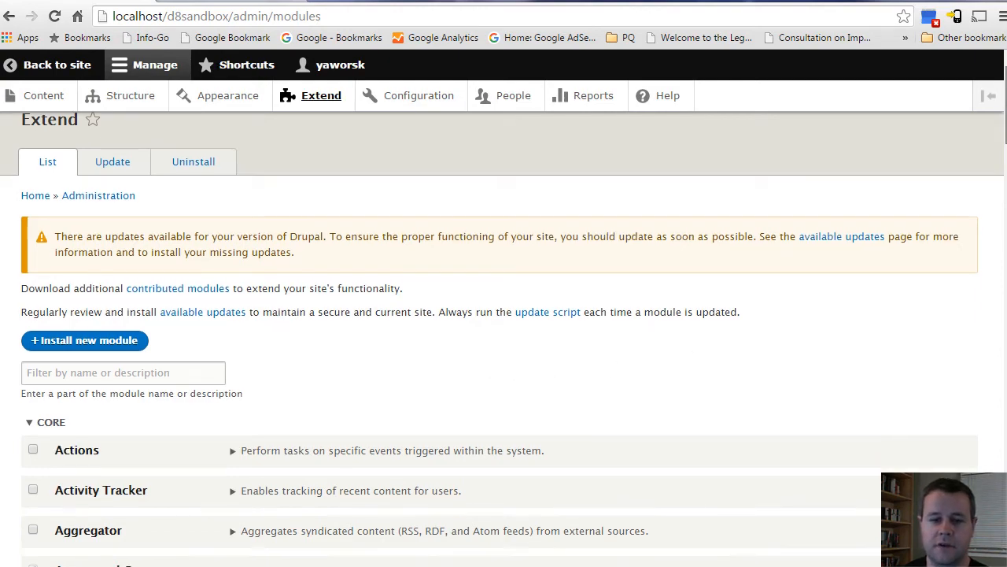
pyautogui.scroll(-3)
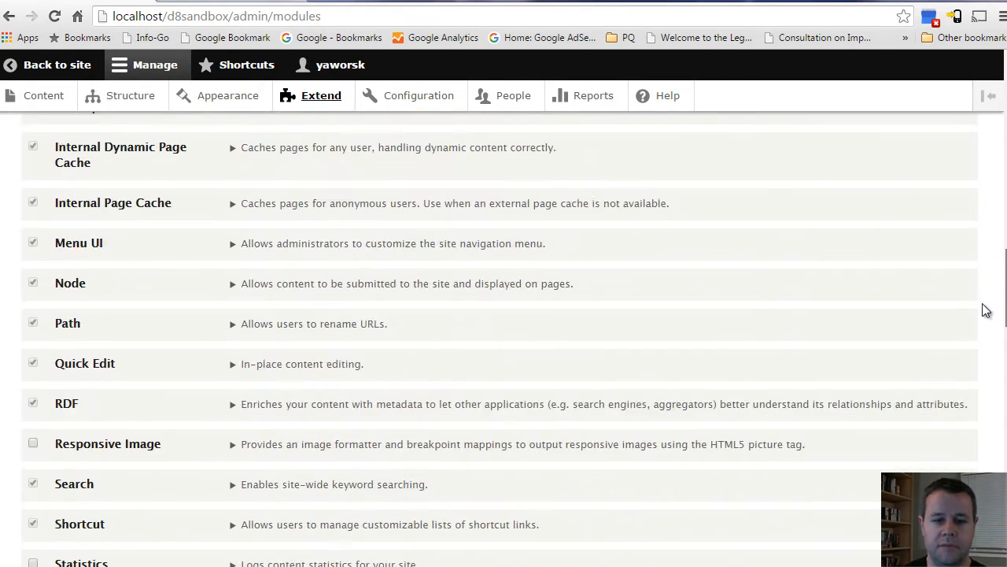
pyautogui.scroll(-3)
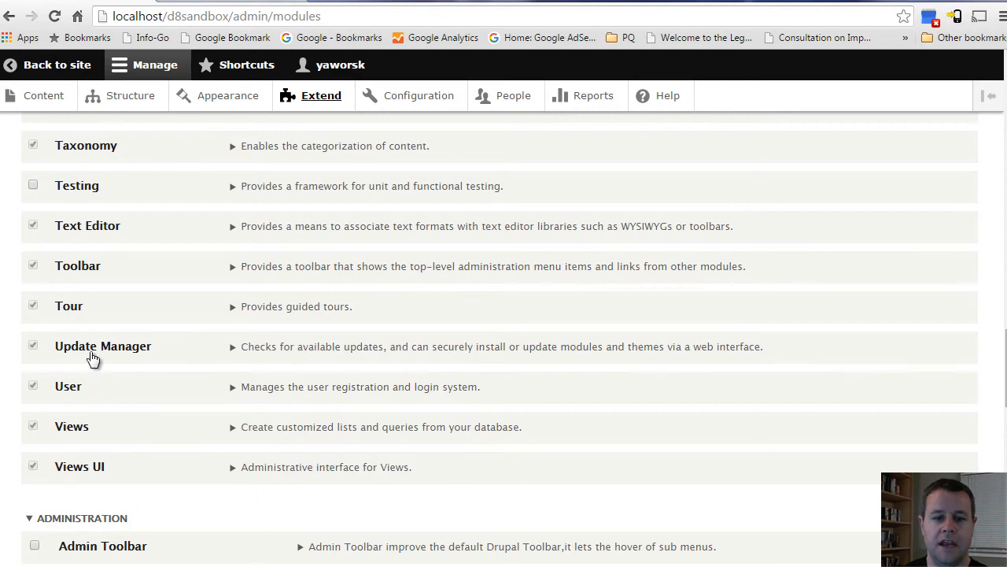
pyautogui.moveTo(877, 327)
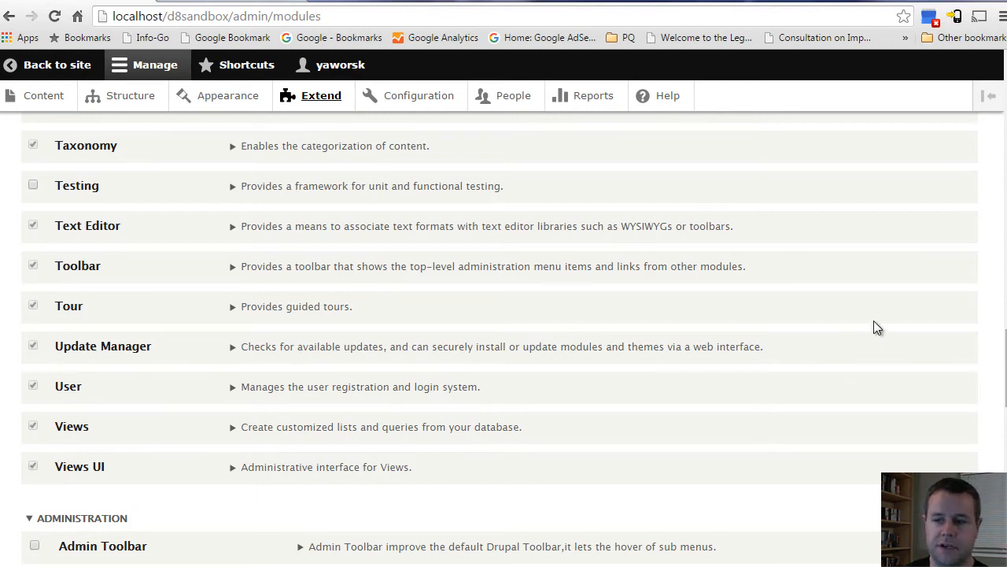
pyautogui.scroll(-3)
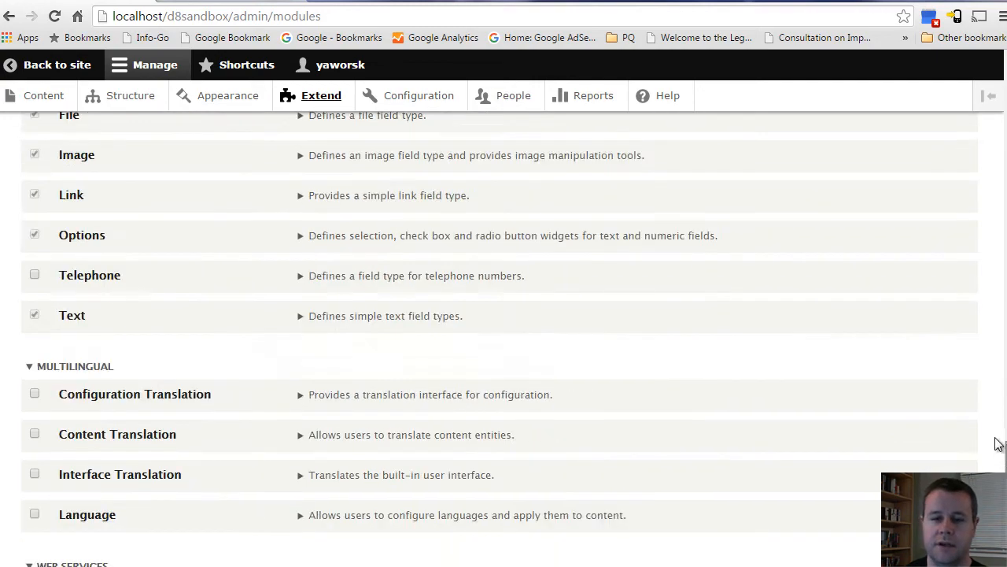
pyautogui.scroll(3)
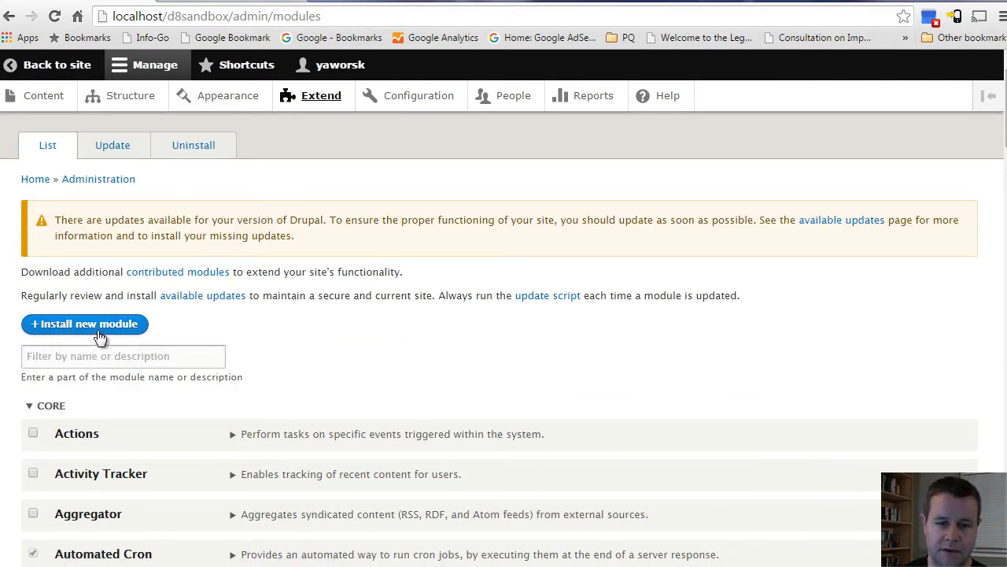
# Step: Install a module from the admin_toolbar-8.x-1.10.tar.gz URL, which reports it's already installed
pyautogui.click(83, 324)
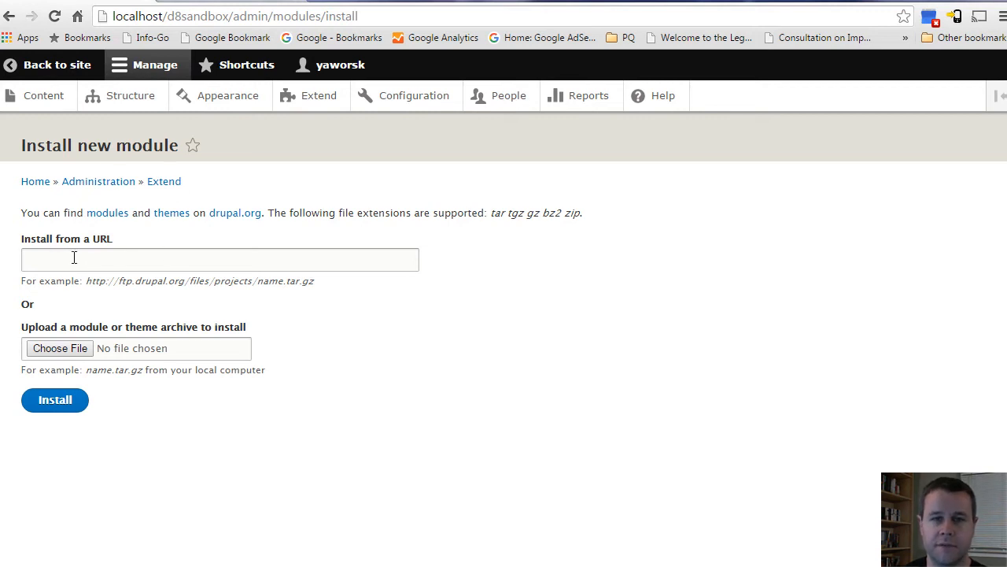
pyautogui.write('http://ftp.drupal.org/files/projects/admin_toolbar-8.x-1.10.tar.gz')
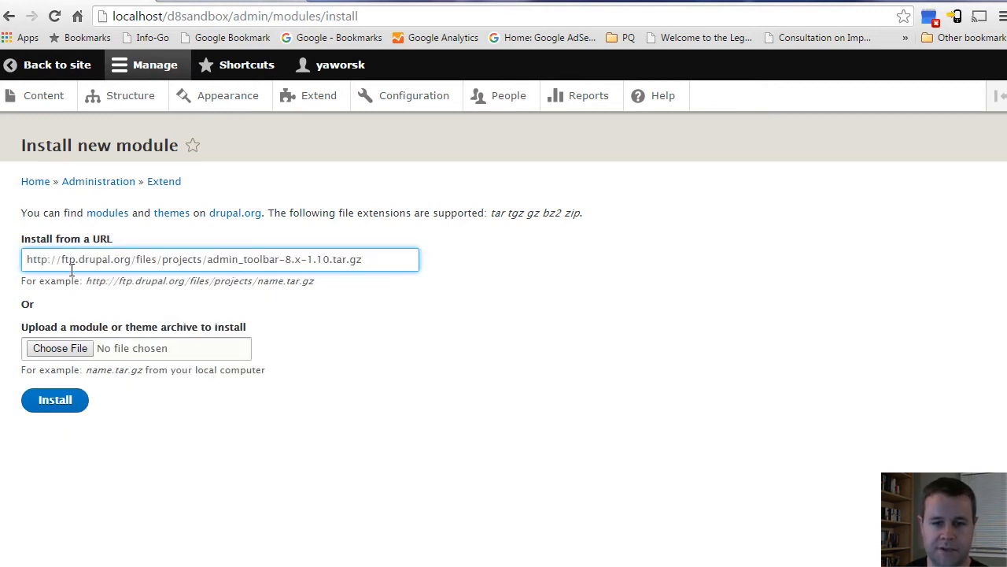
pyautogui.click(54, 400)
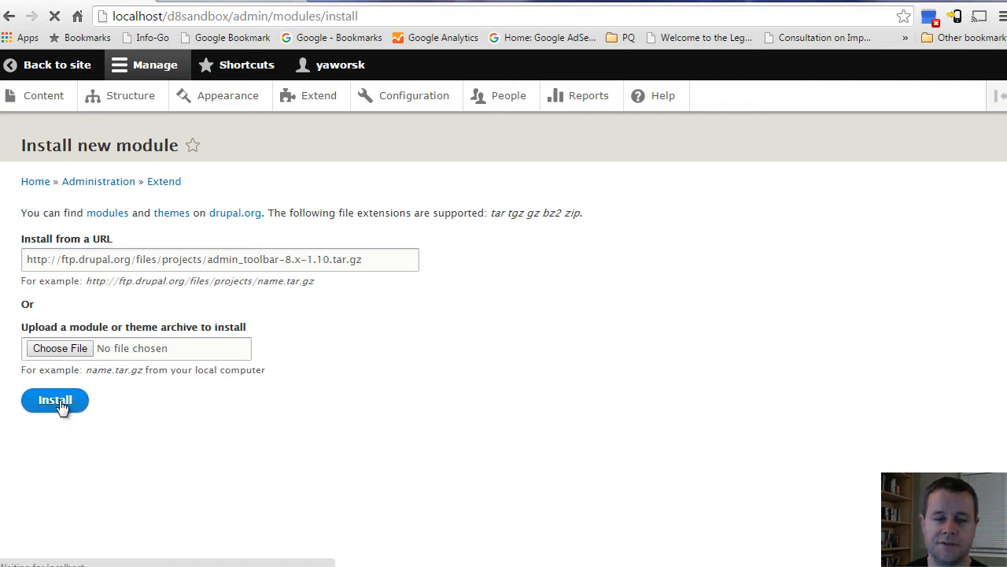
pyautogui.click(54, 400)
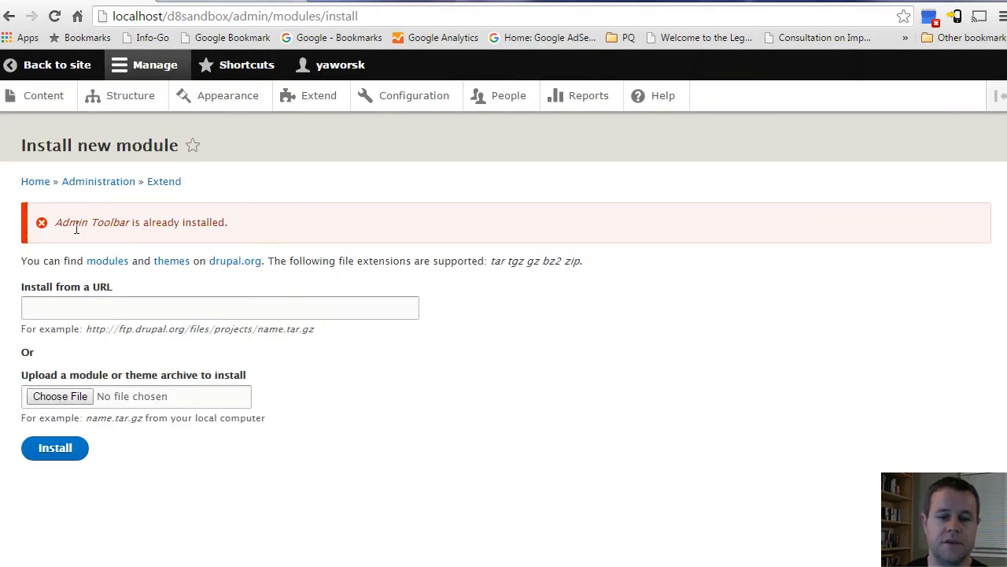
pyautogui.moveTo(240, 228)
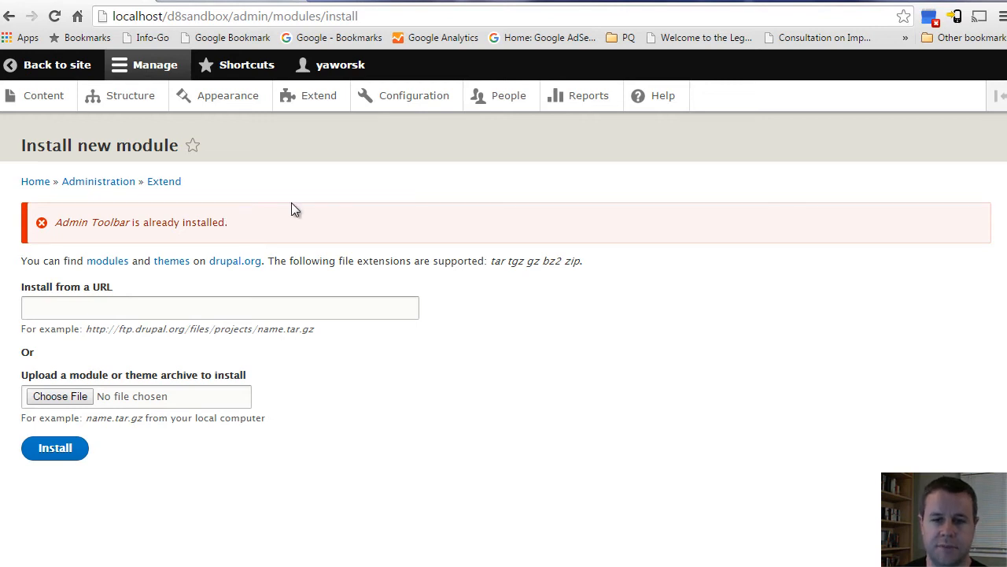
# Step: Return to the Extend module list and scroll down
pyautogui.click(319, 96)
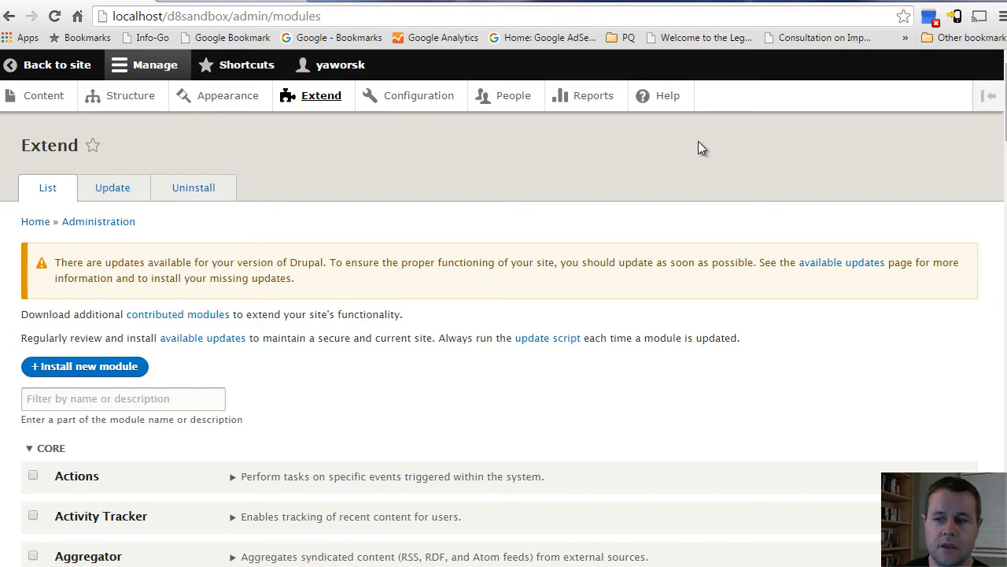
pyautogui.scroll(-3)
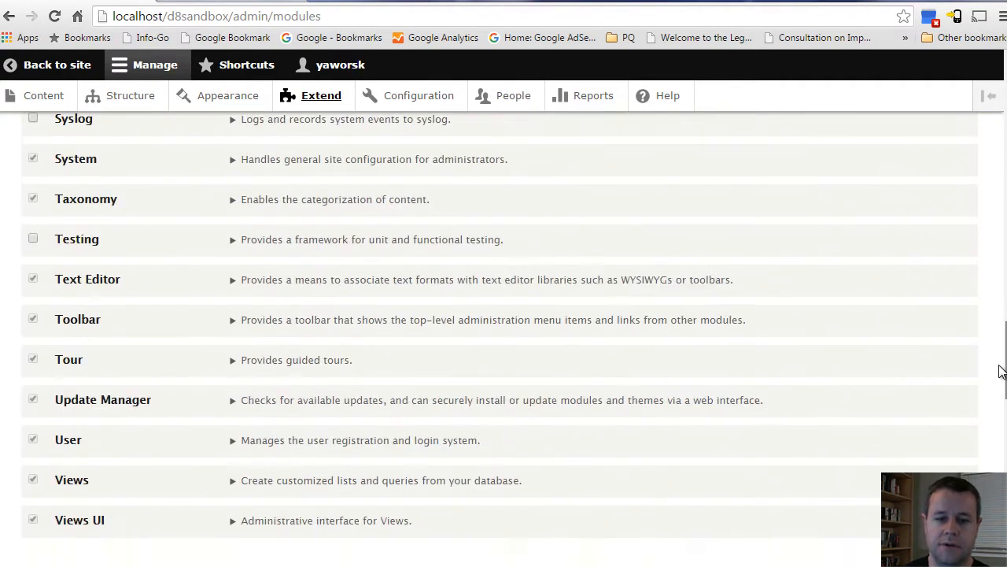
pyautogui.scroll(-3)
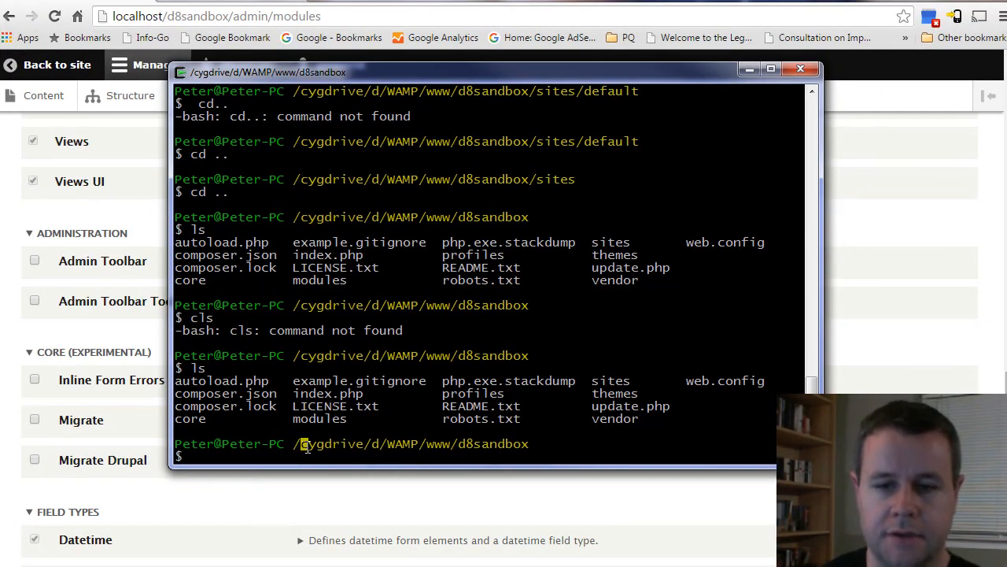
# Step: In Cygwin, run cd modules/ and ls to find the admin_toolbar folder
pyautogui.doubleClick(329, 443)
pyautogui.write('ls')
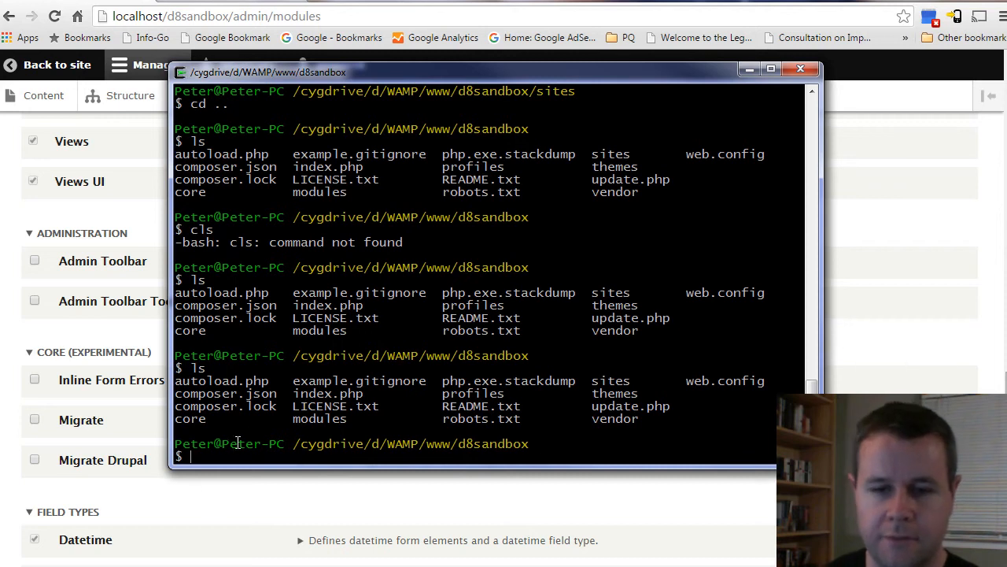
pyautogui.moveTo(295, 434)
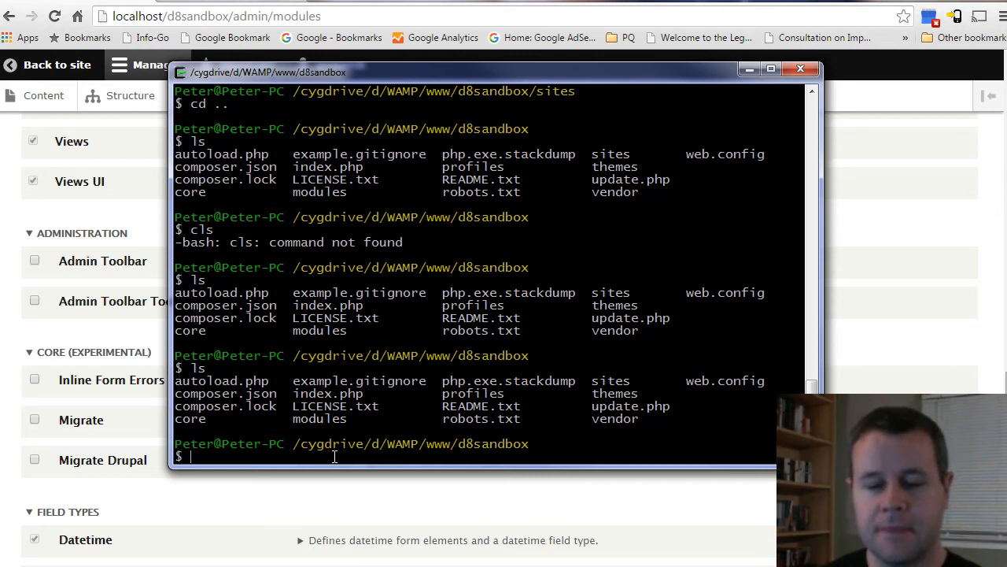
pyautogui.doubleClick(320, 418)
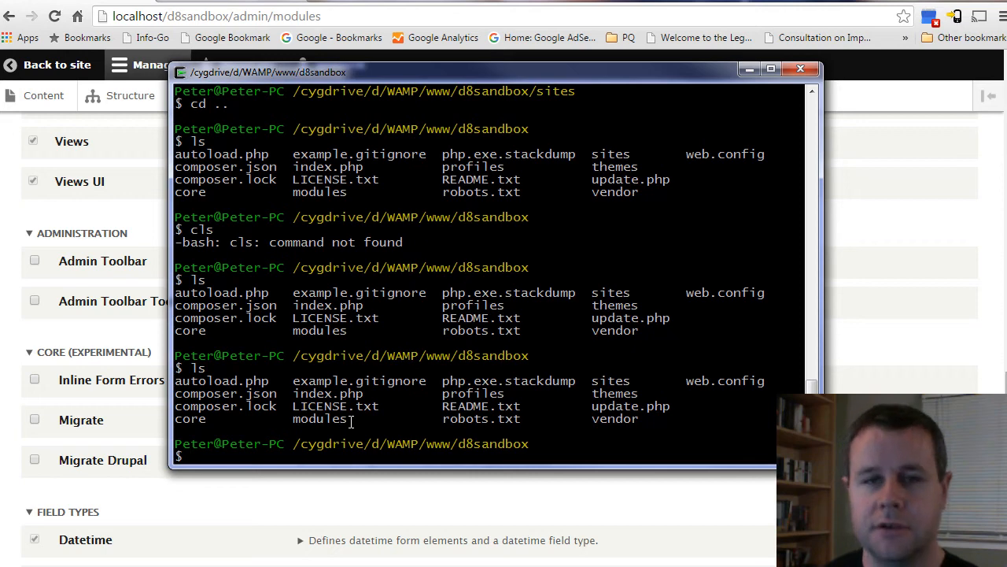
pyautogui.write('cd modules/')
pyautogui.write('ls')
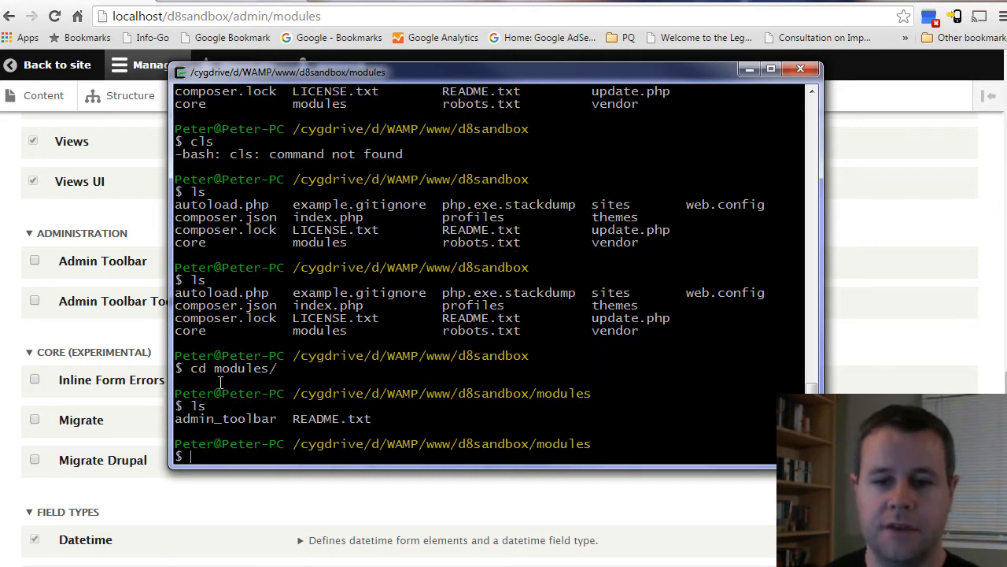
pyautogui.doubleClick(225, 418)
pyautogui.write('cd admin_toolbar/')
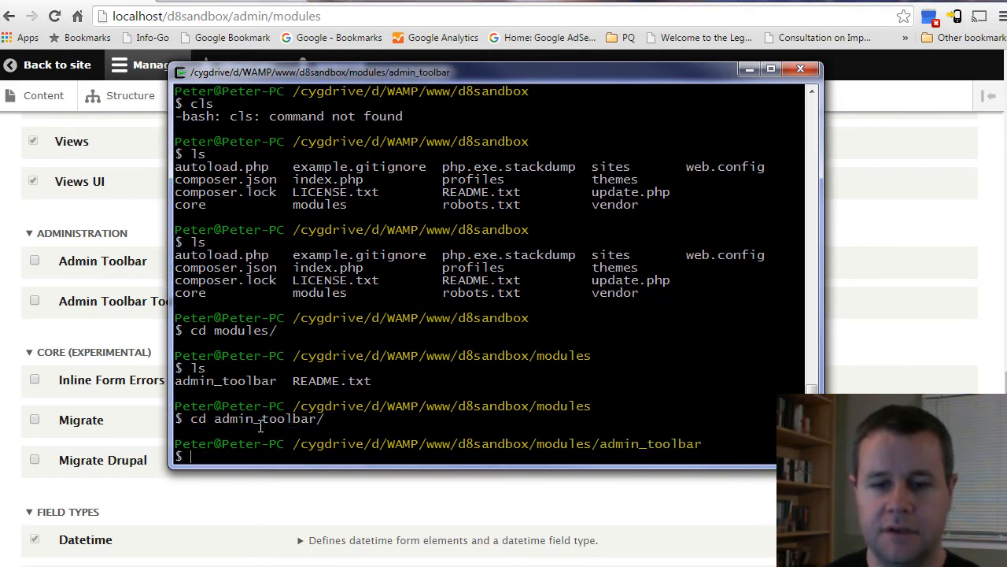
pyautogui.write('ls')
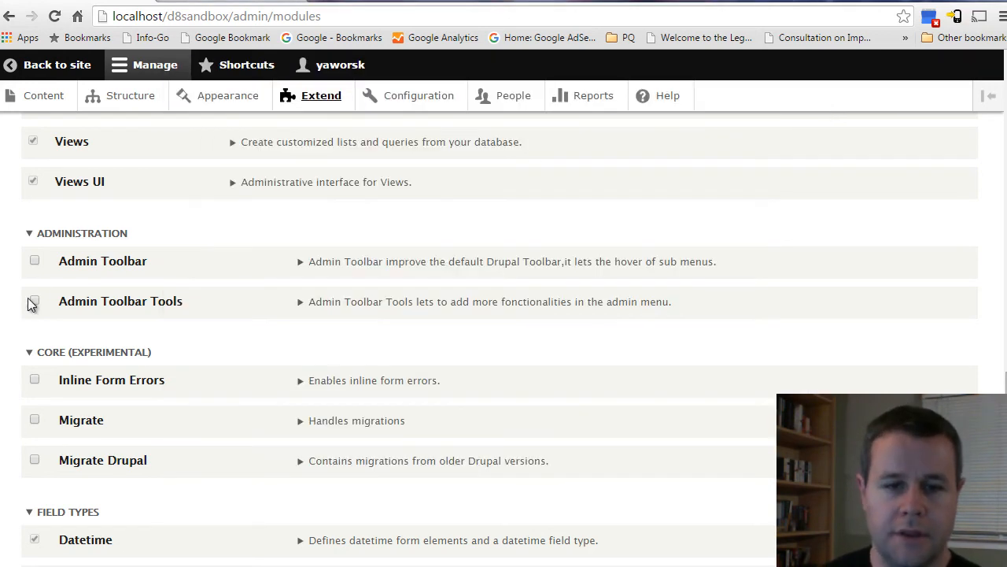
# Step: Install the checked Admin Toolbar and Admin Toolbar Tools modules, version 8.x-1.10
pyautogui.scroll(-3)
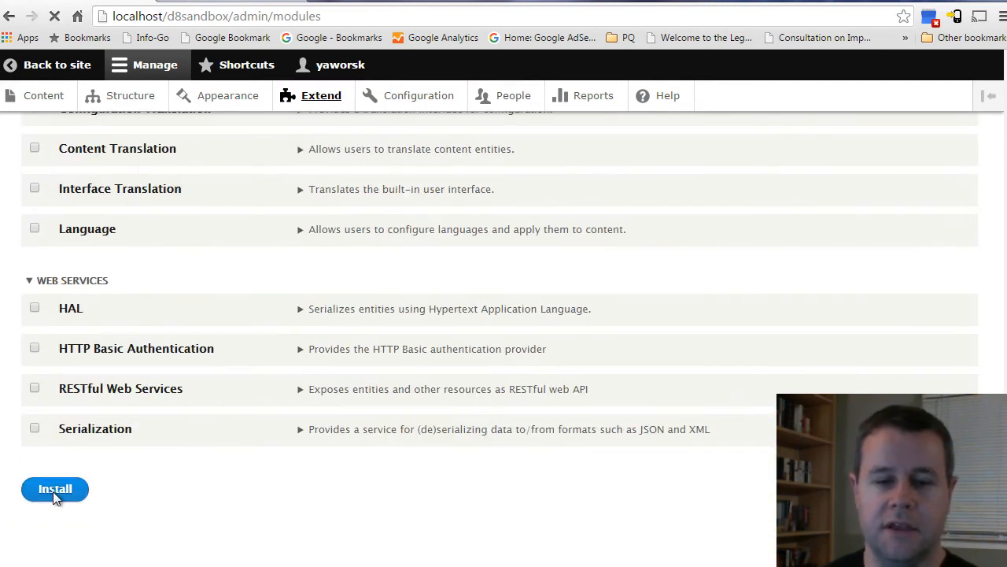
pyautogui.click(55, 489)
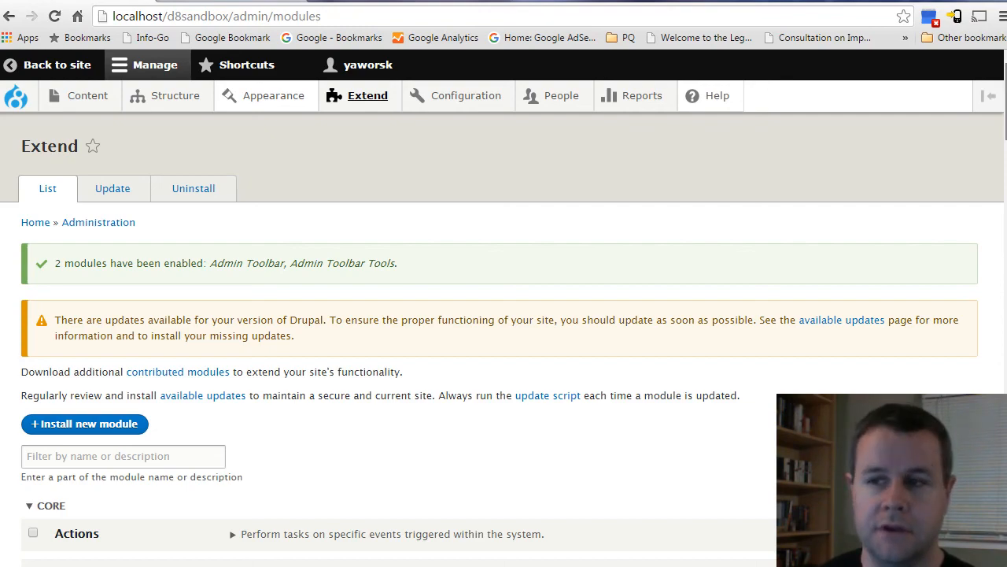
pyautogui.scroll(-3)
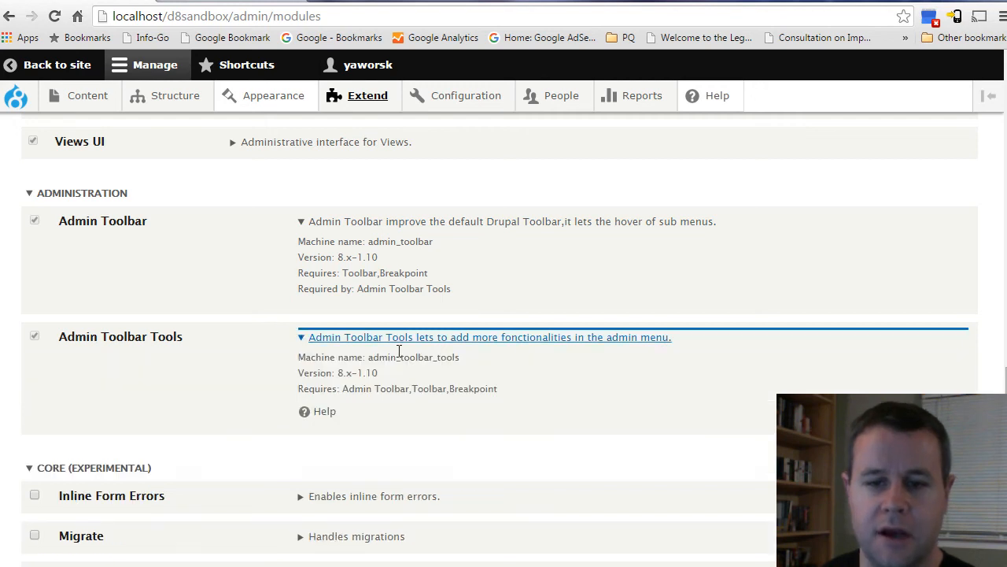
pyautogui.moveTo(371, 420)
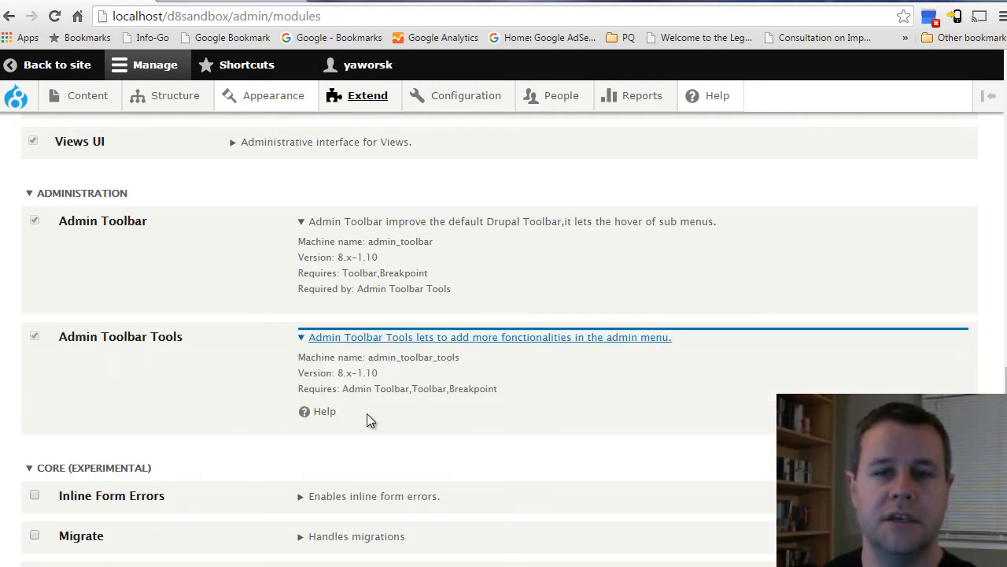
pyautogui.moveTo(400, 255)
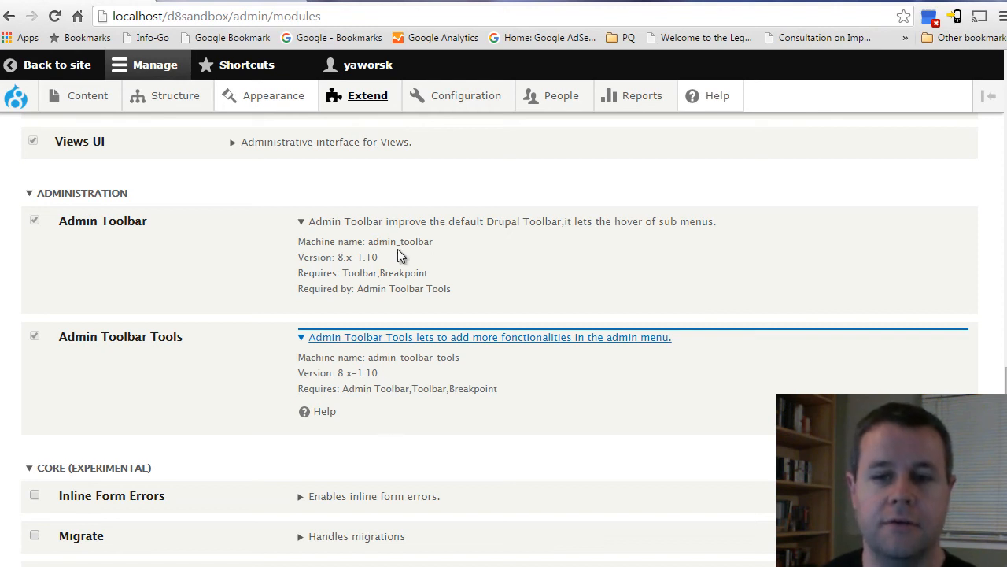
pyautogui.moveTo(469, 423)
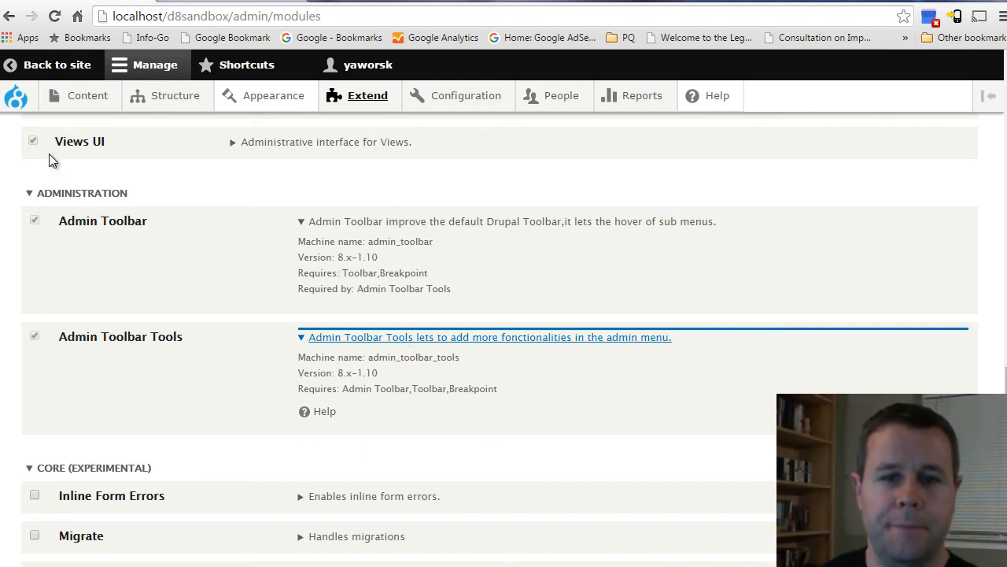
pyautogui.click(87, 95)
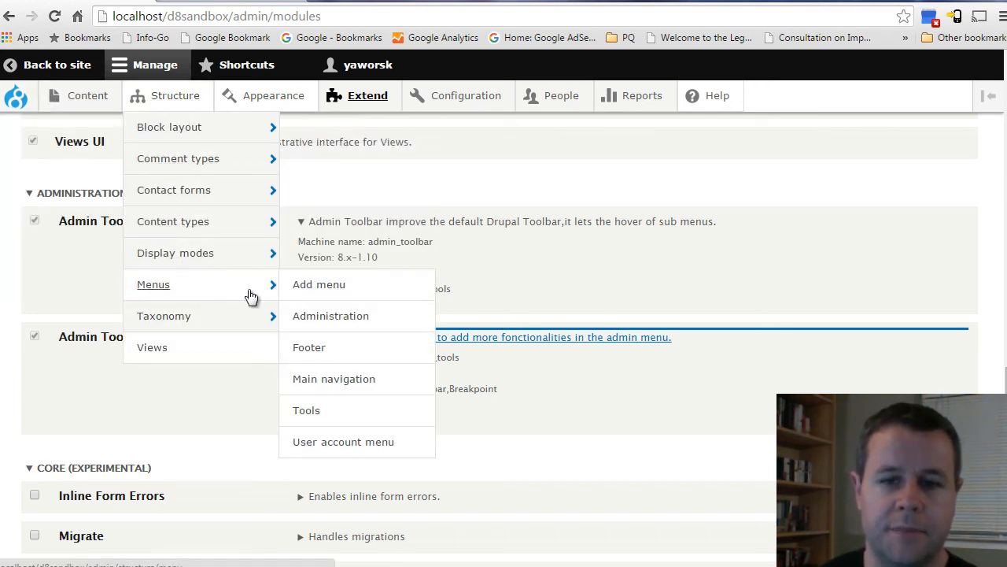
pyautogui.moveTo(176, 252)
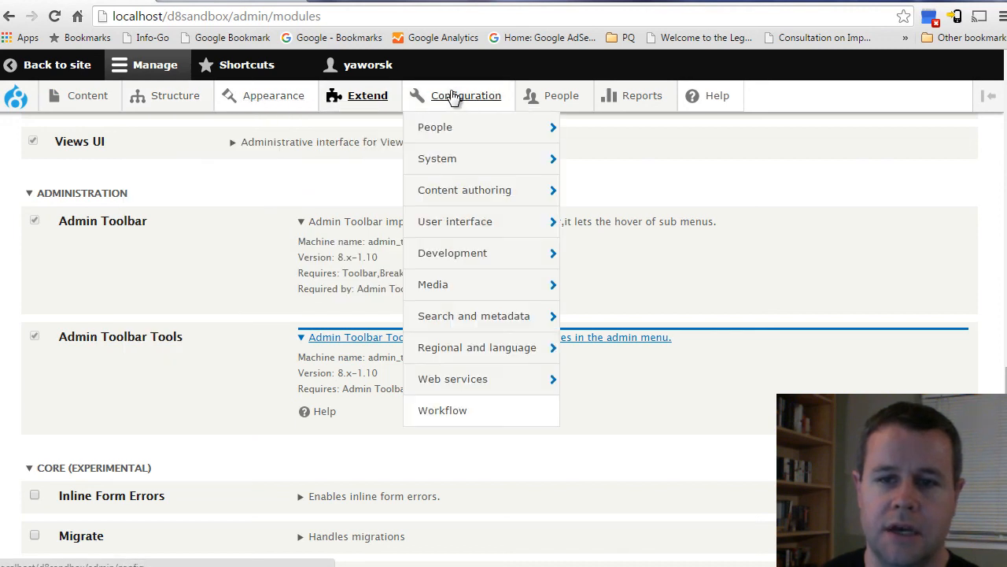
pyautogui.moveTo(464, 190)
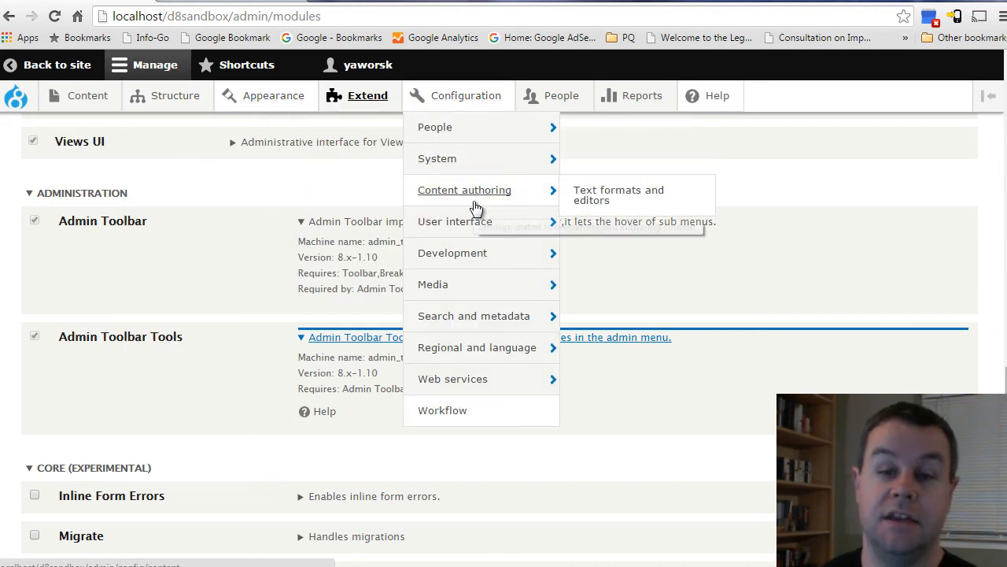
pyautogui.moveTo(453, 252)
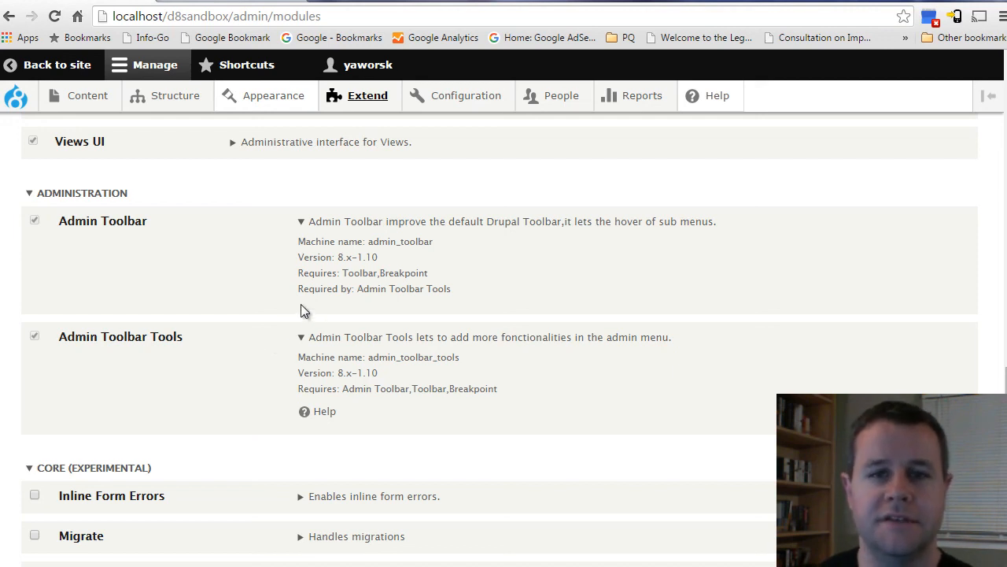
pyautogui.moveTo(224, 327)
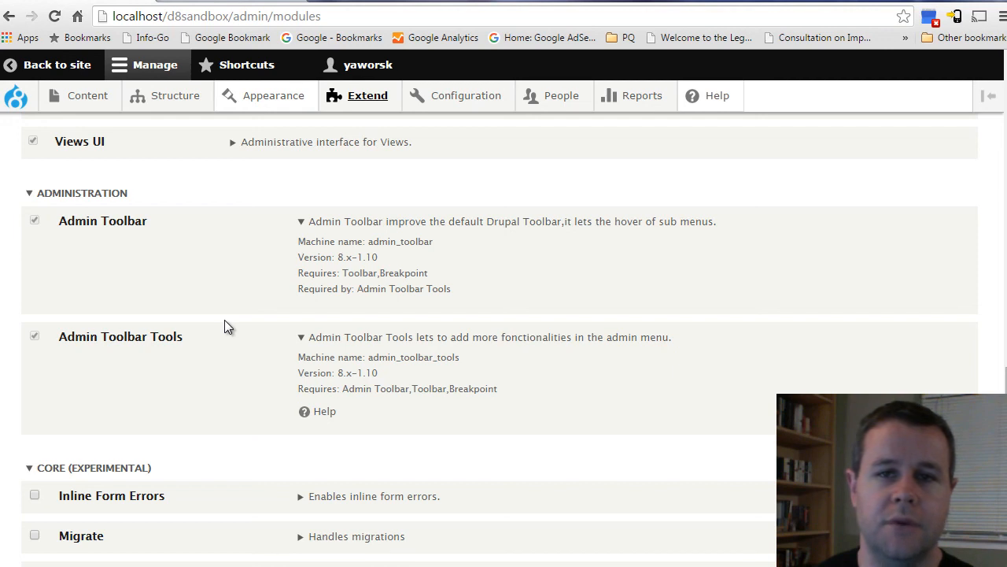
pyautogui.moveTo(276, 394)
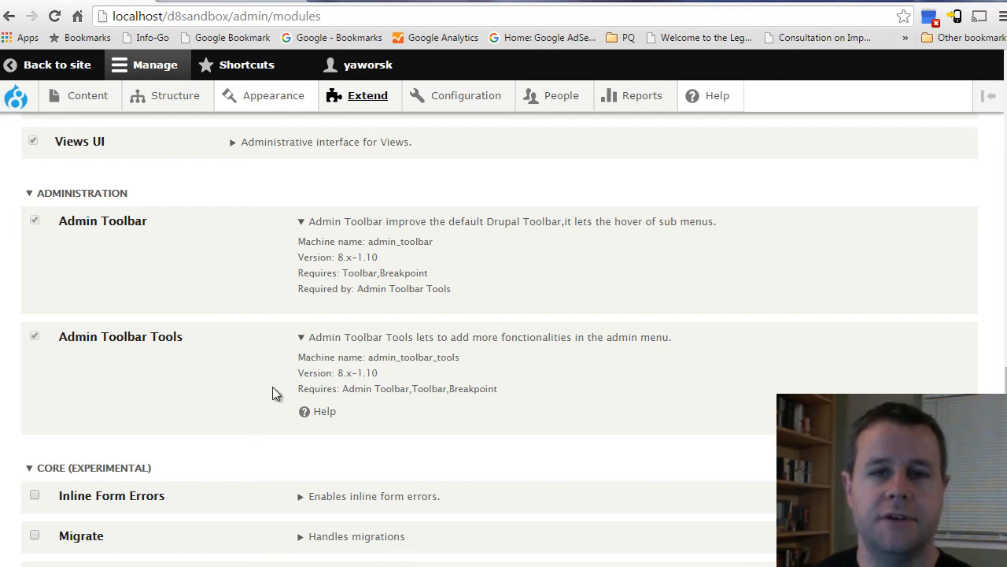